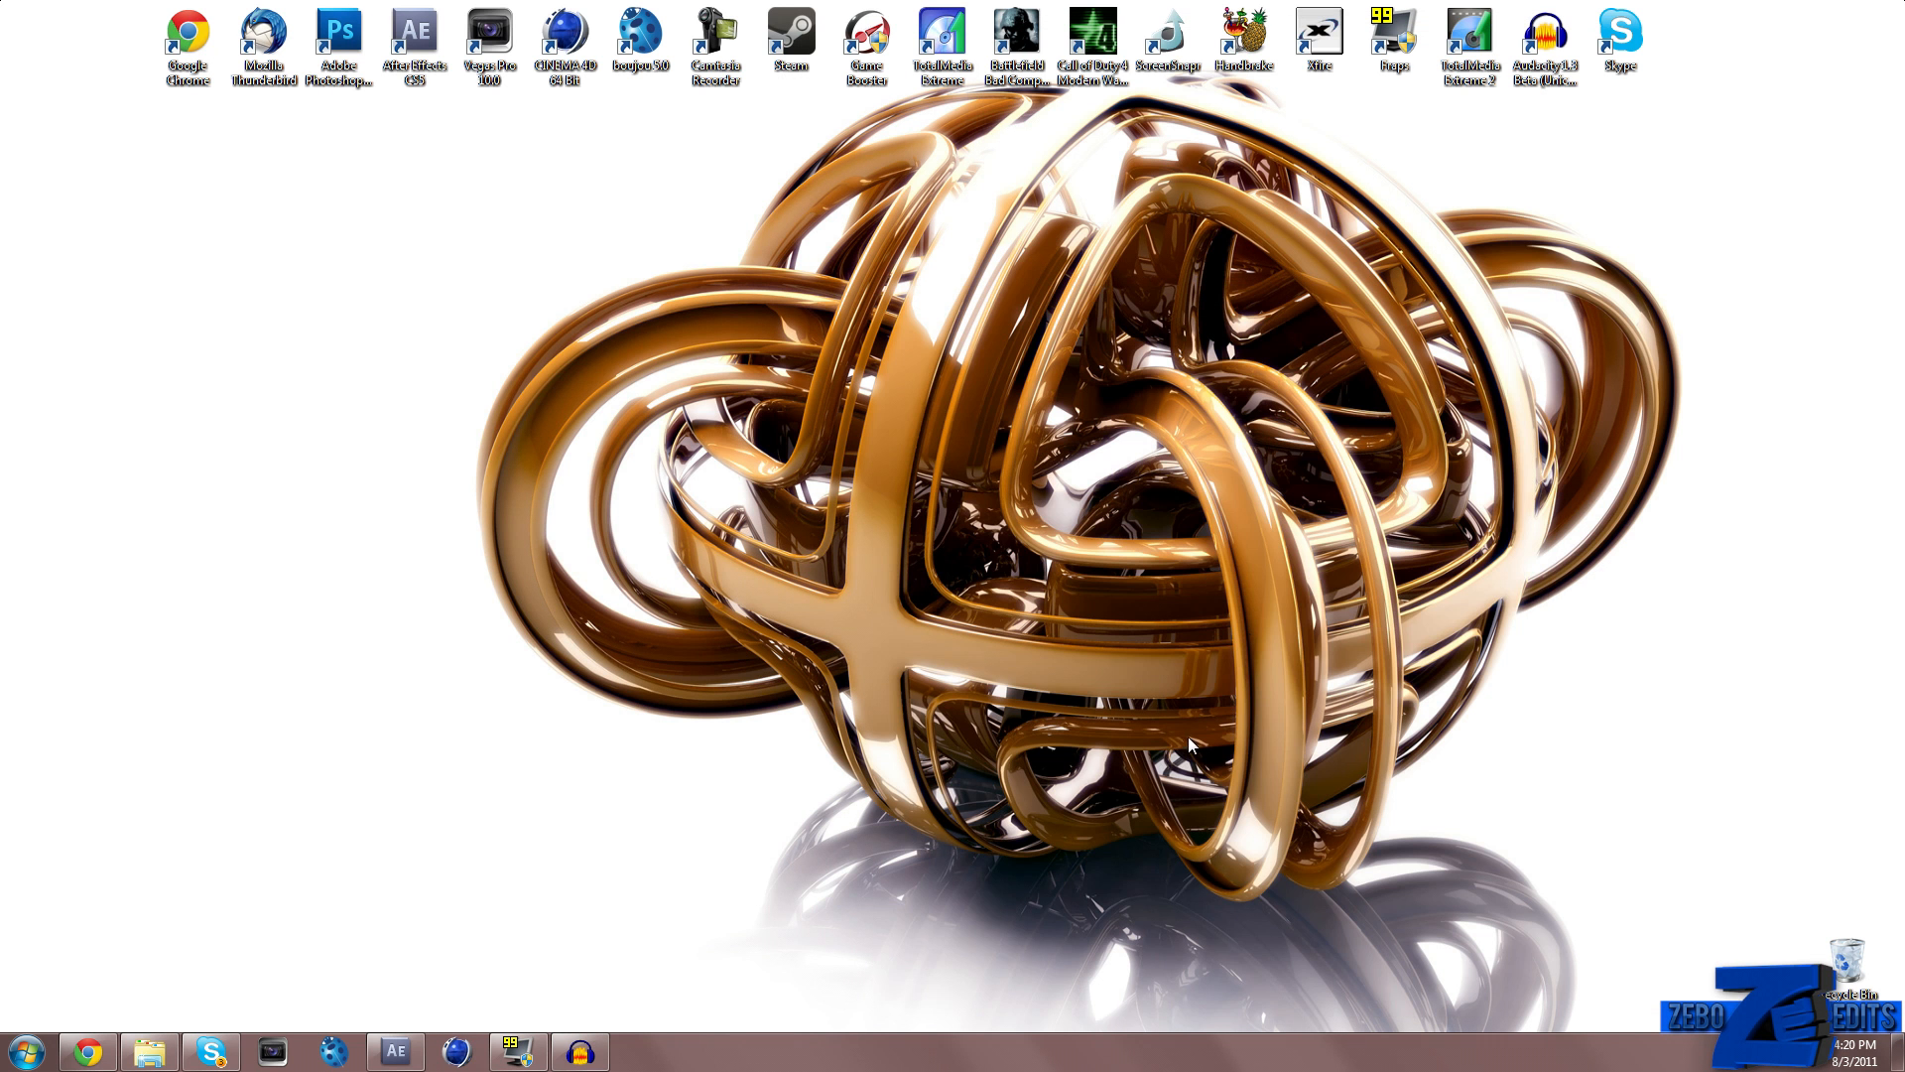
mouse_move(222, 932)
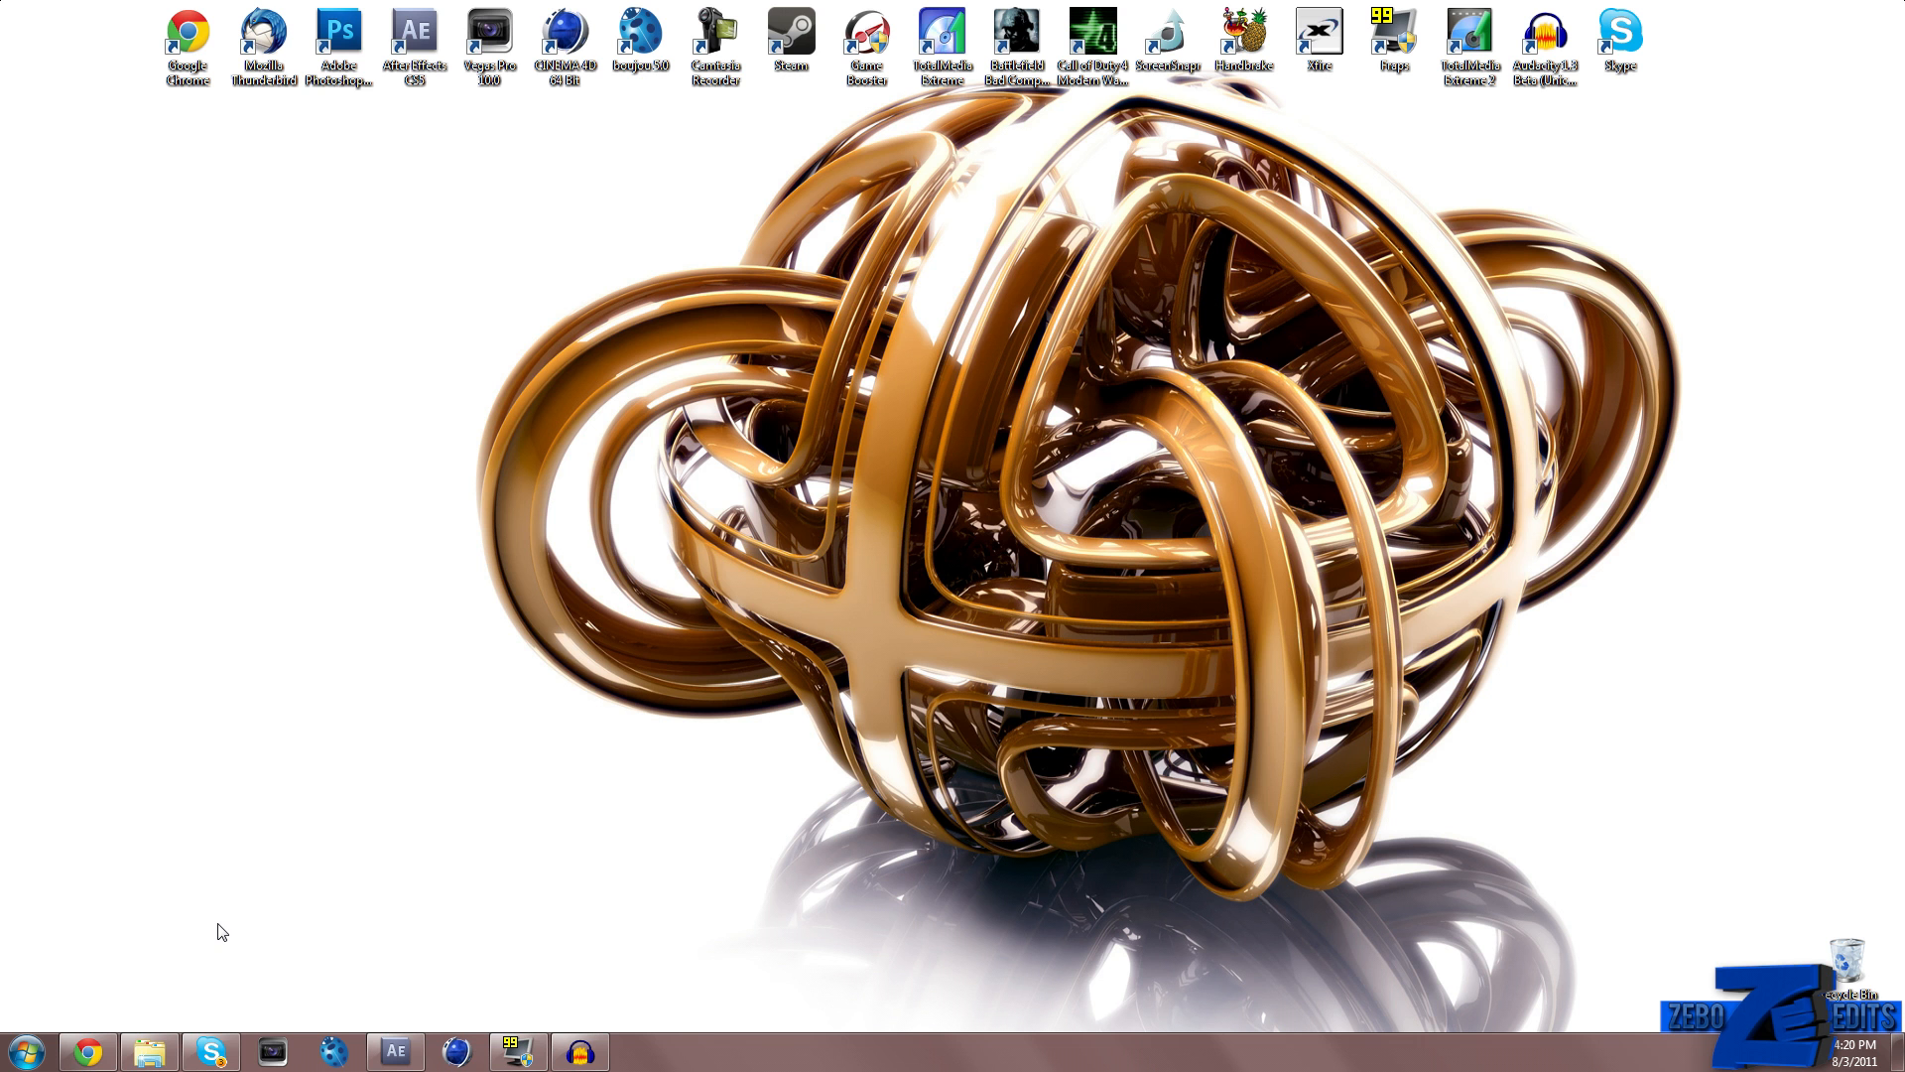
mouse_move(205, 909)
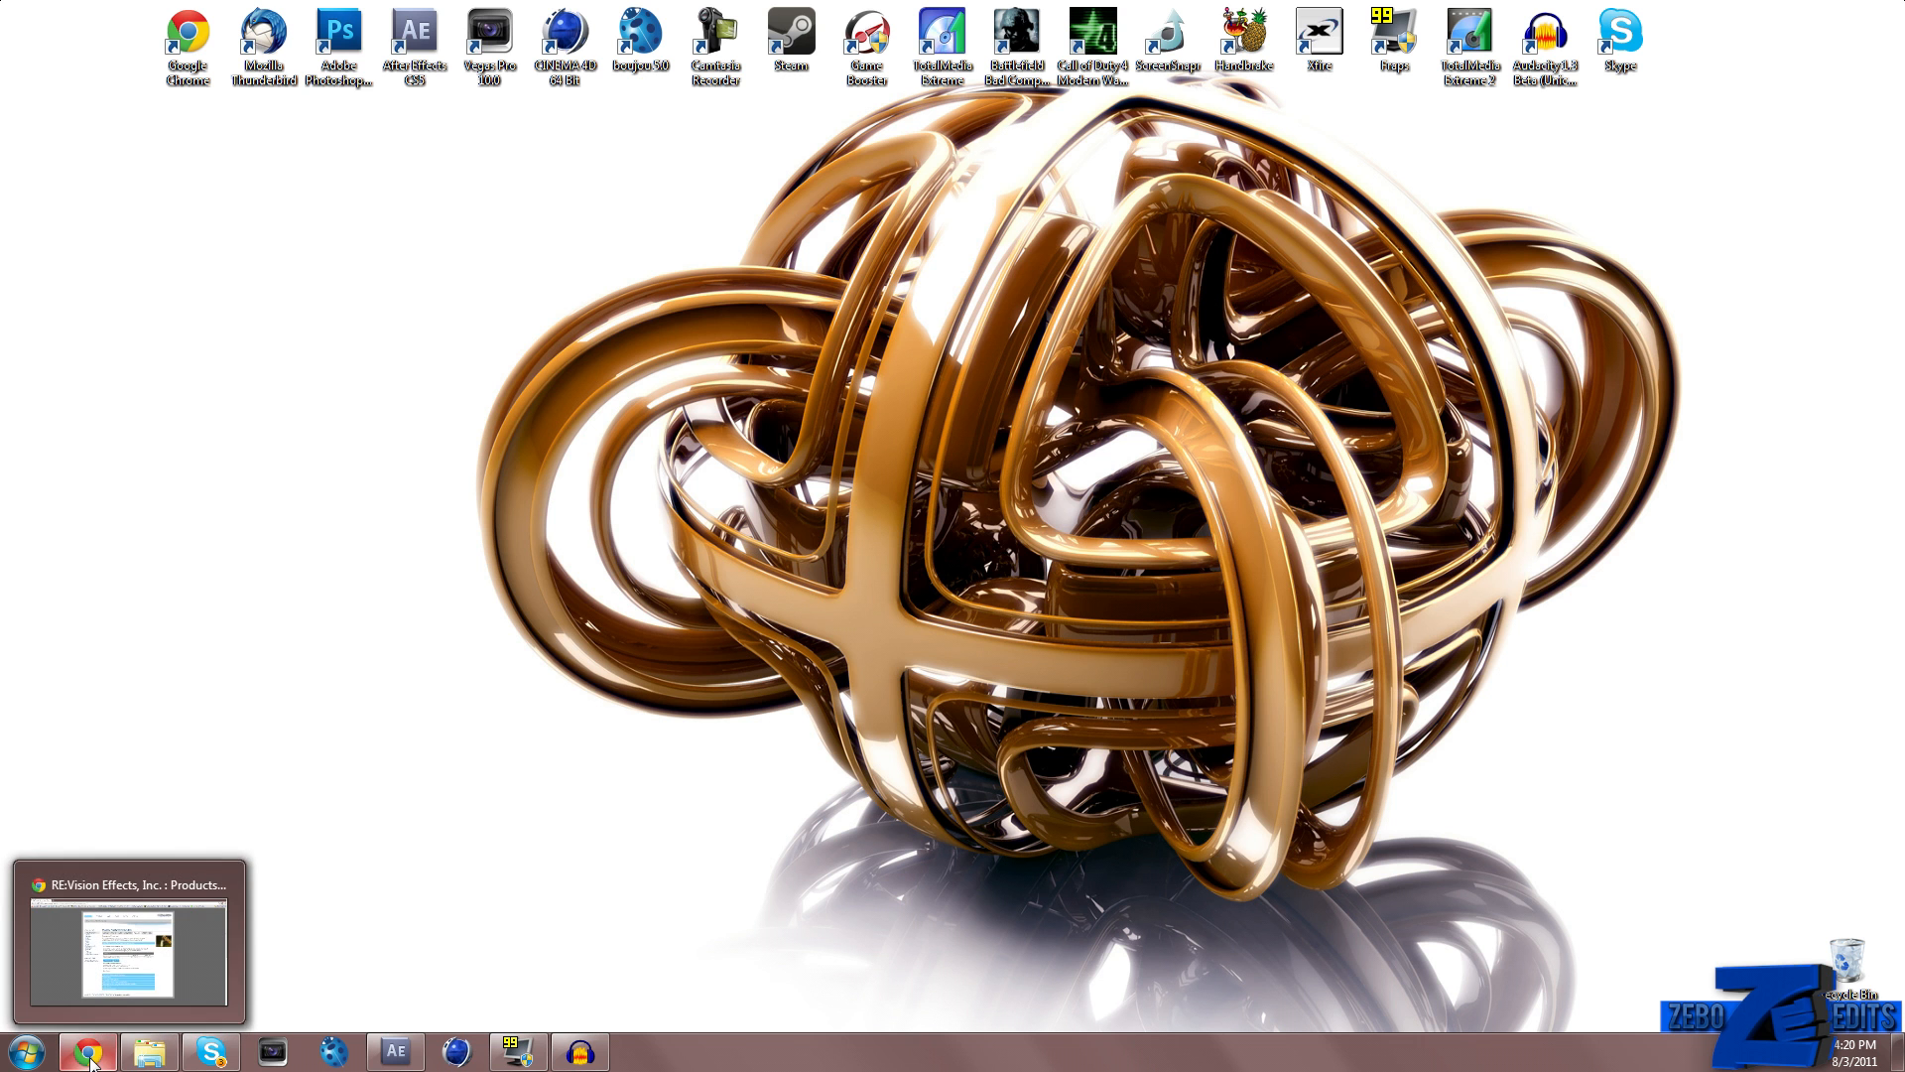
Open the ReelSmart Motion Blur overview page in the browser and play through its demo video
left_click(88, 1050)
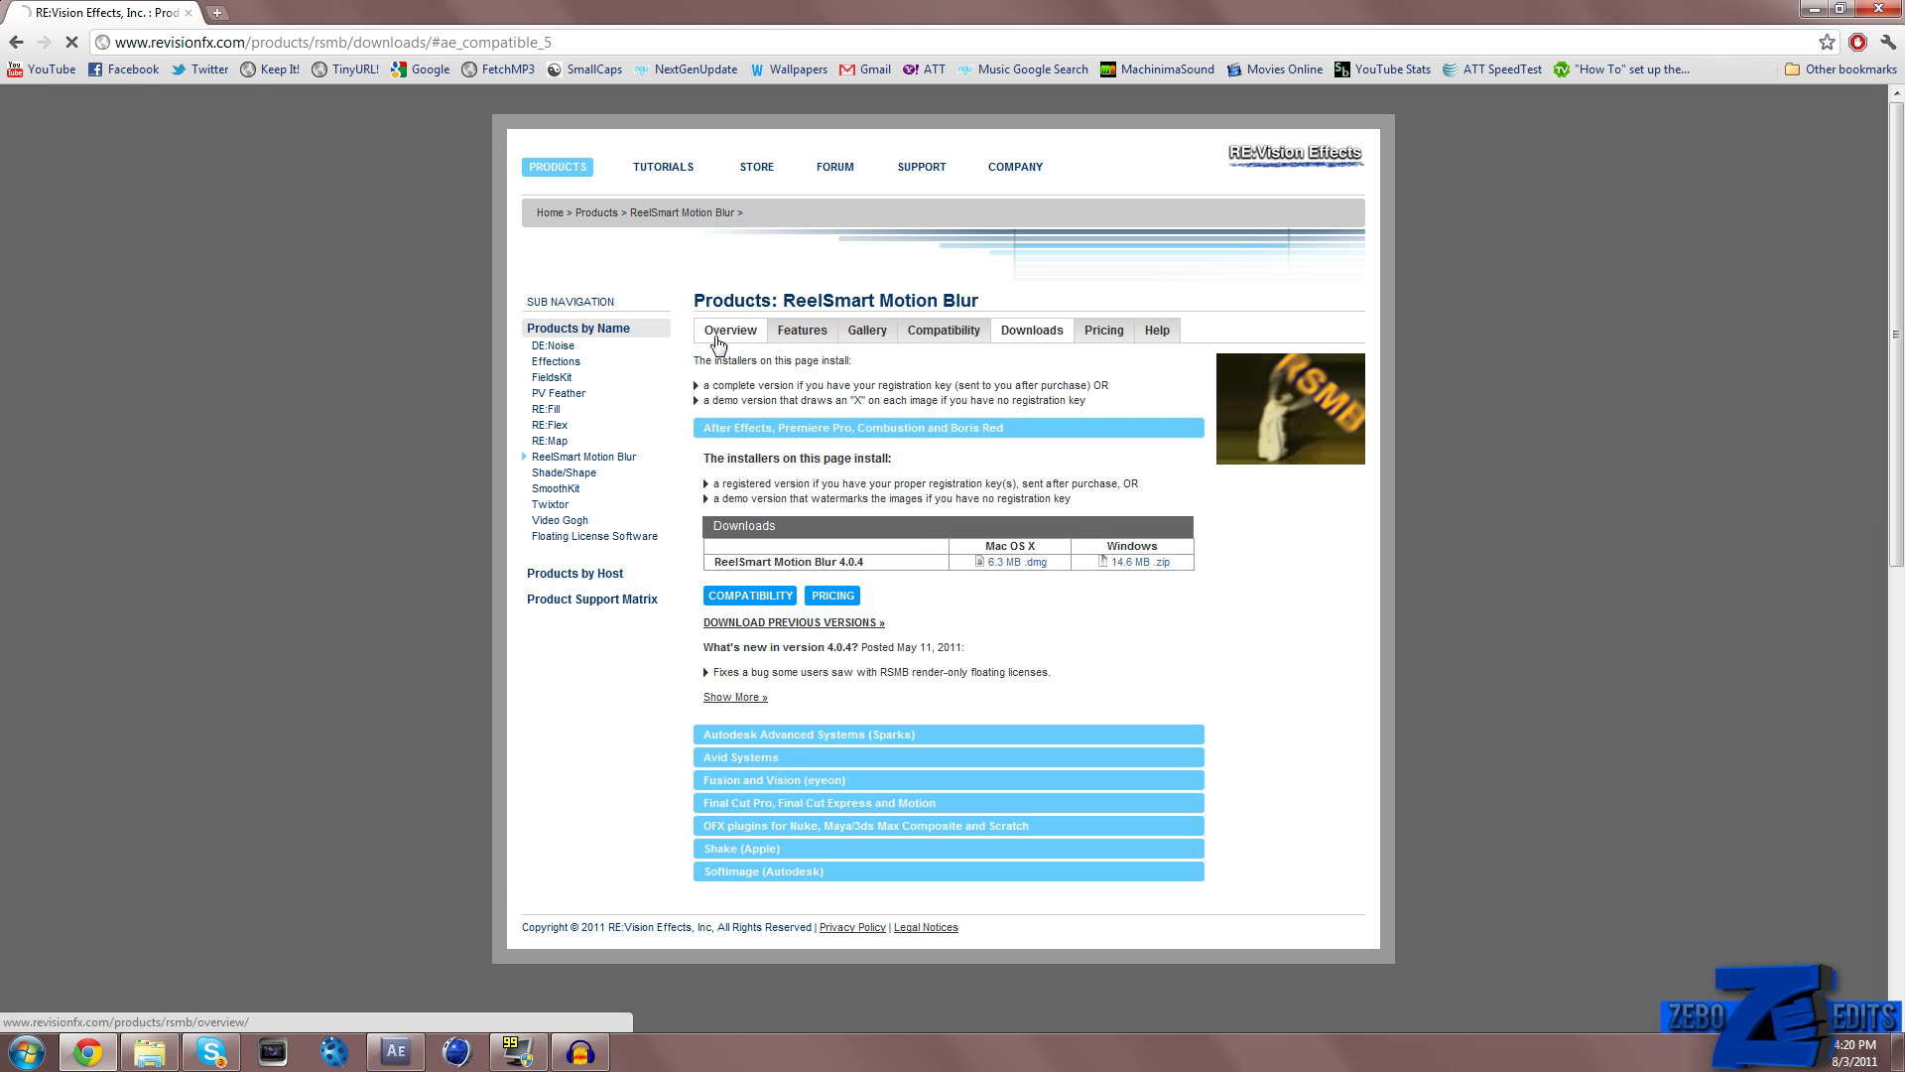
left_click(730, 329)
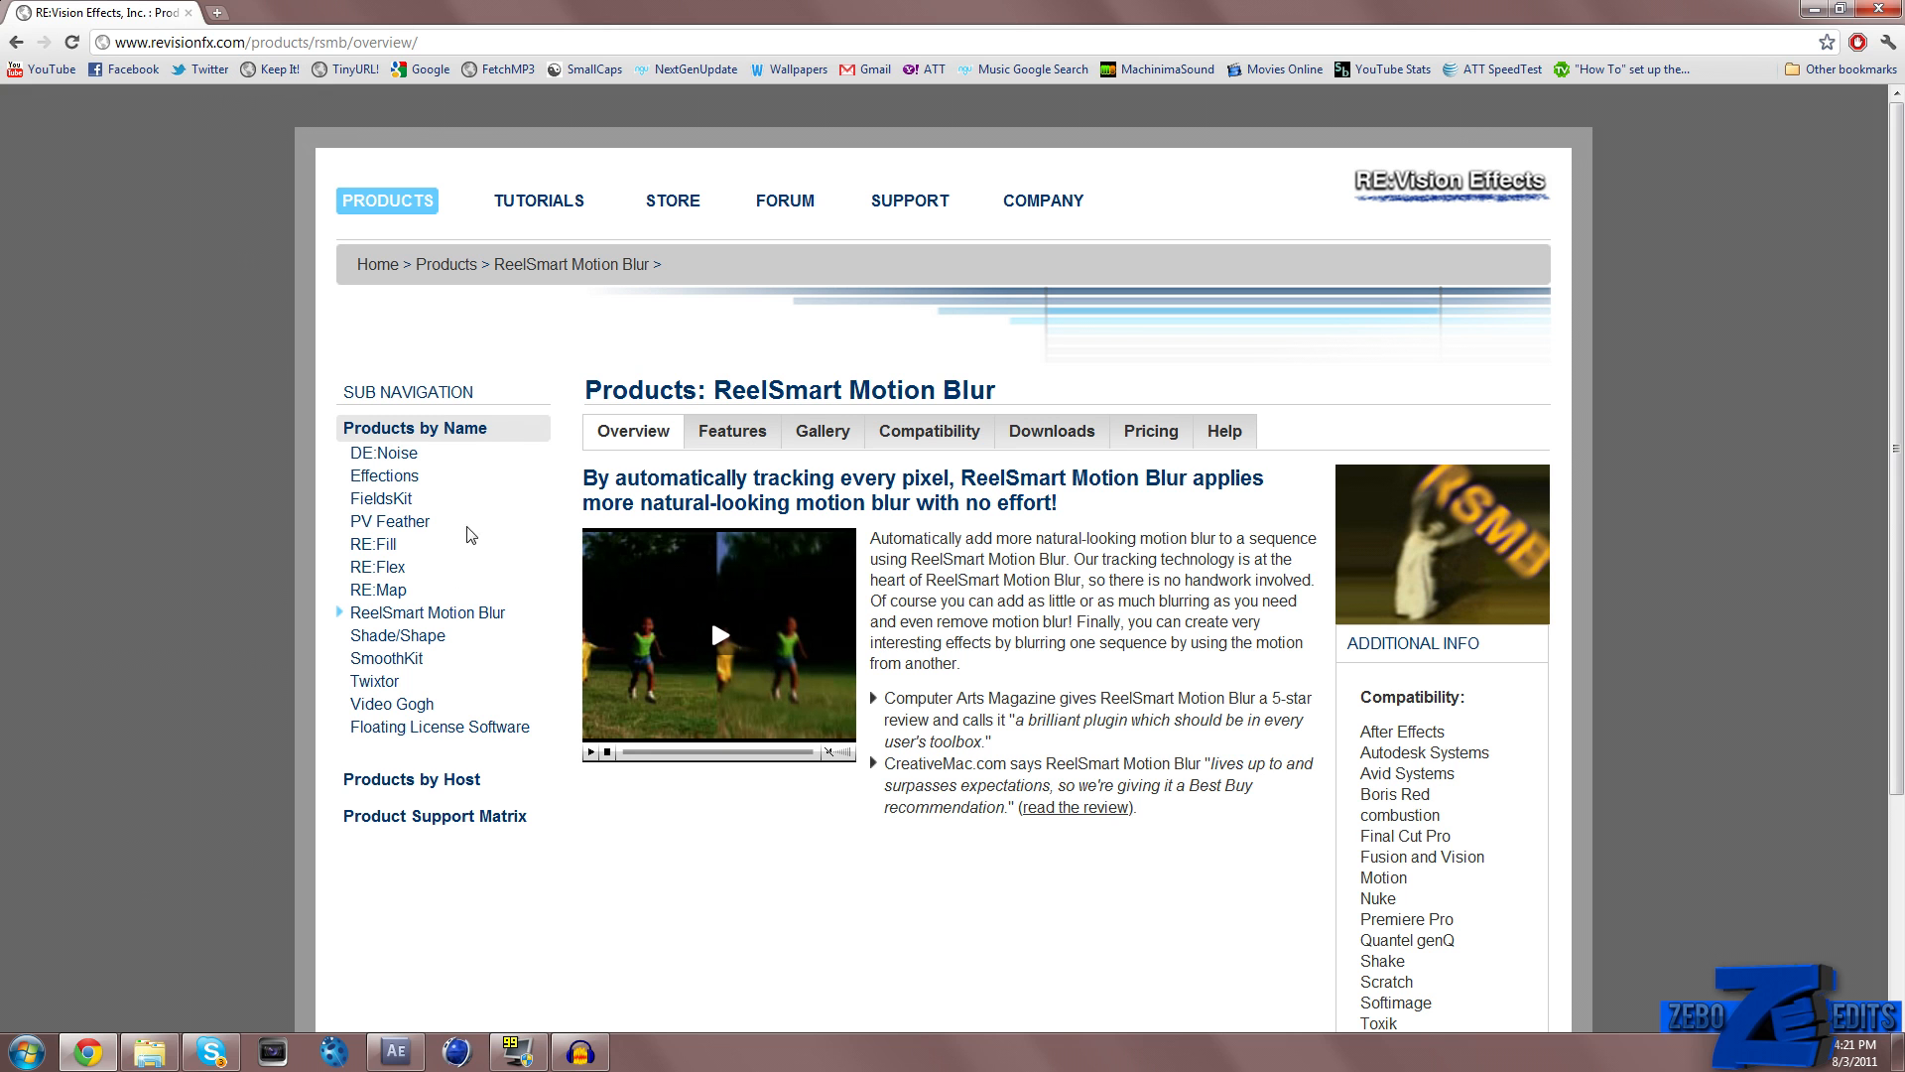
mouse_move(789, 694)
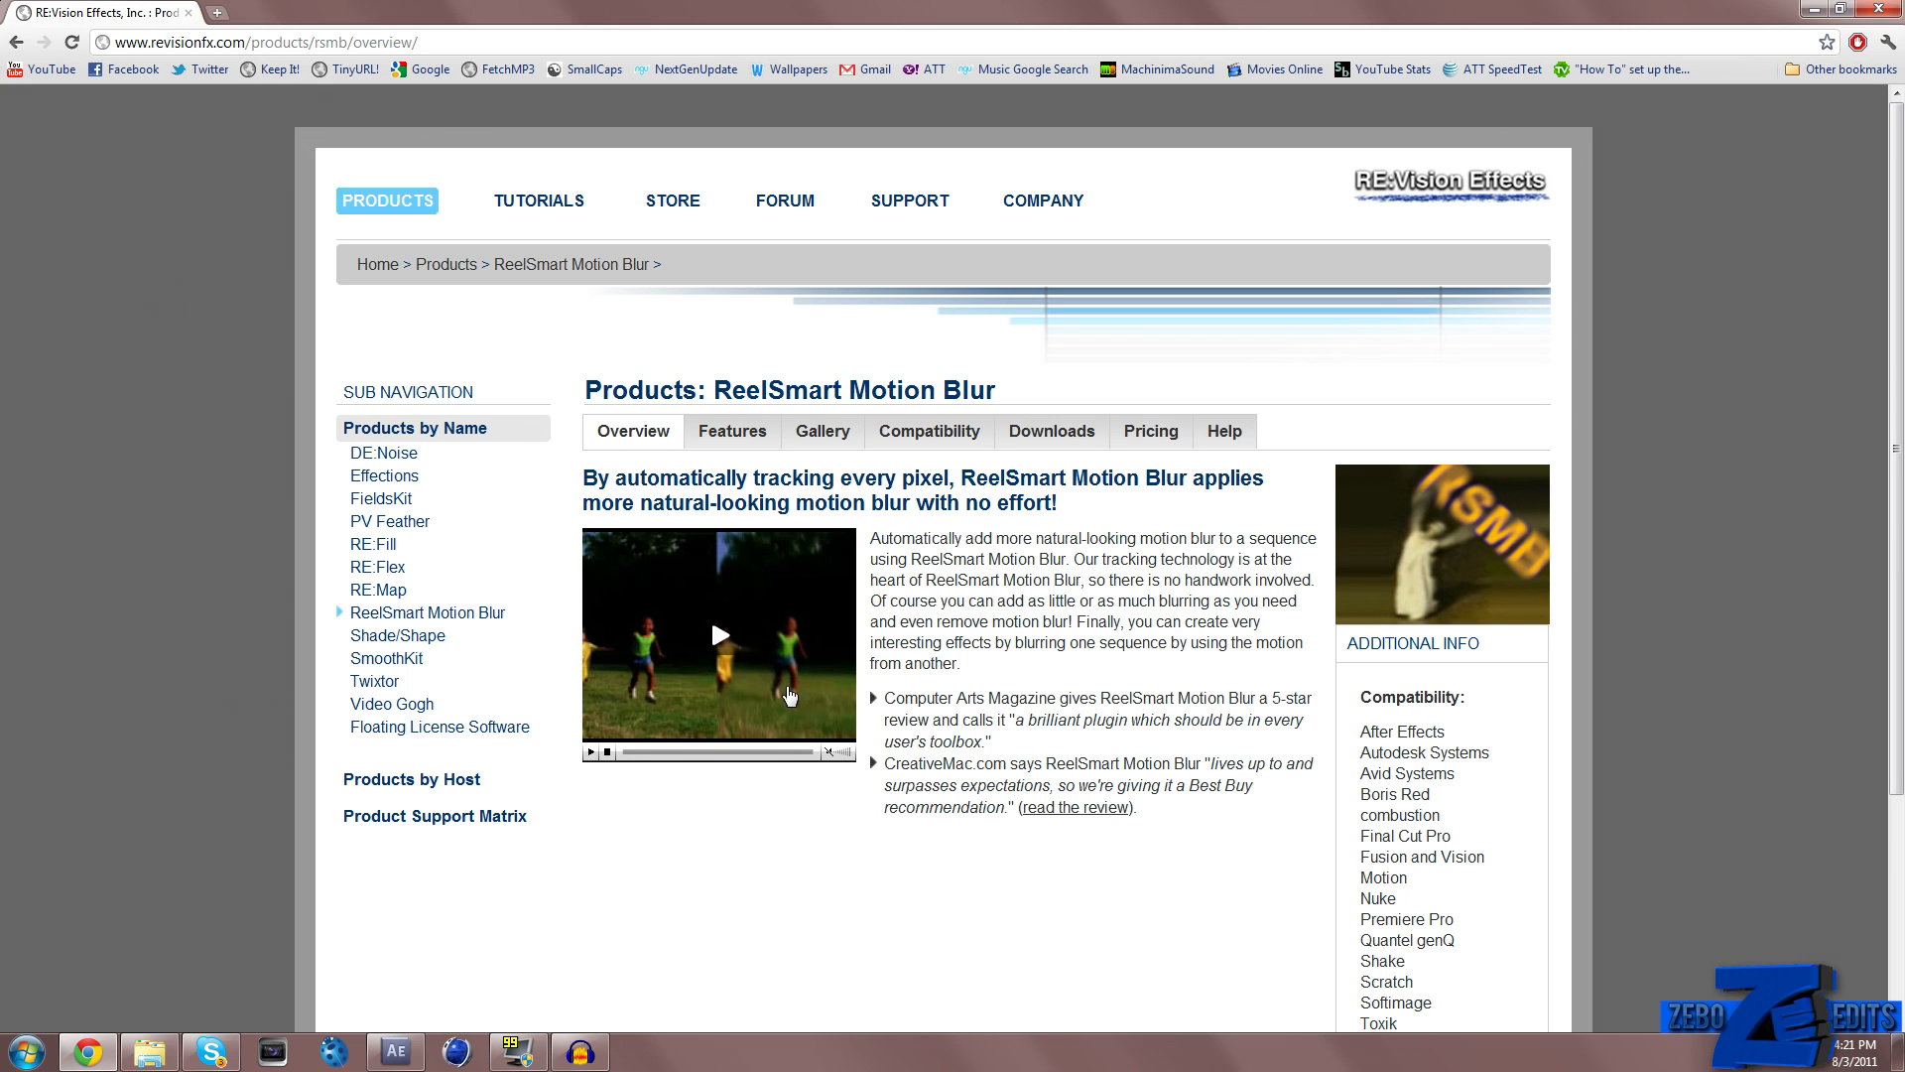
mouse_move(662, 659)
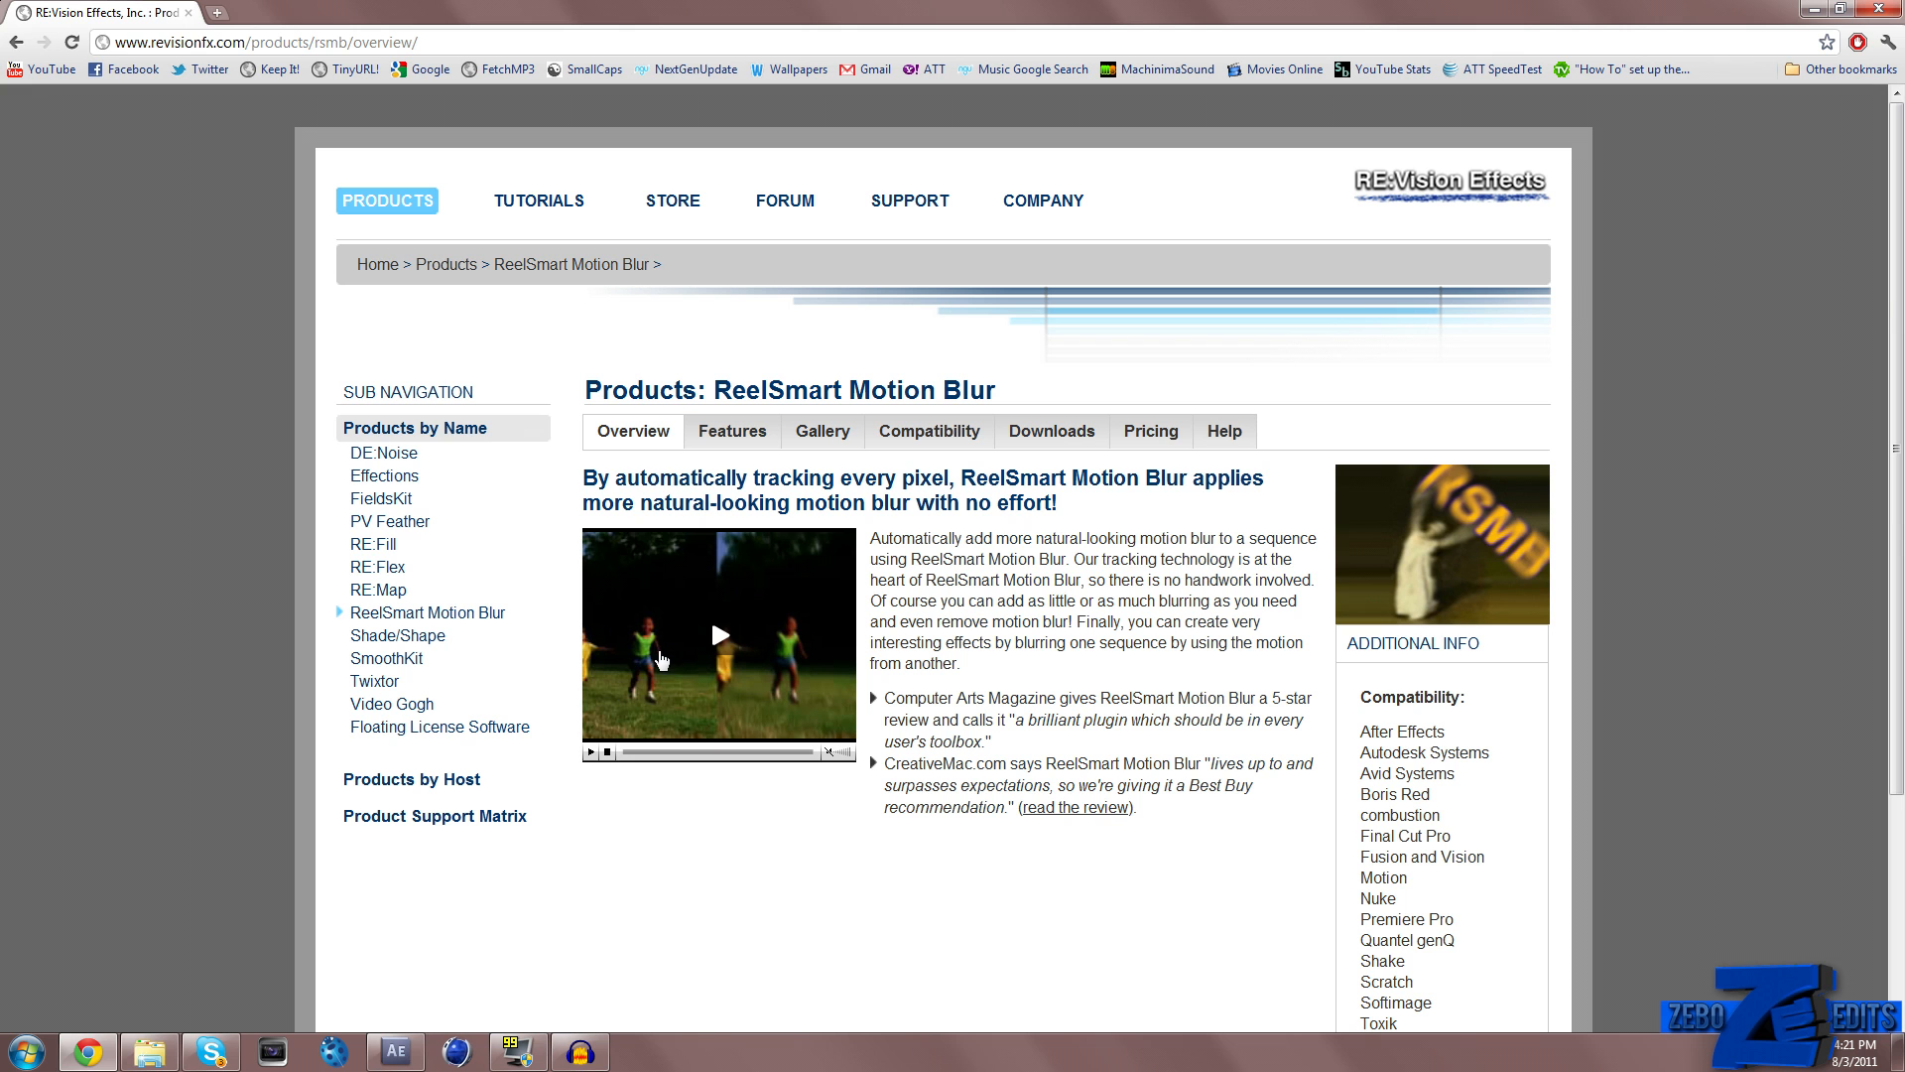
mouse_move(644, 702)
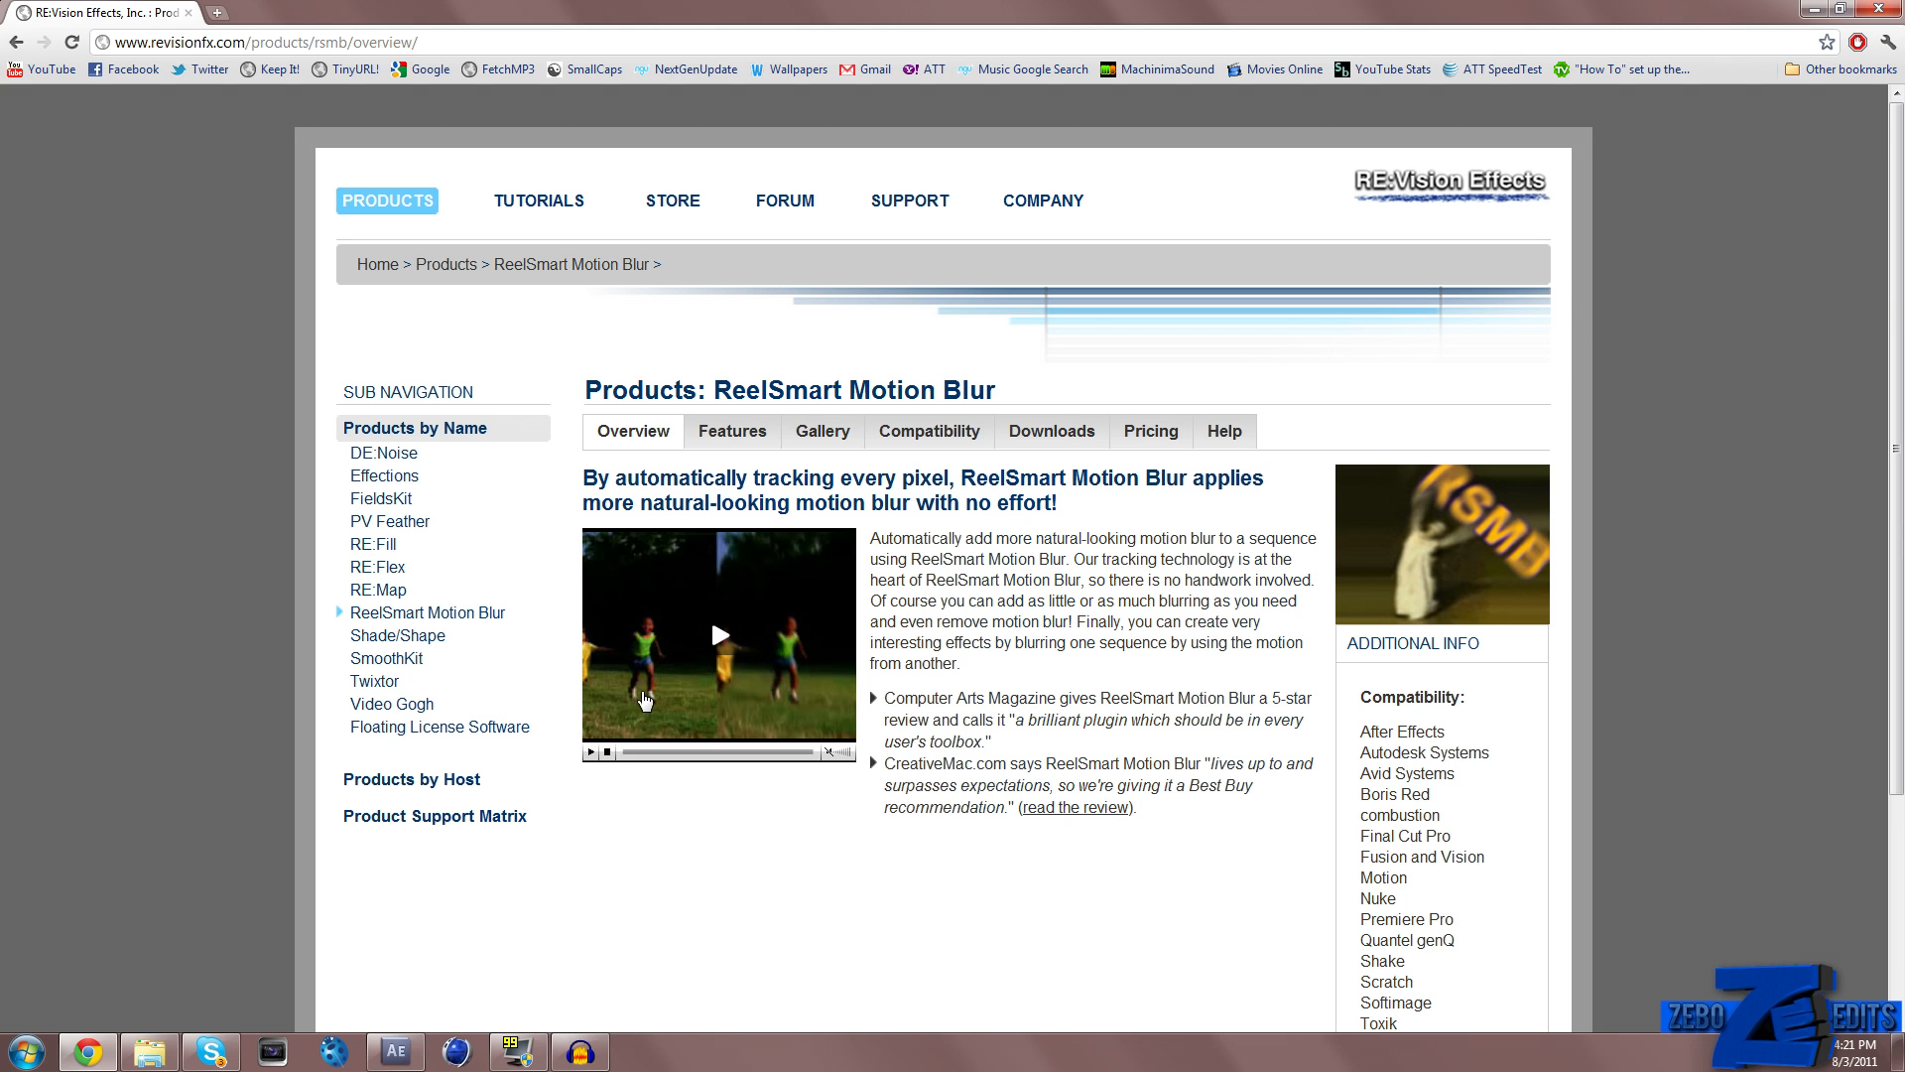
mouse_move(645, 583)
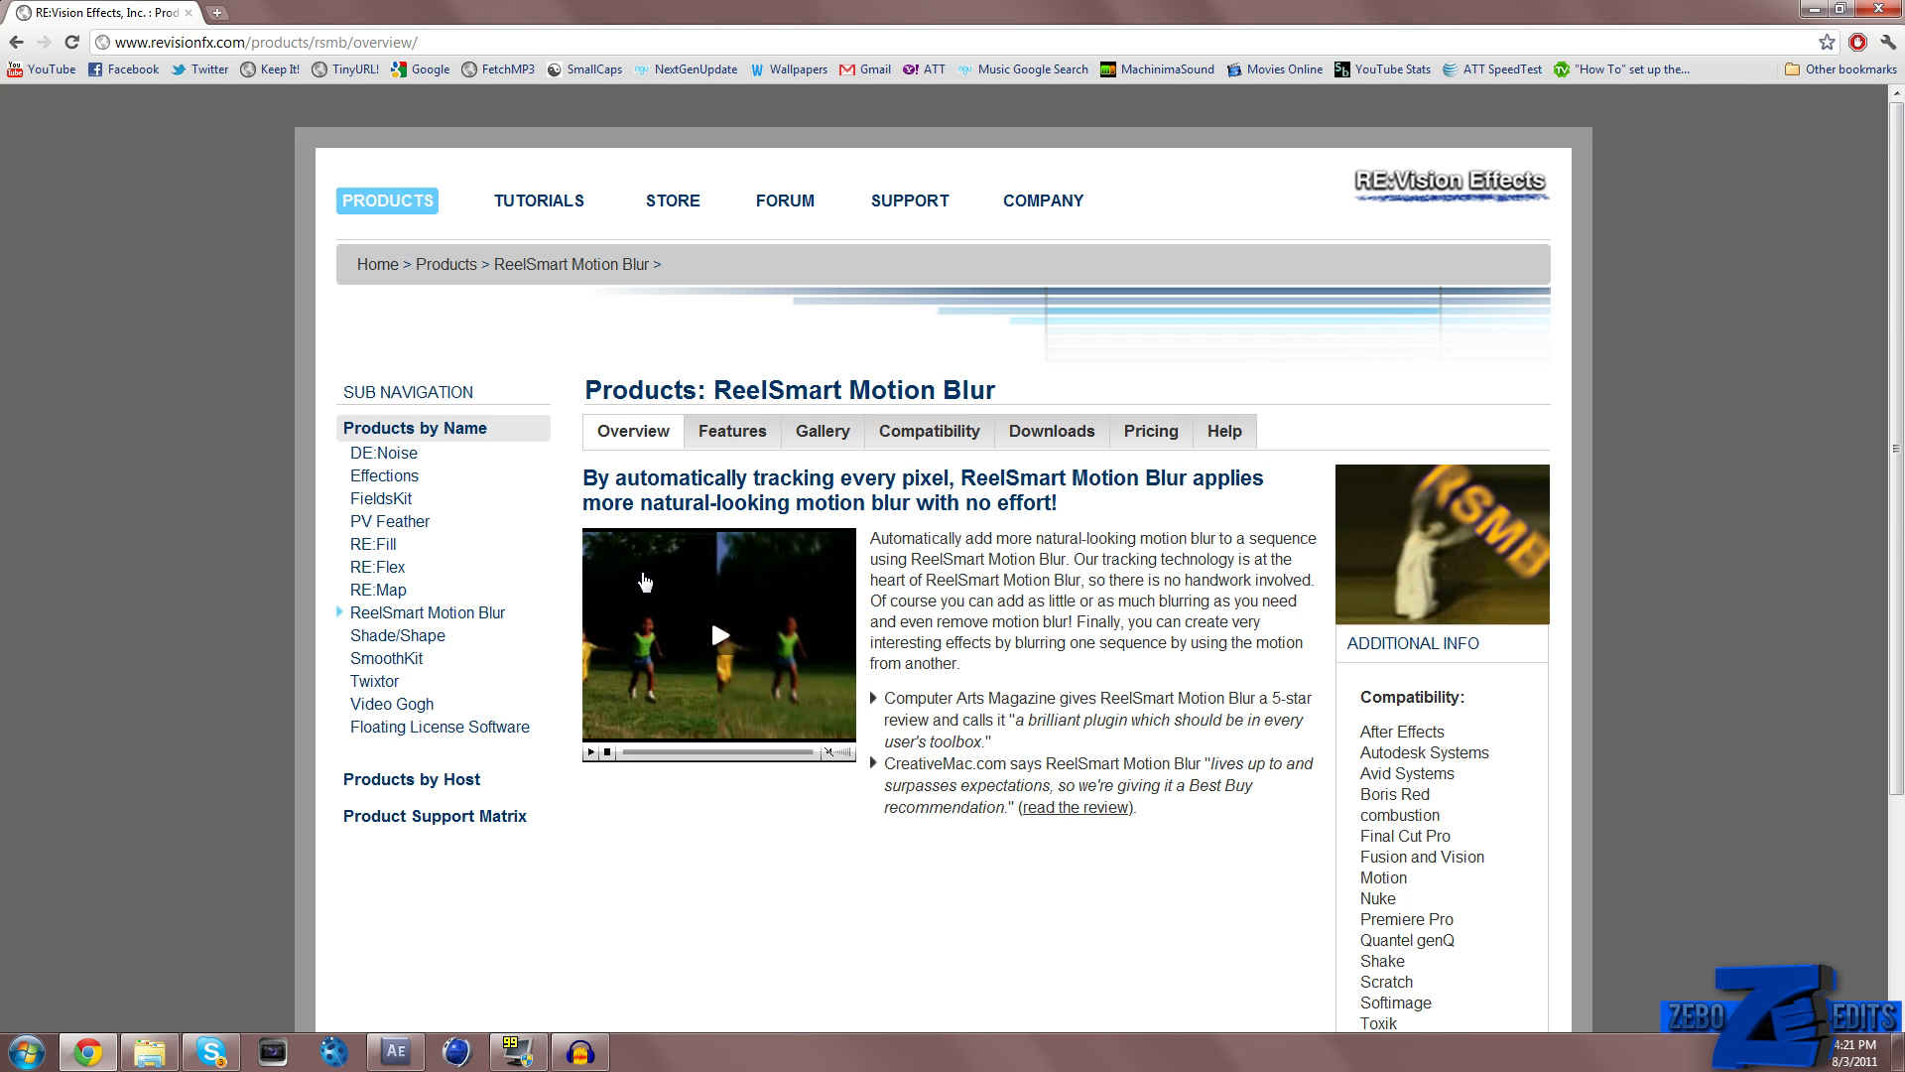
mouse_move(715, 635)
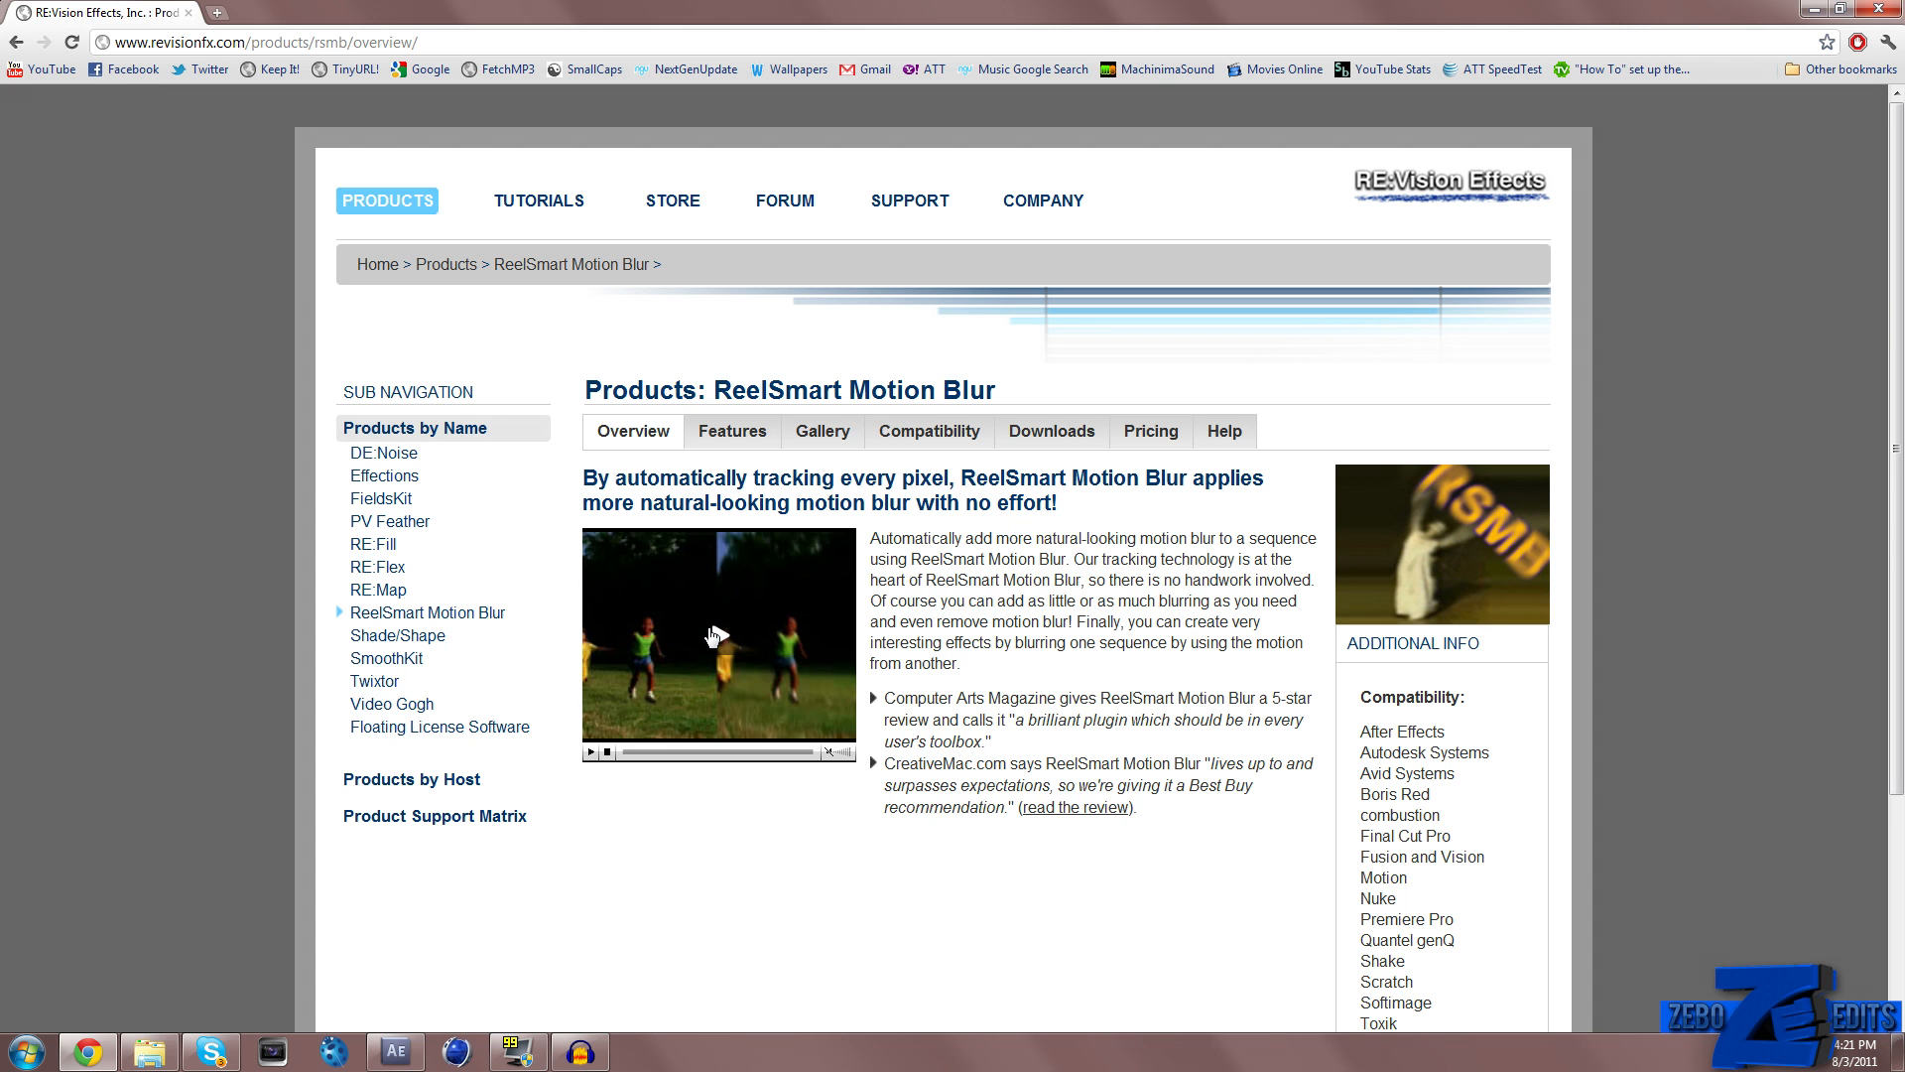
left_click(591, 750)
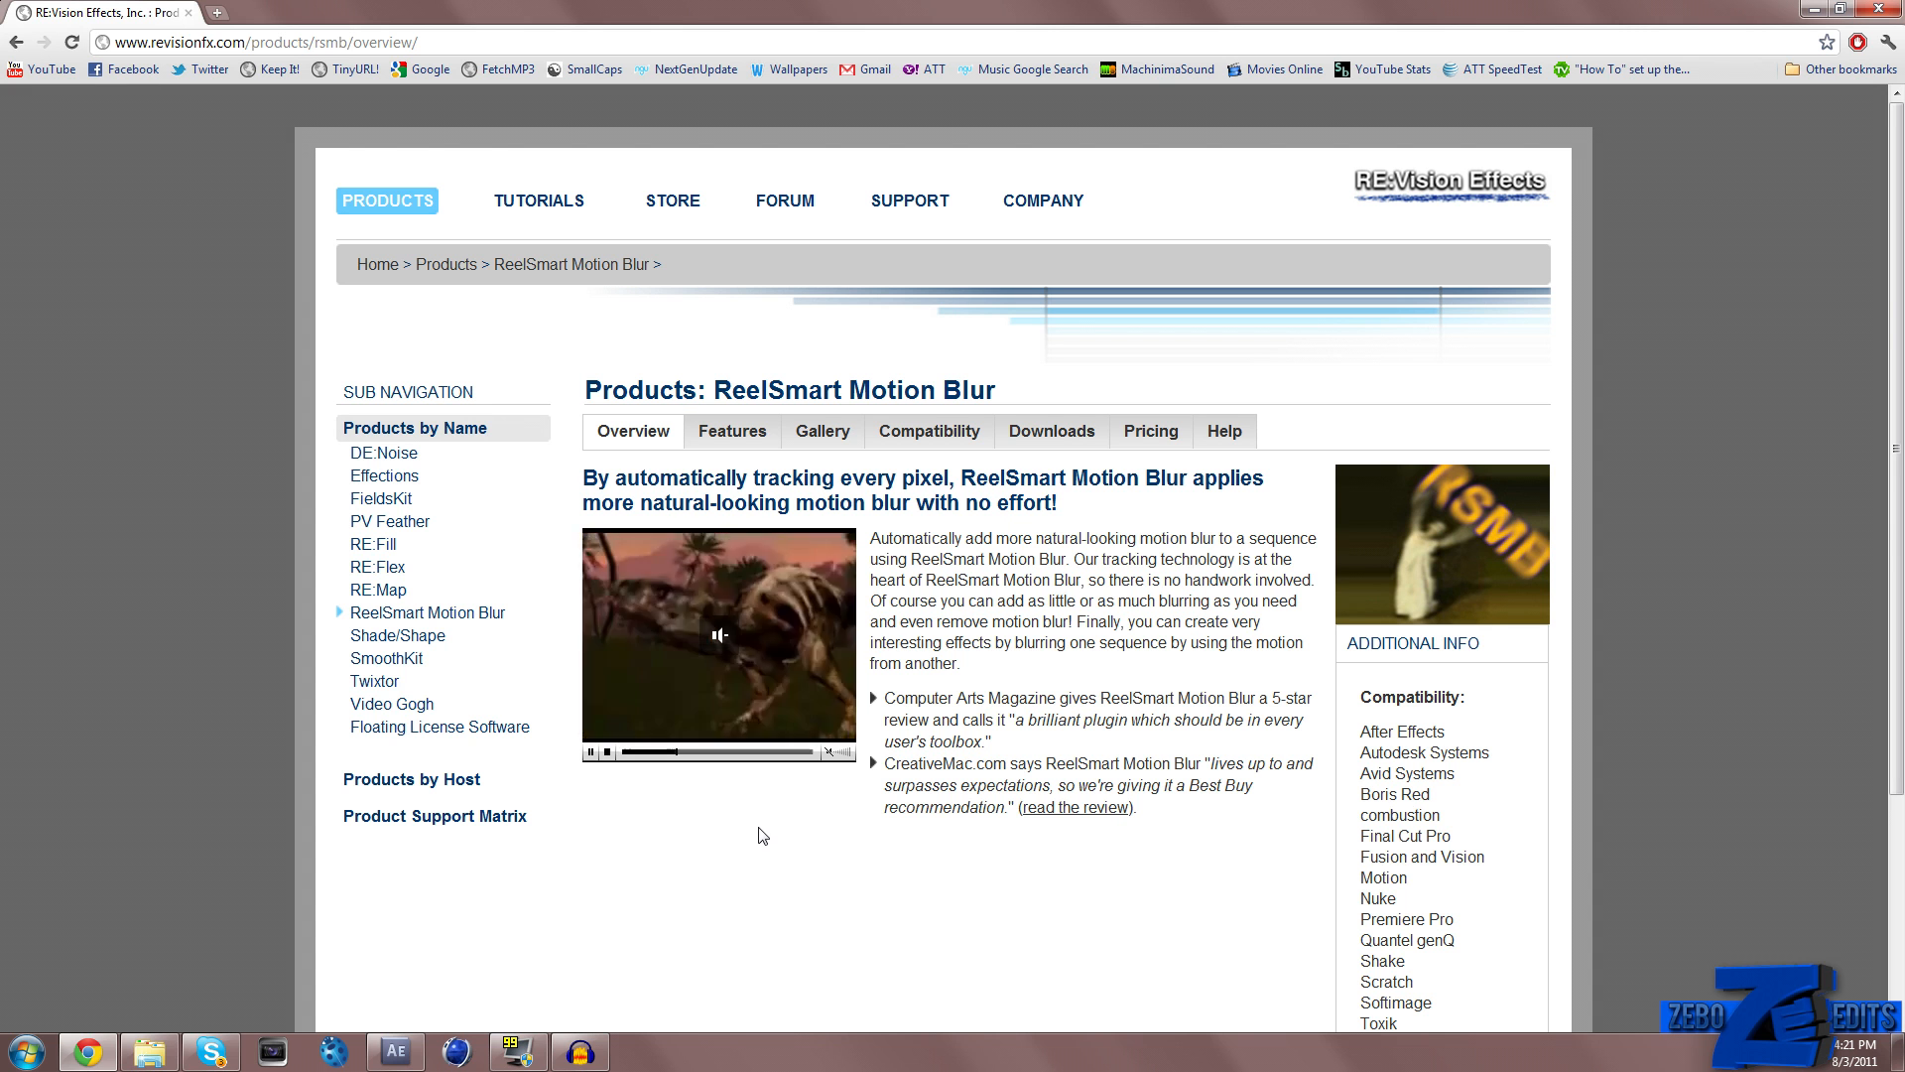
left_click(588, 750)
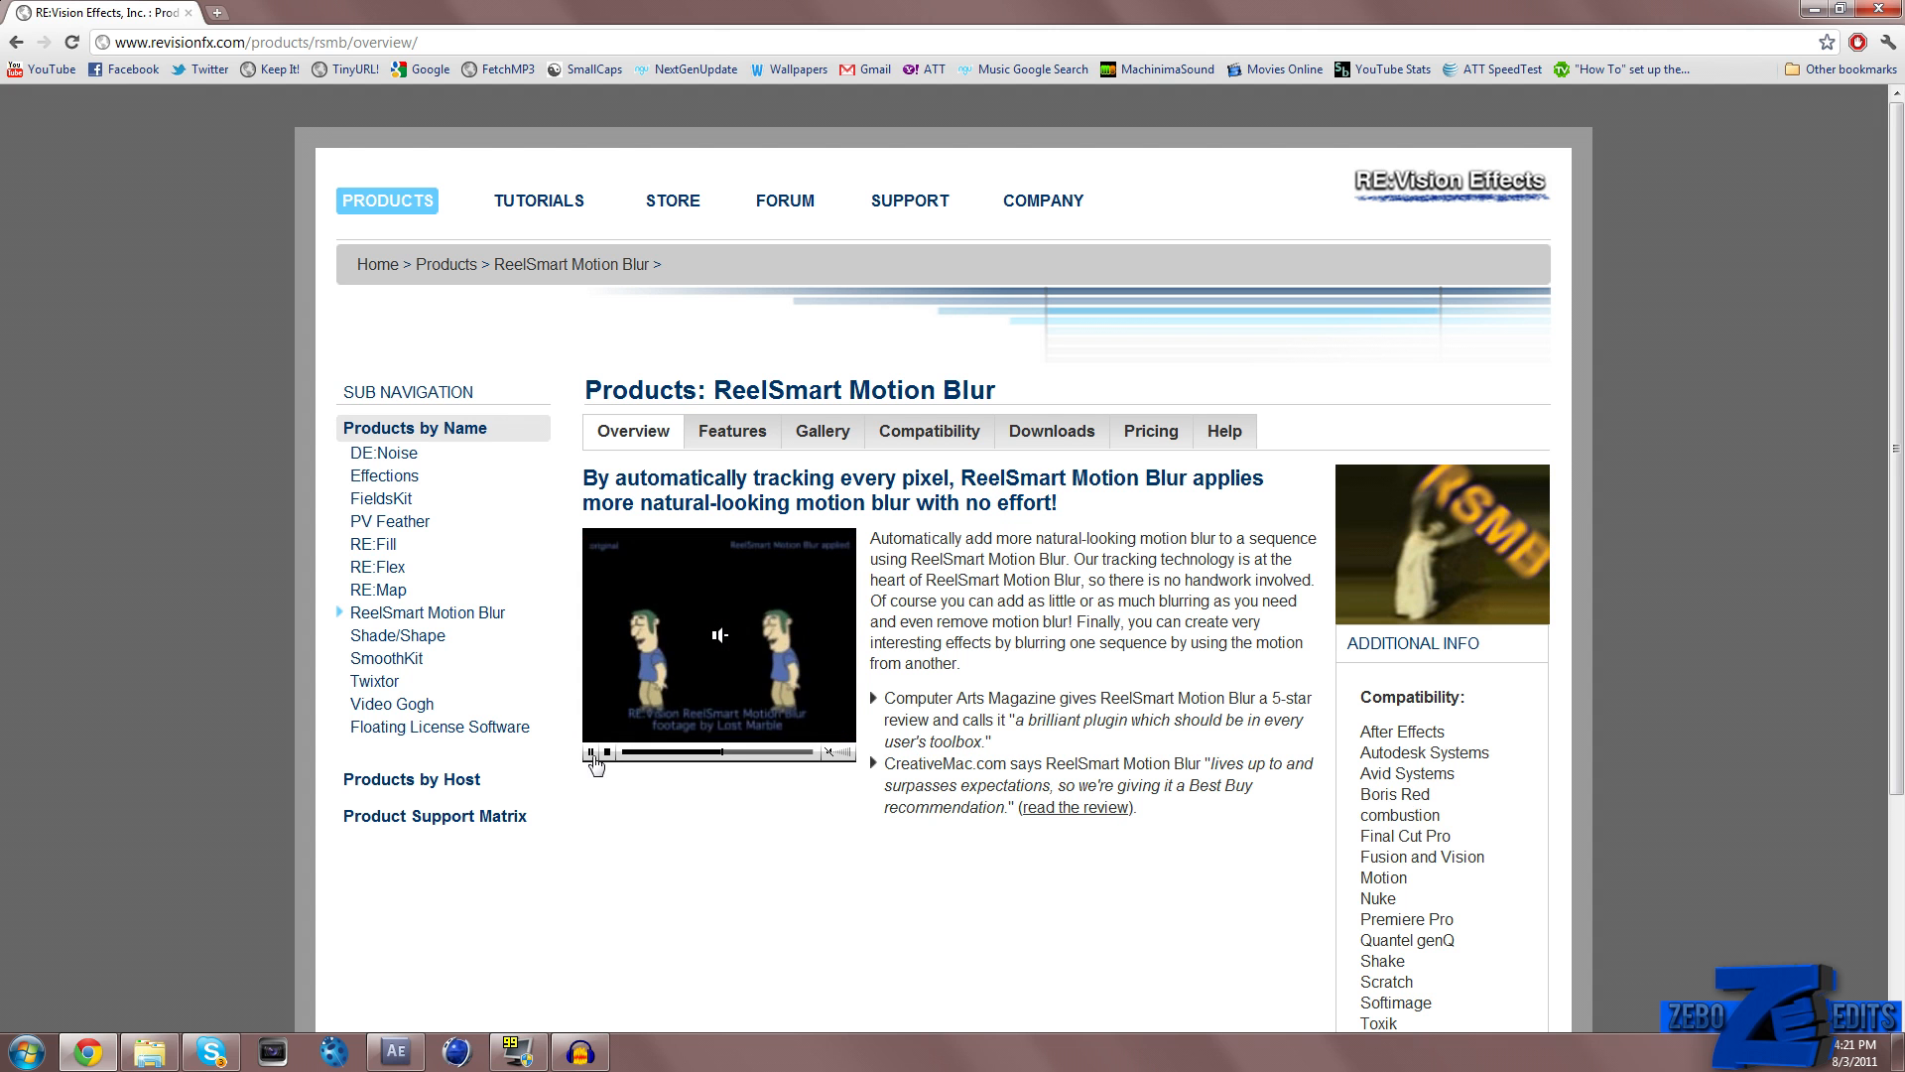
left_click(590, 750)
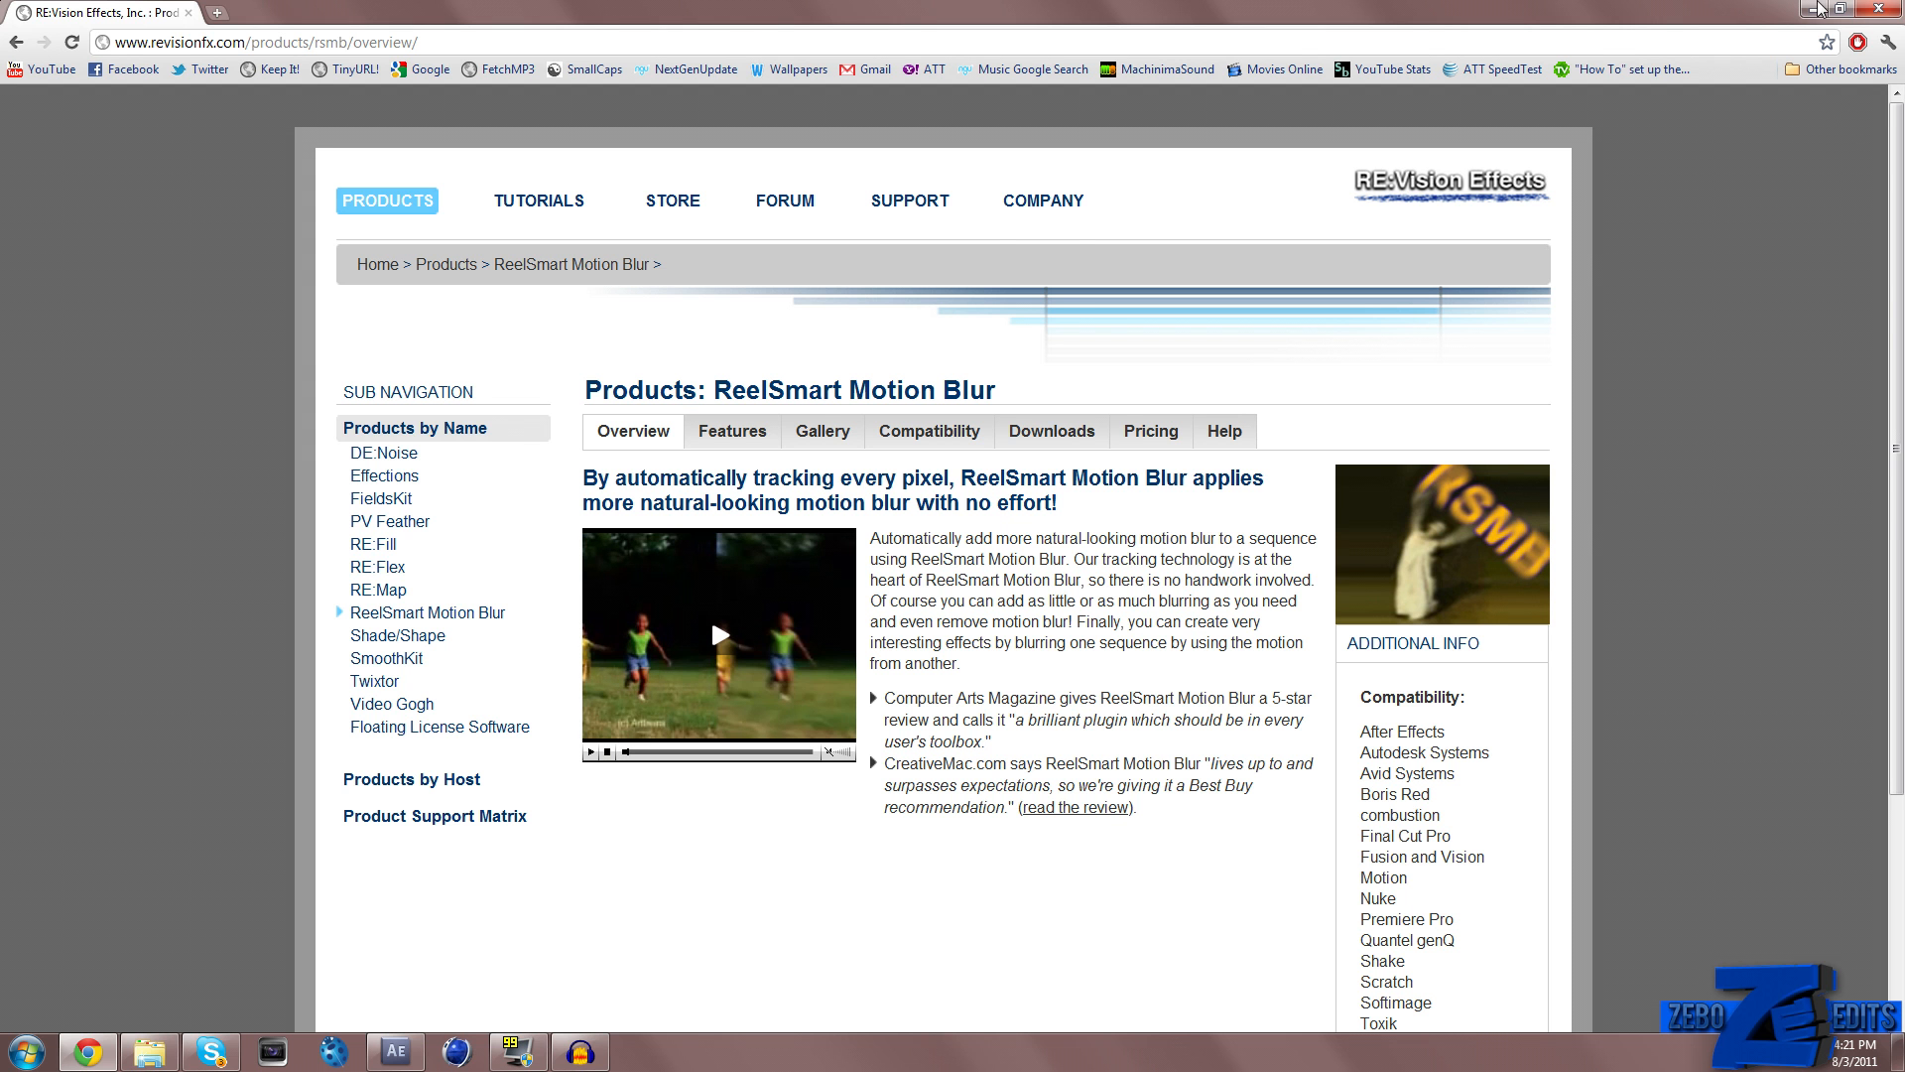
left_click(1851, 10)
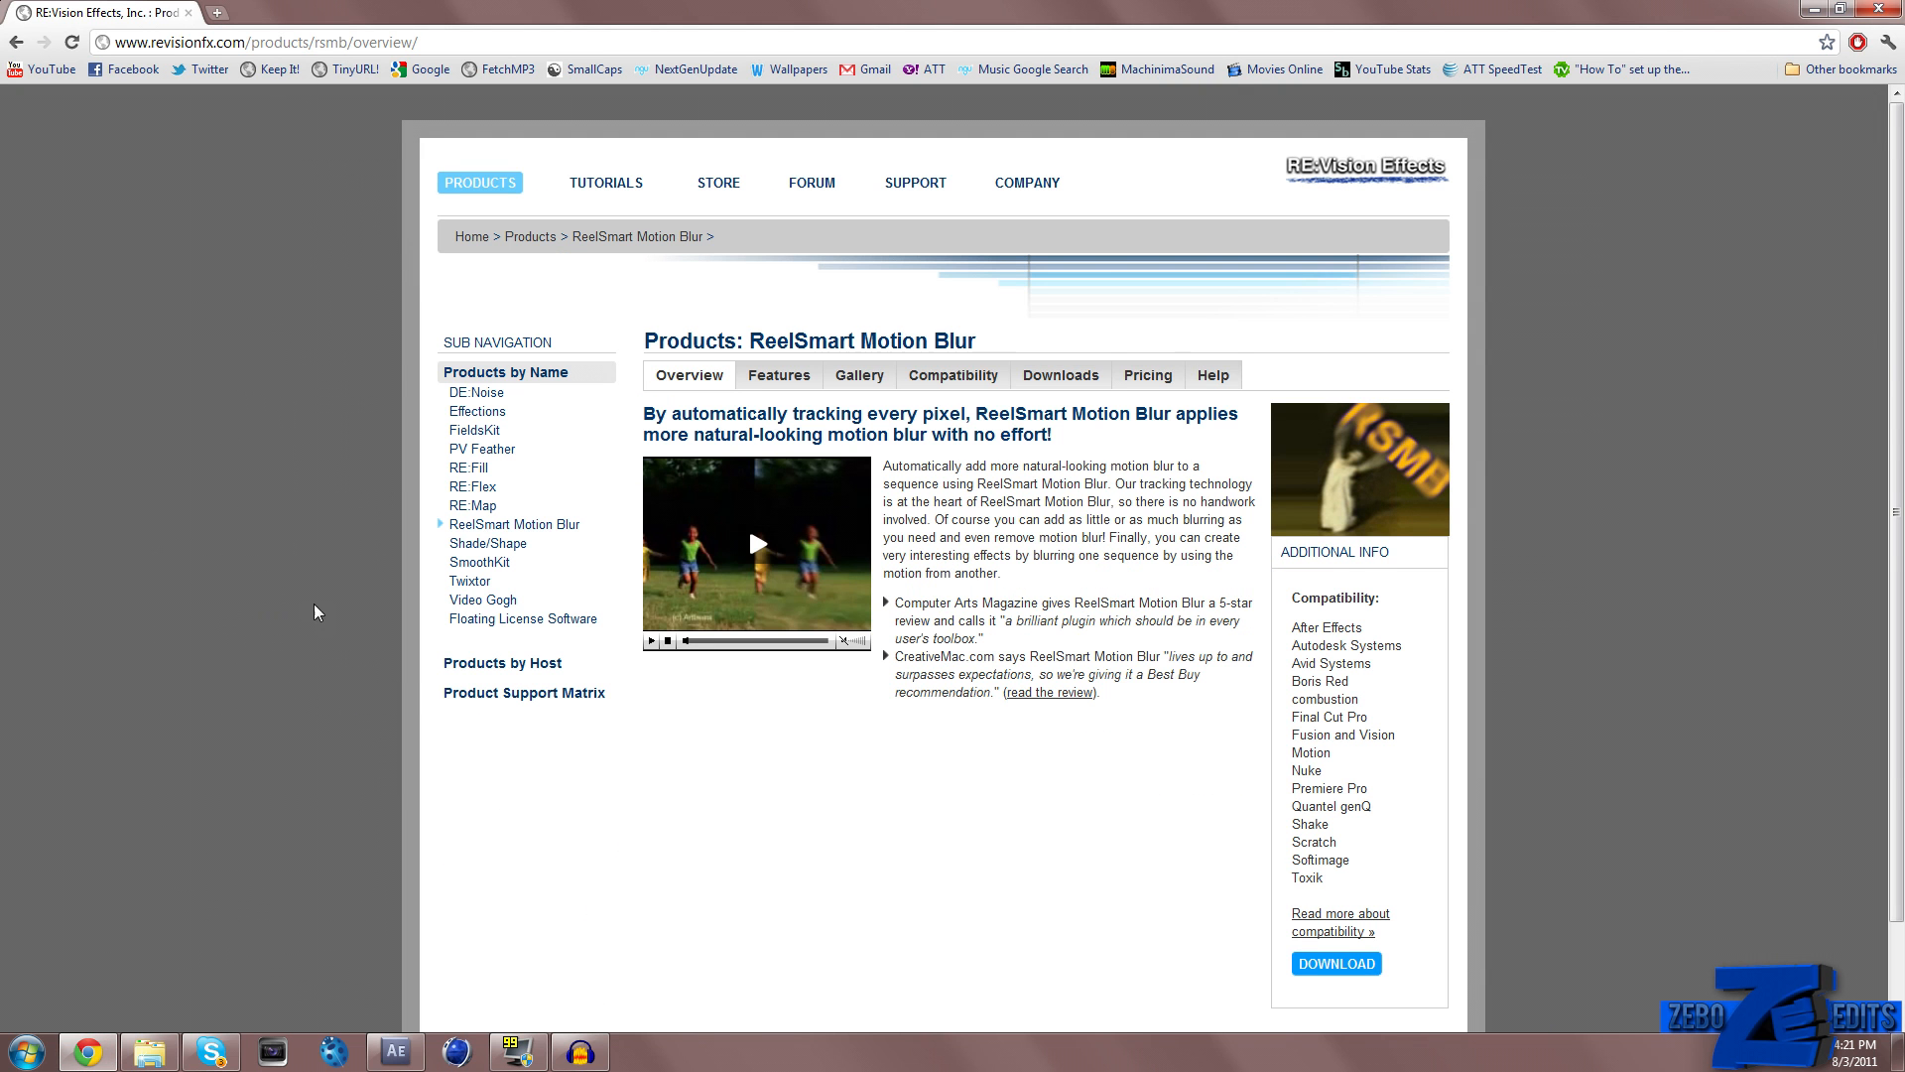
Show the RSMB Downloads tab with the After Effects section expanded to the 4.0.4 installers
left_click(1059, 374)
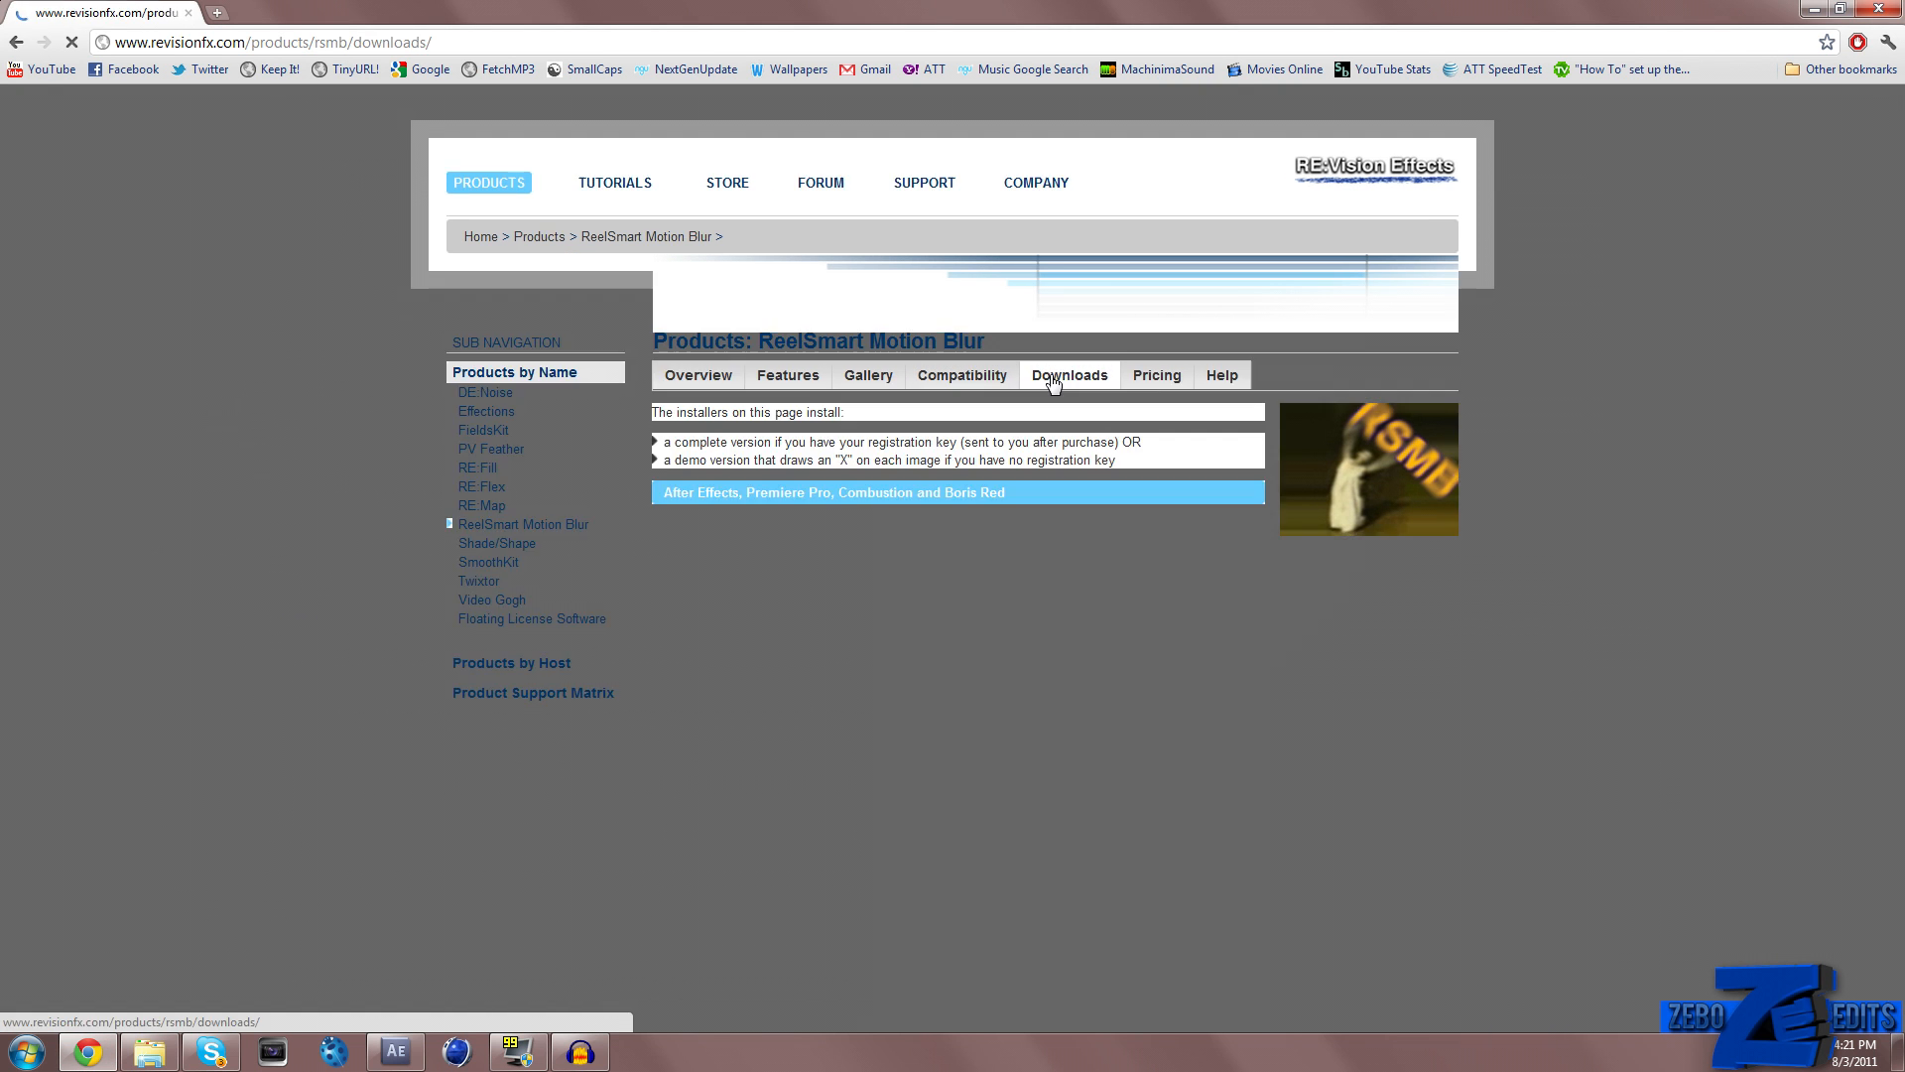
left_click(1068, 374)
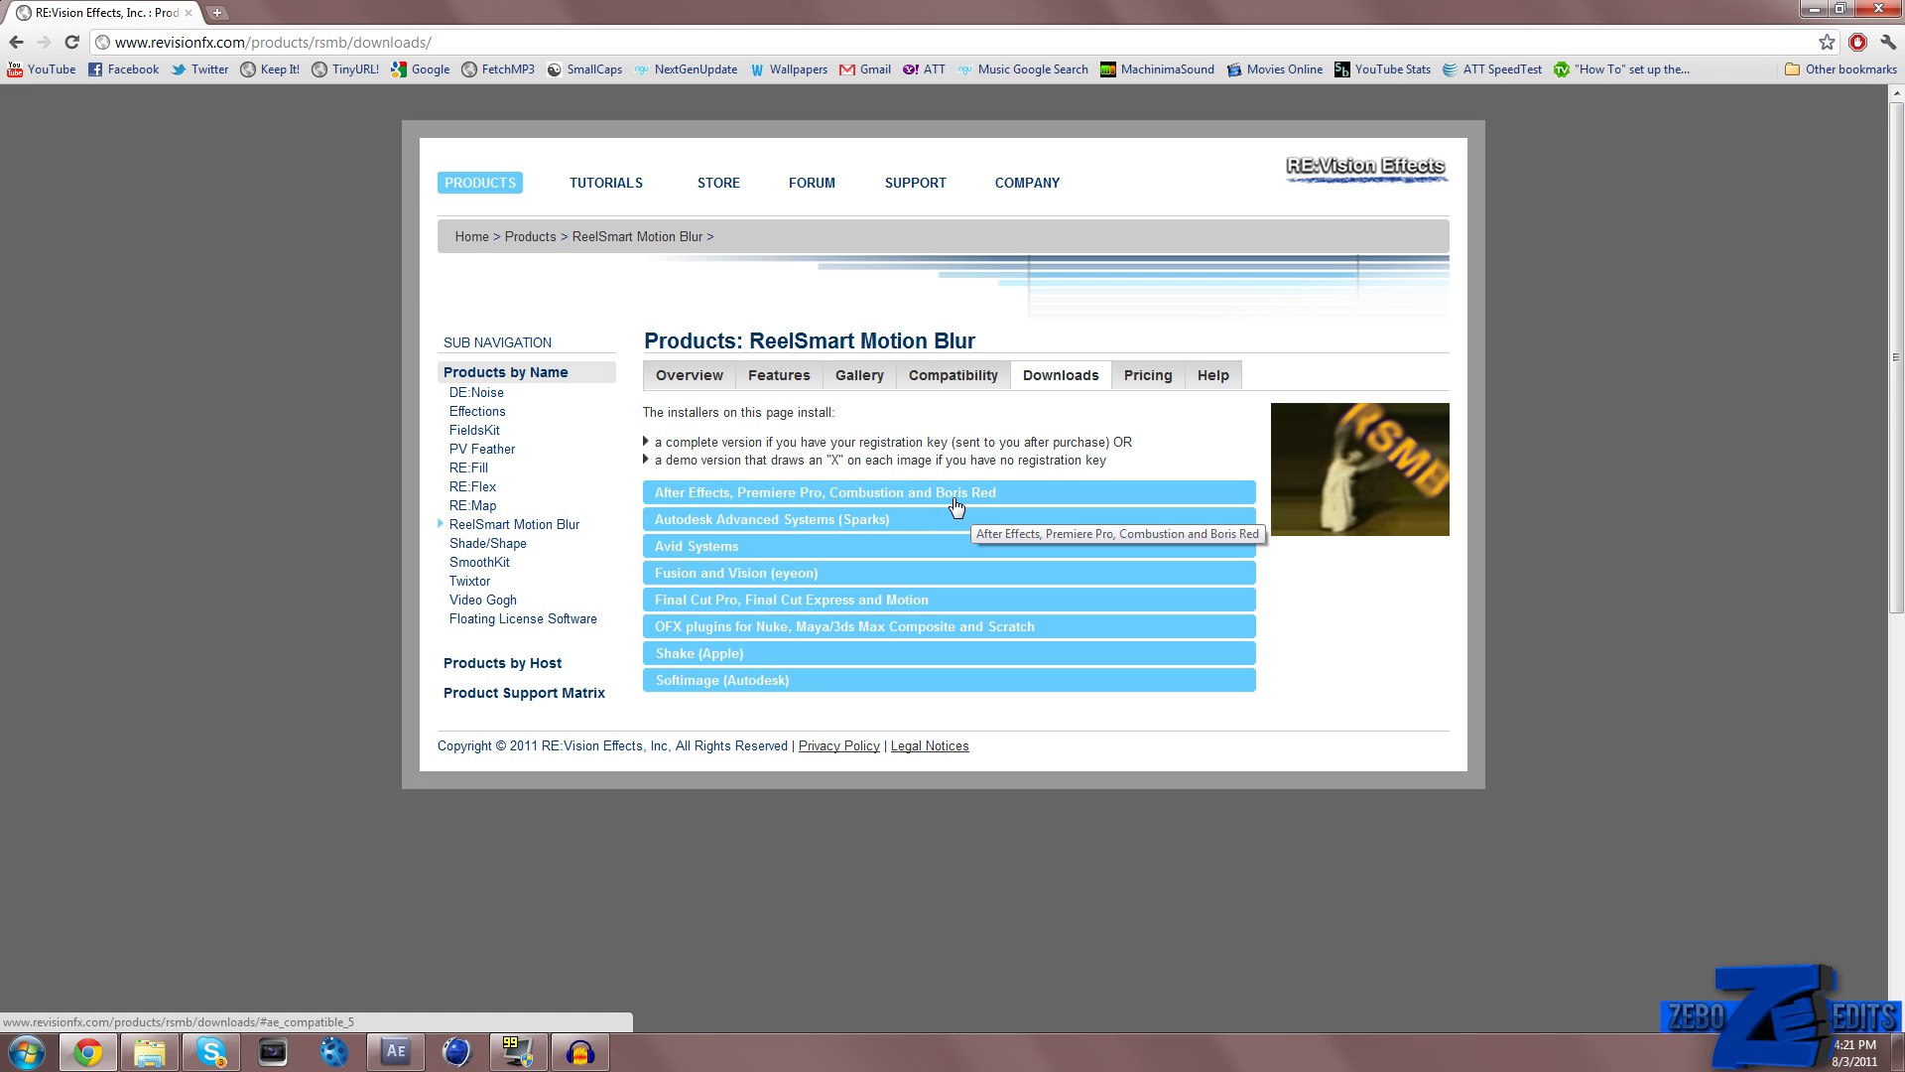
mouse_move(956, 507)
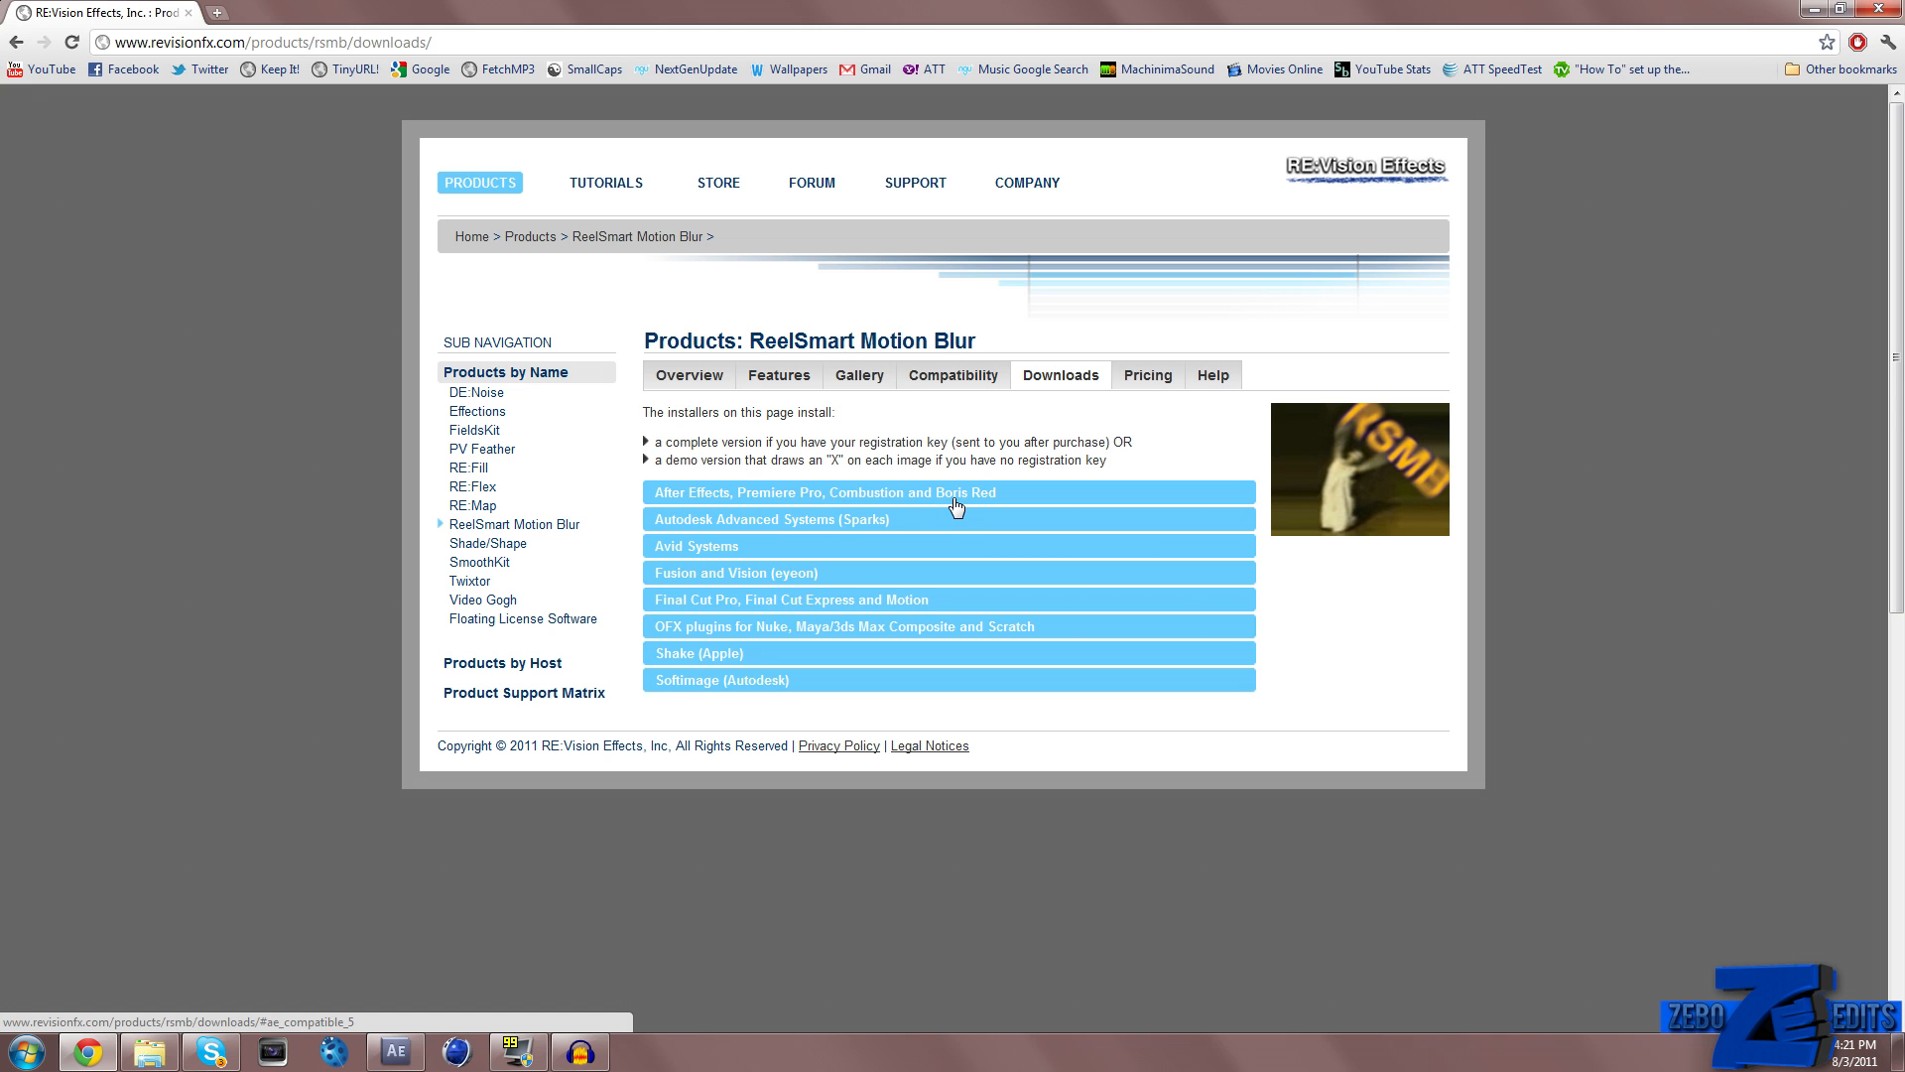
mouse_move(956, 507)
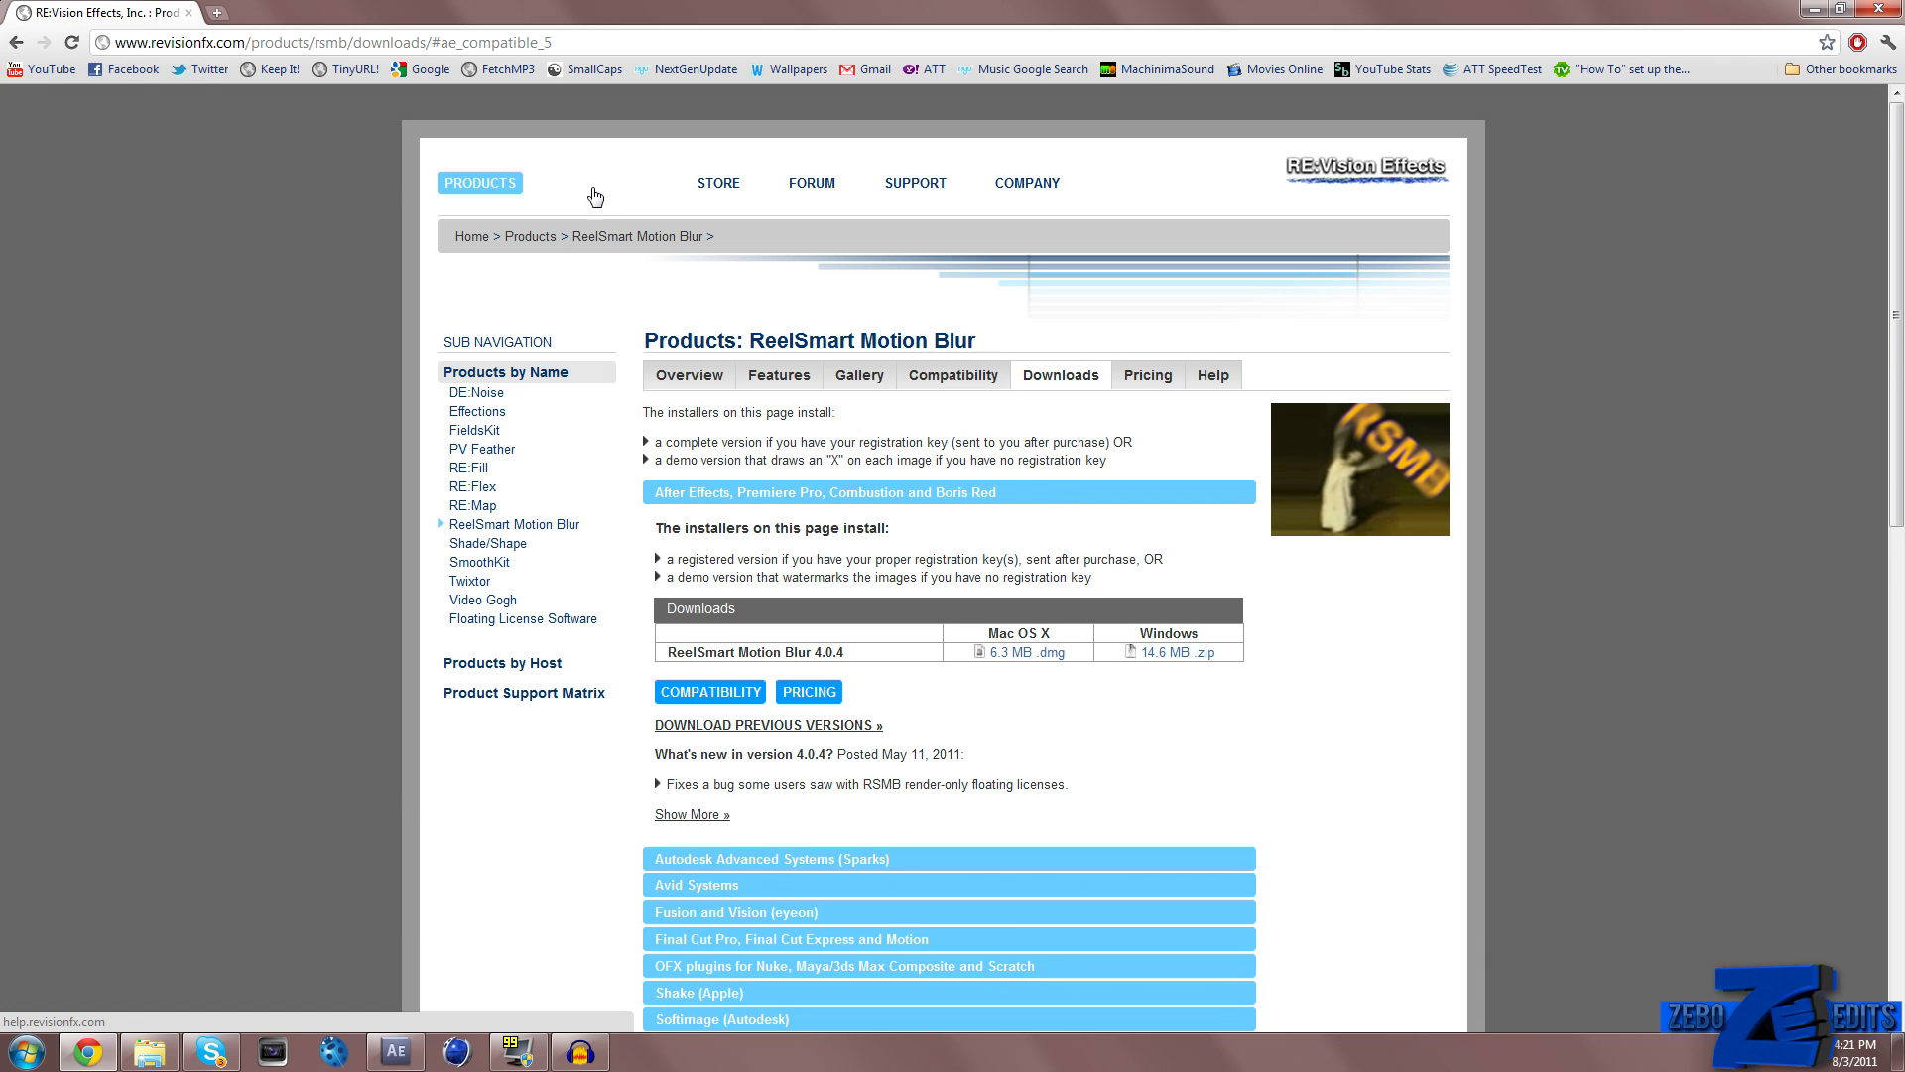
left_click(478, 183)
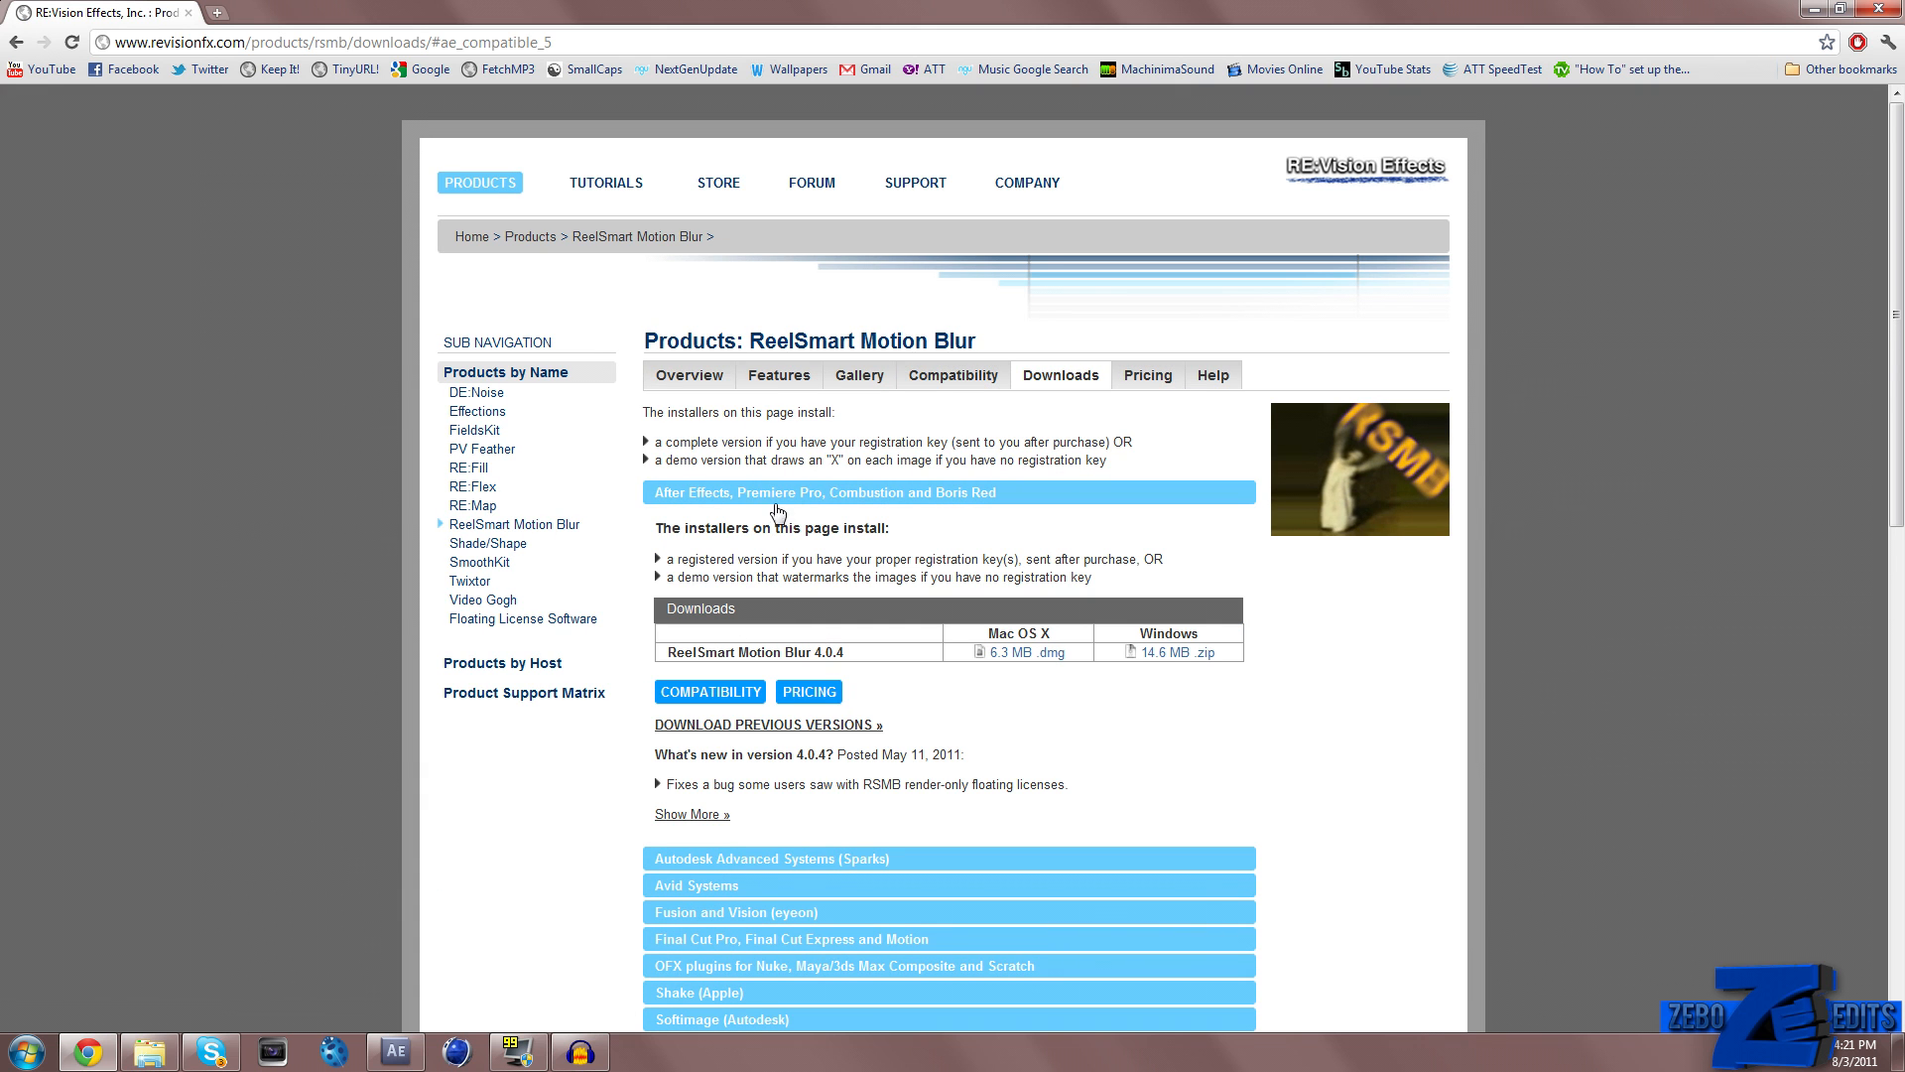
mouse_move(1013, 653)
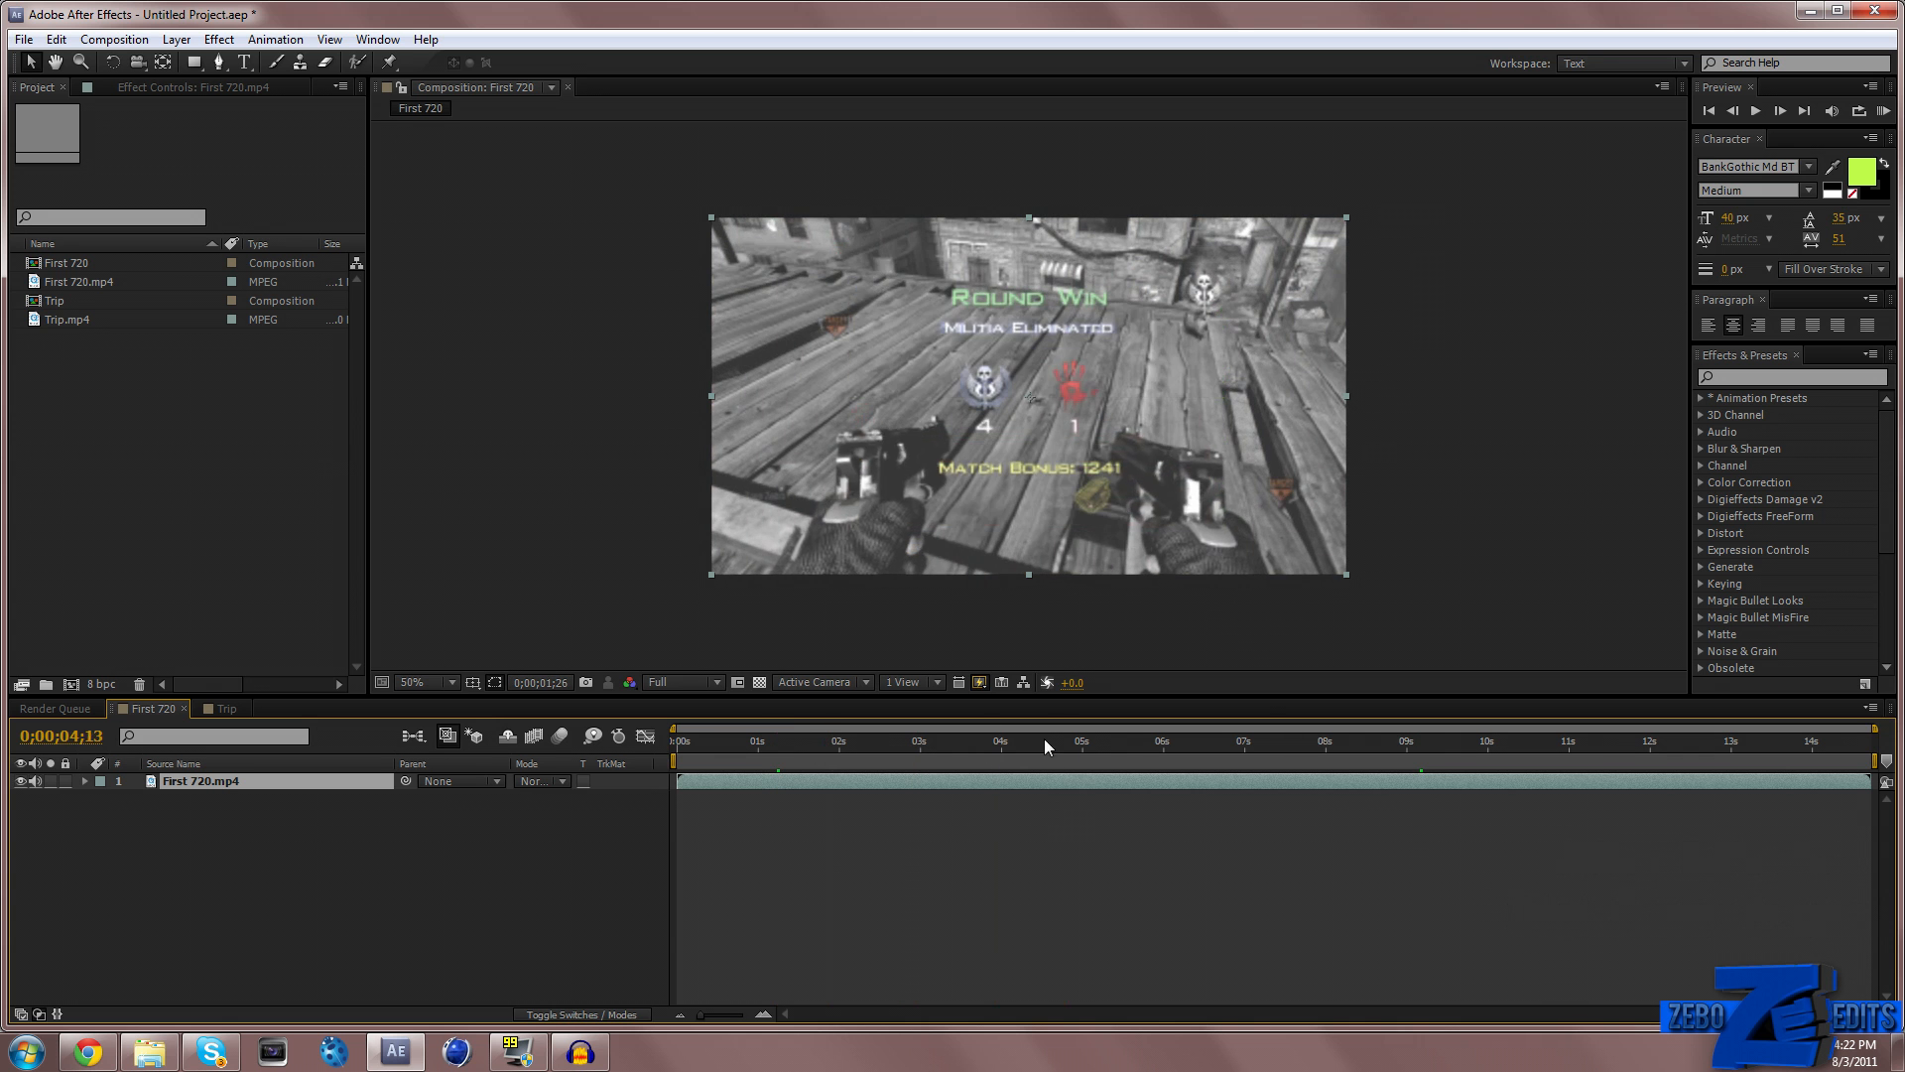
Apply RE:Vision RSMB to the First 720 clip and preview frames around six to nine seconds
left_click(1212, 739)
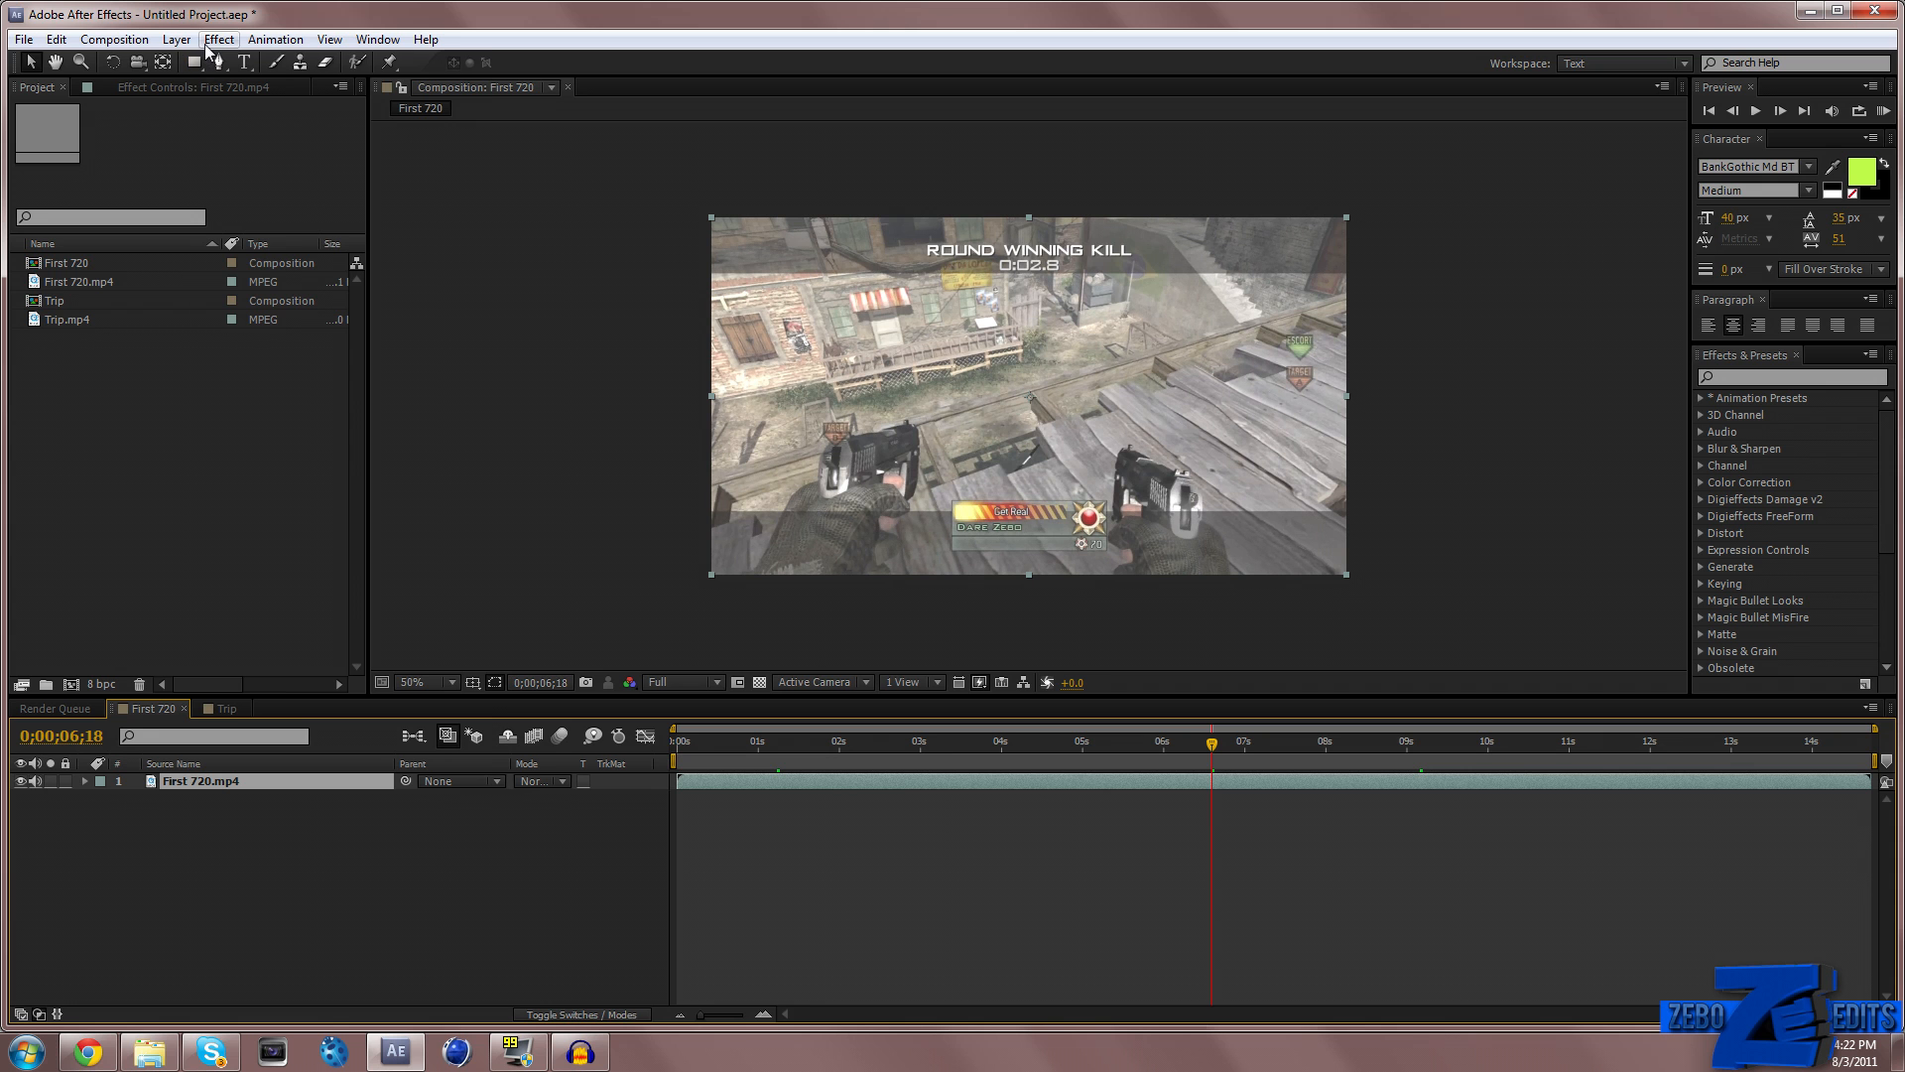
left_click(218, 39)
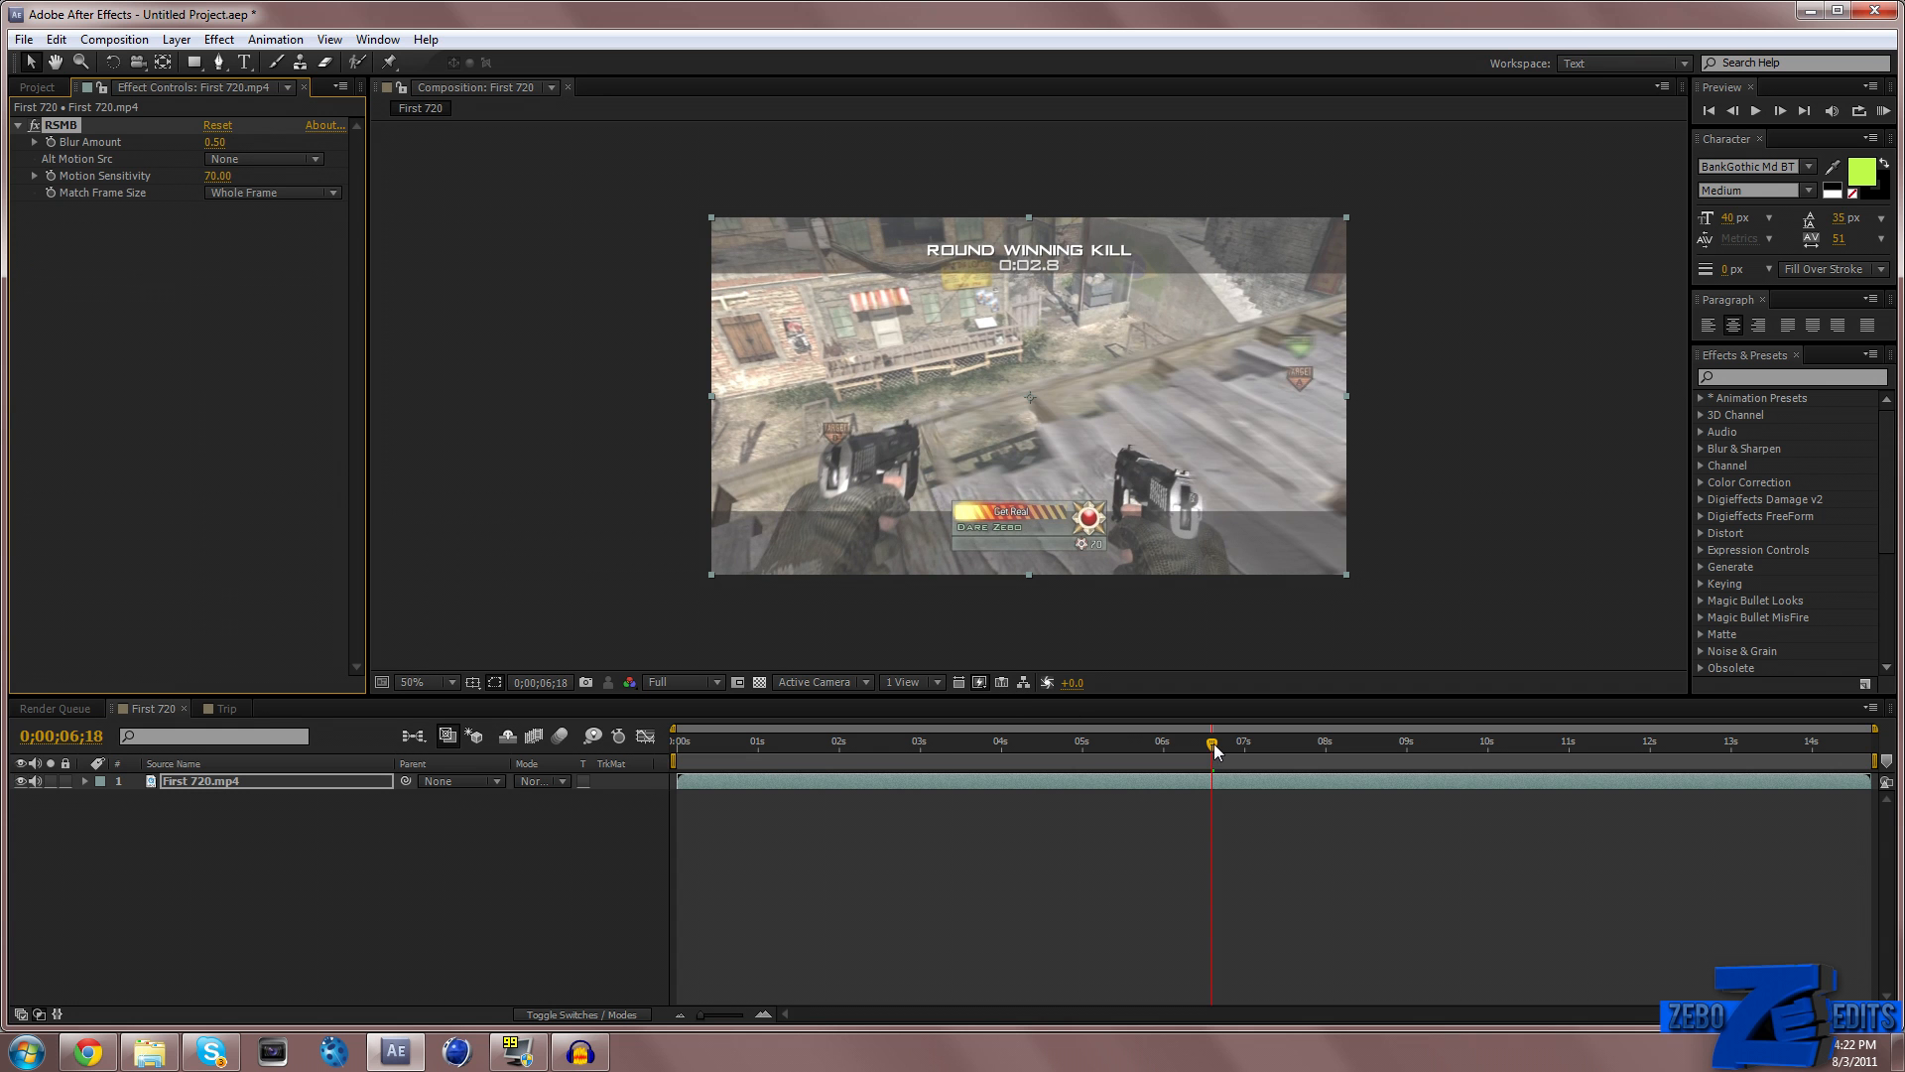
left_click_drag(1212, 741, 1312, 741)
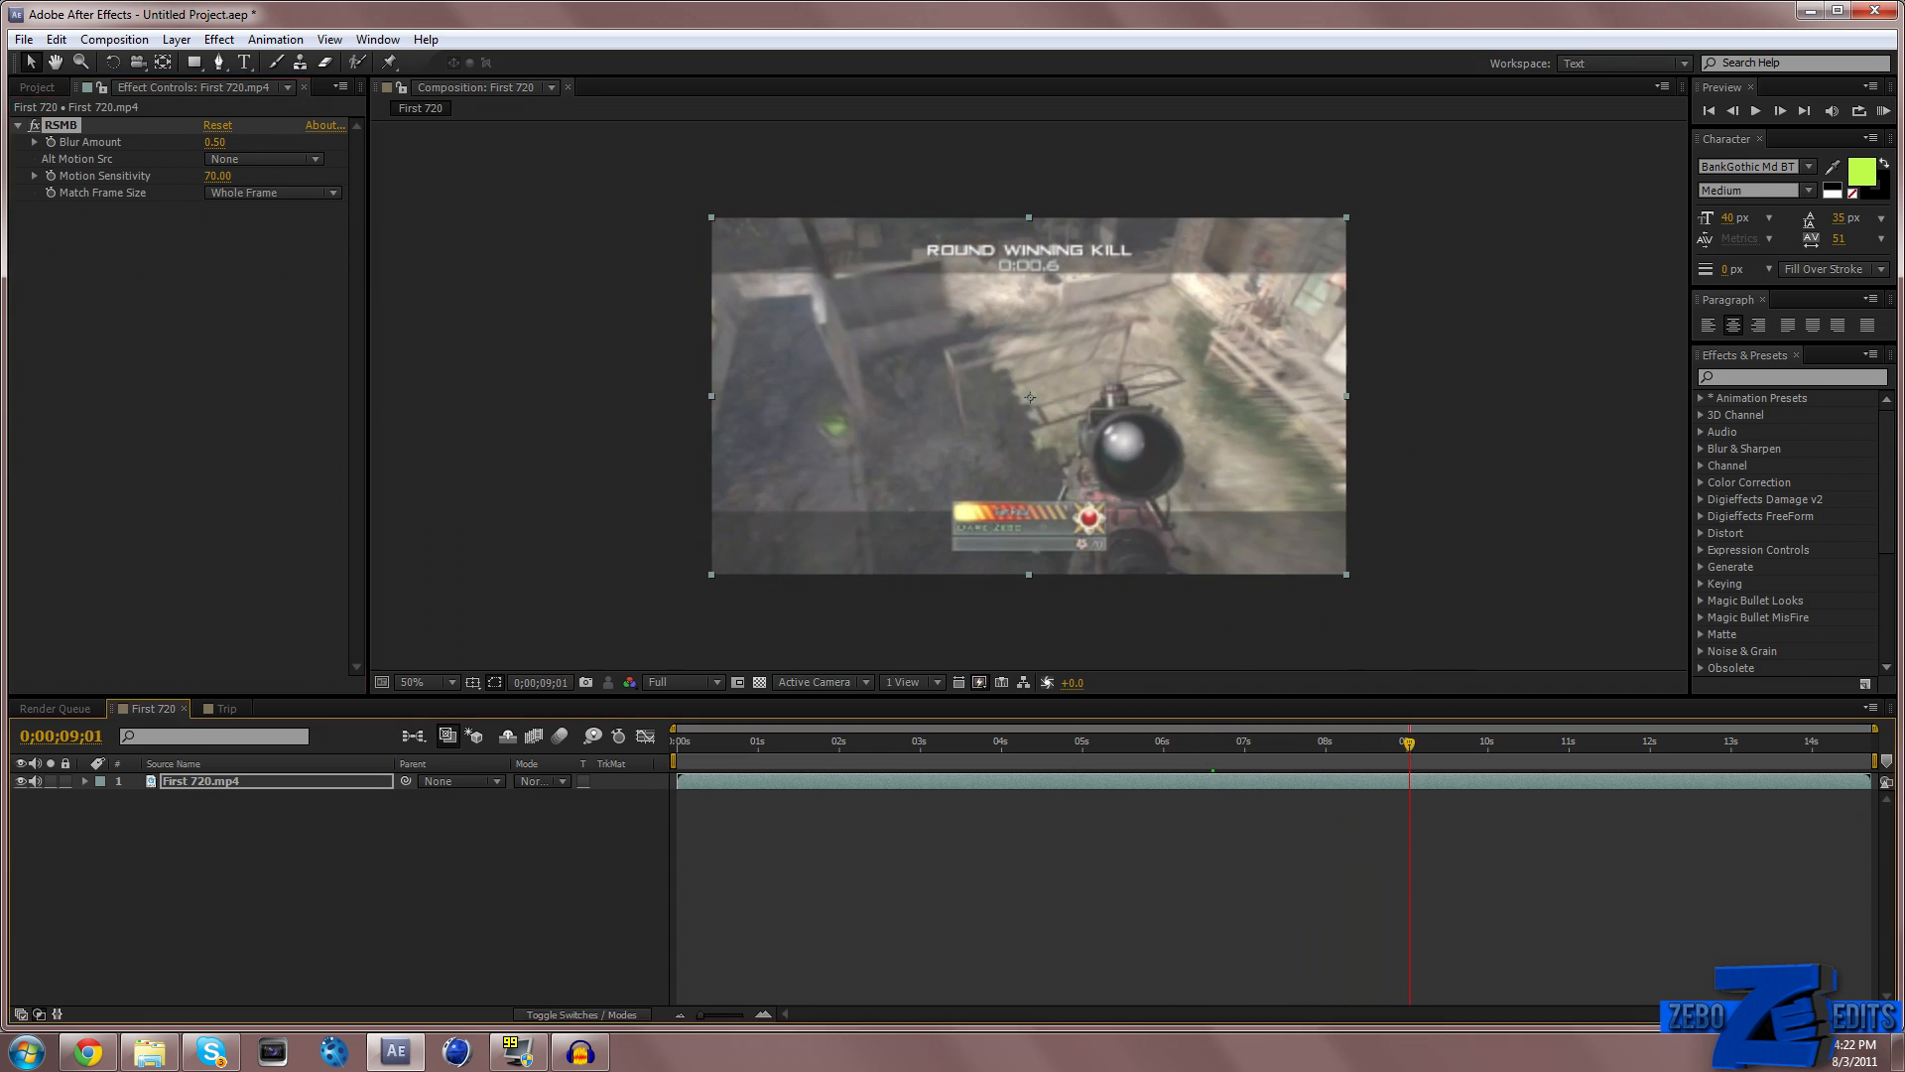
Set First 720's RSMB Motion Sensitivity to 100 and Blur Amount to 0.10, scrubbing to preview
left_click(1409, 743)
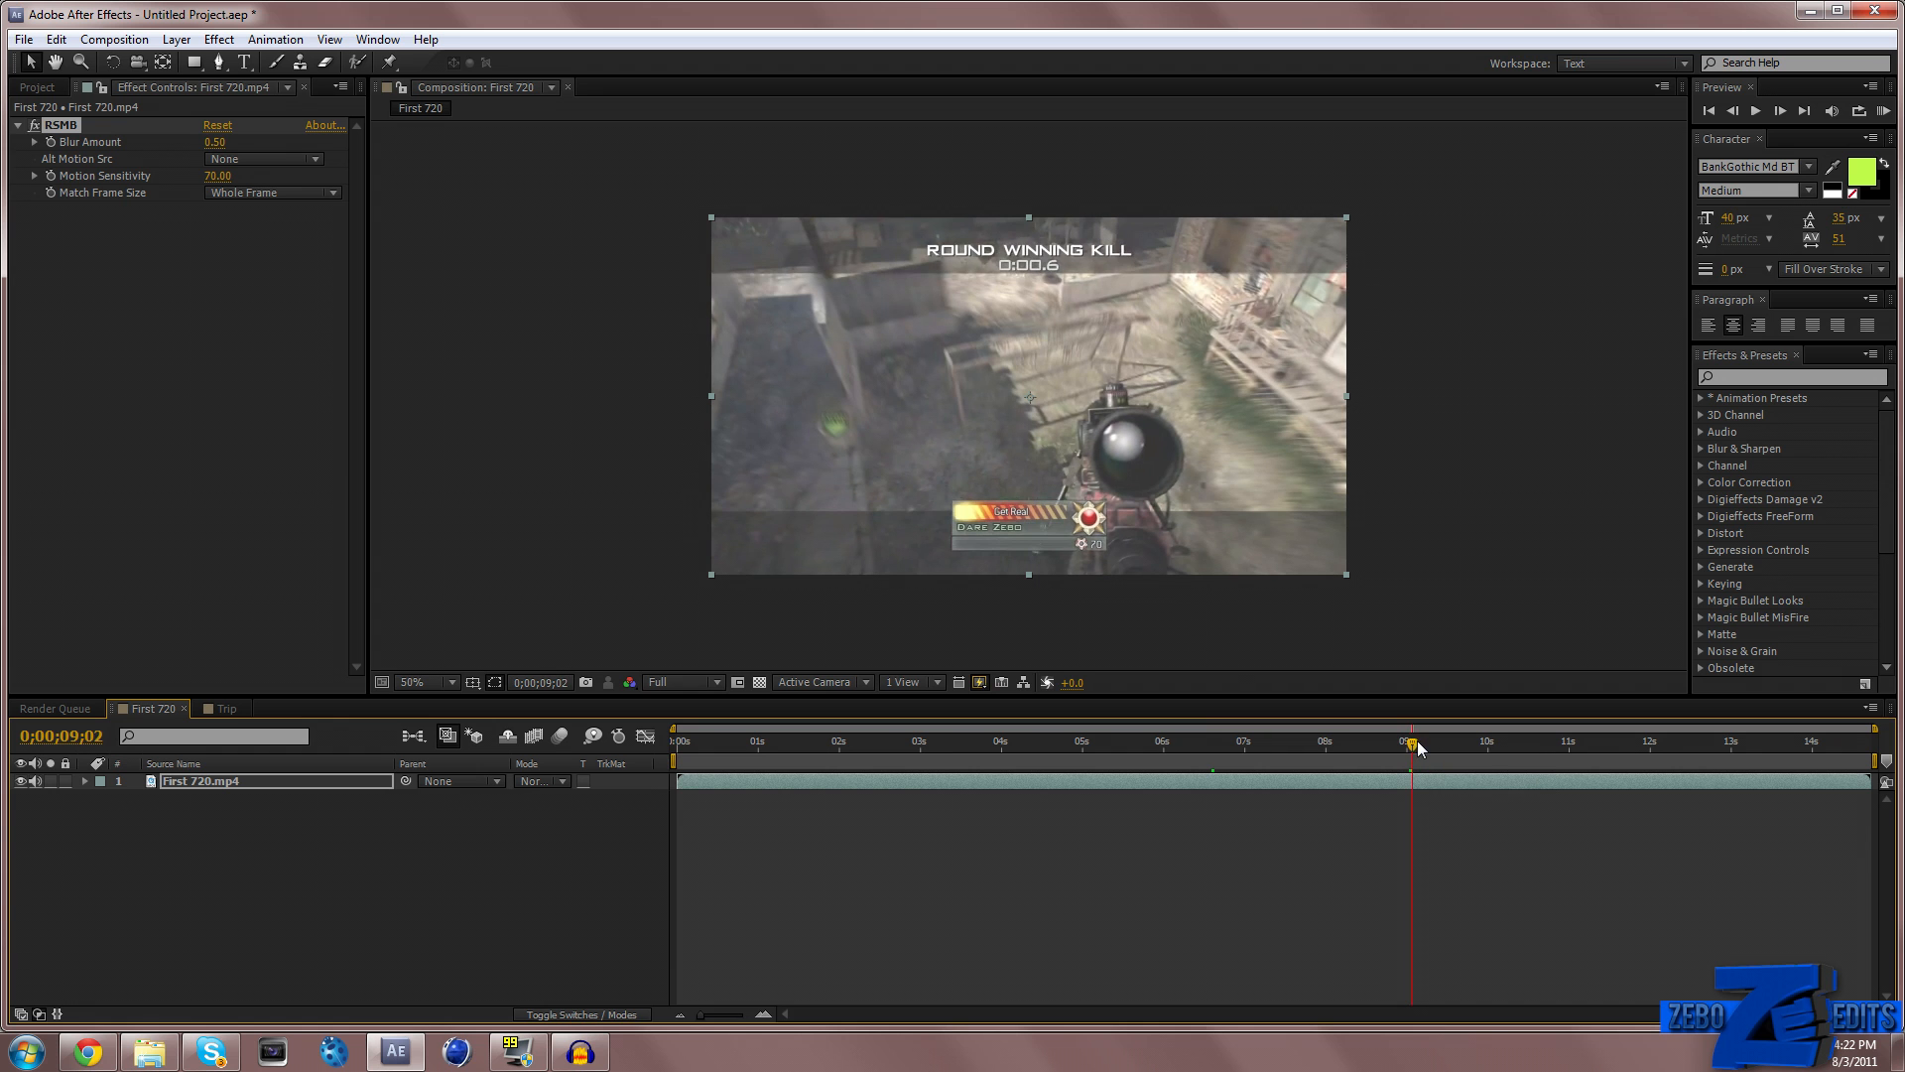
left_click(218, 174)
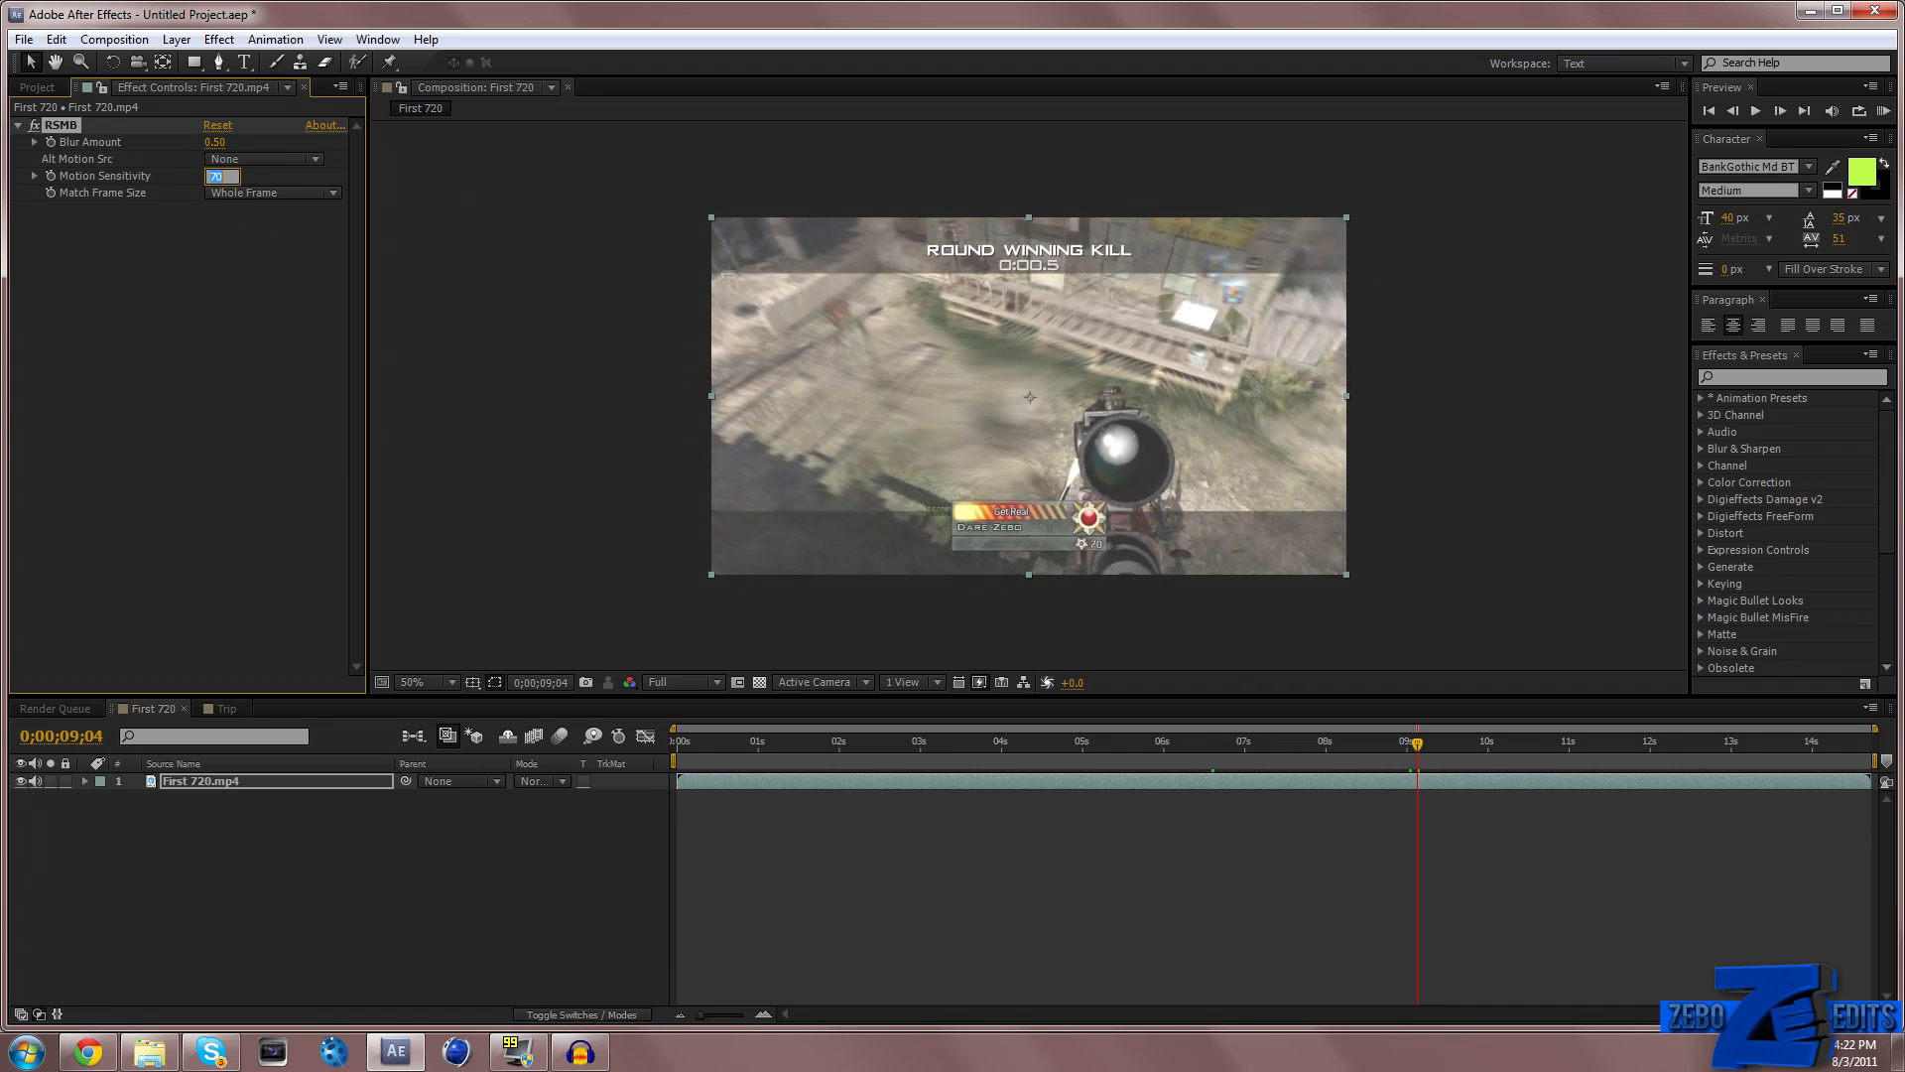
mouse_move(589, 223)
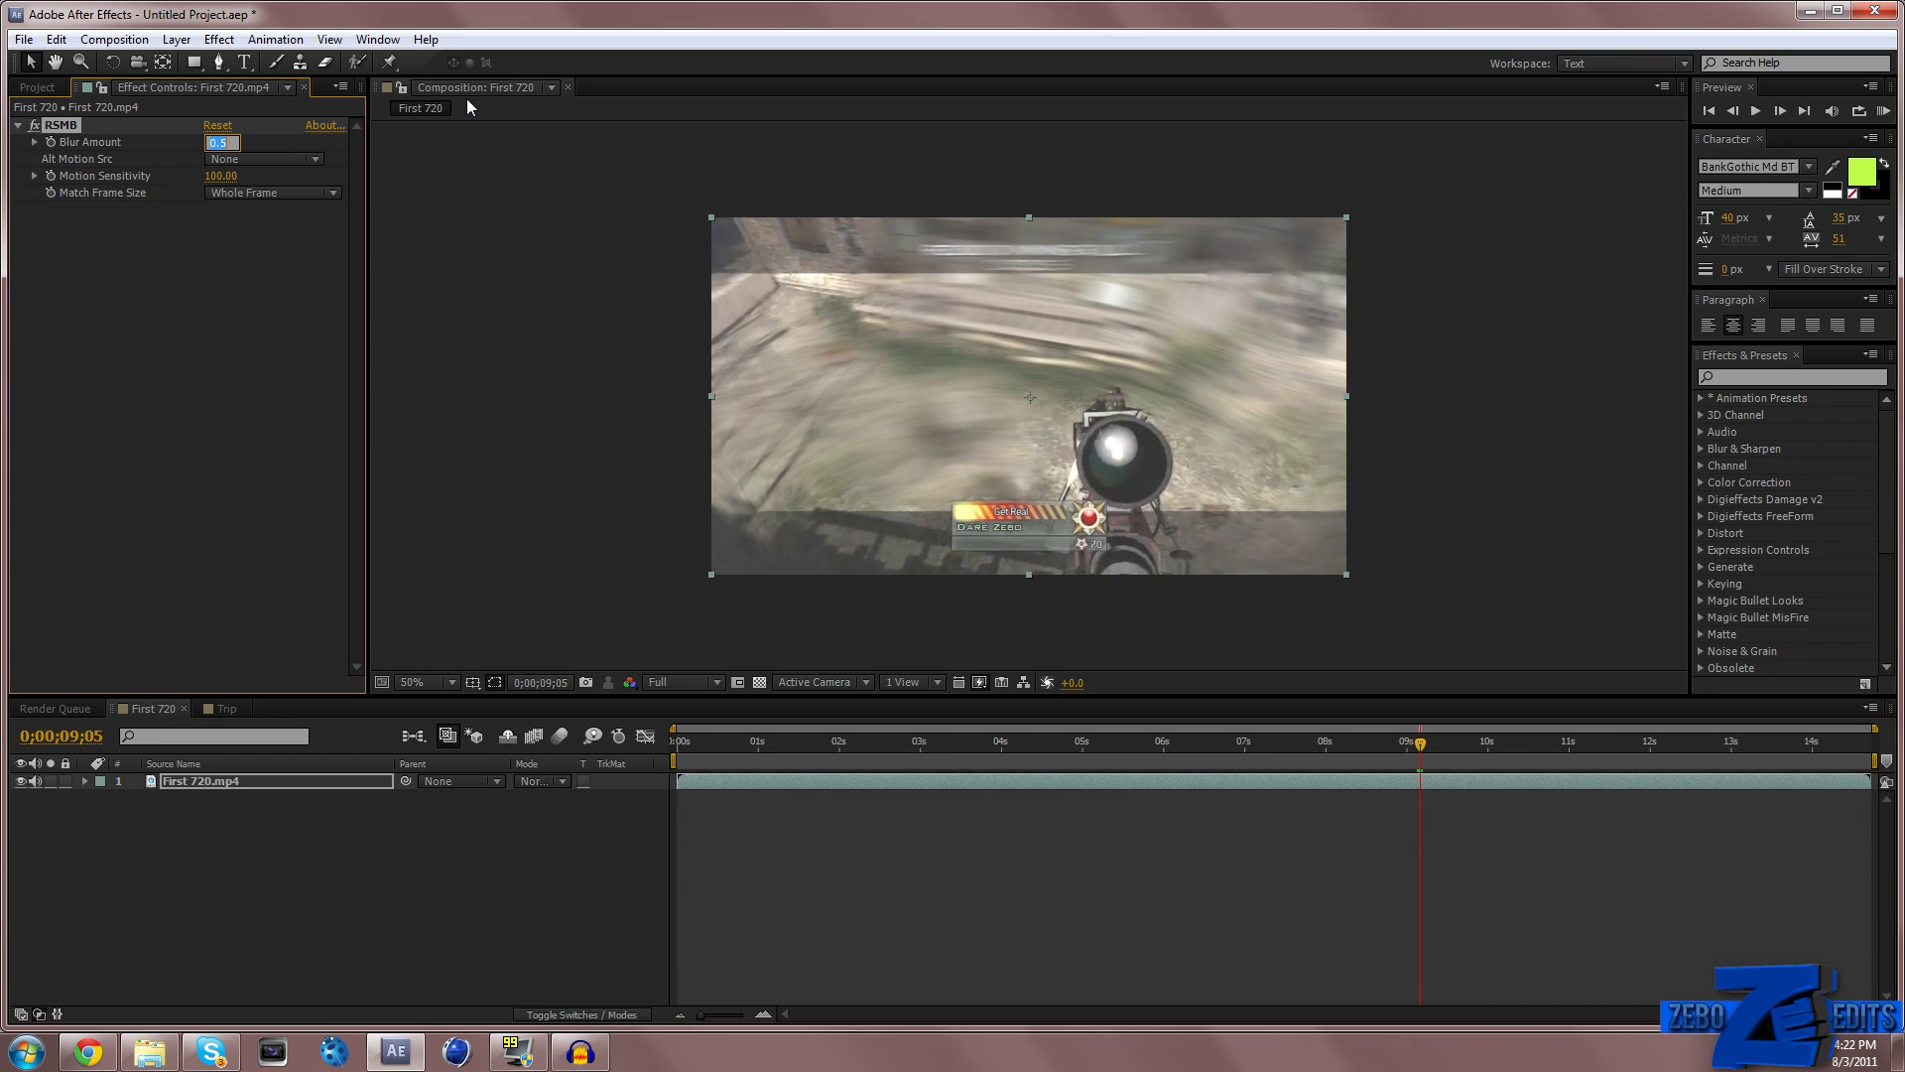
type("0.15")
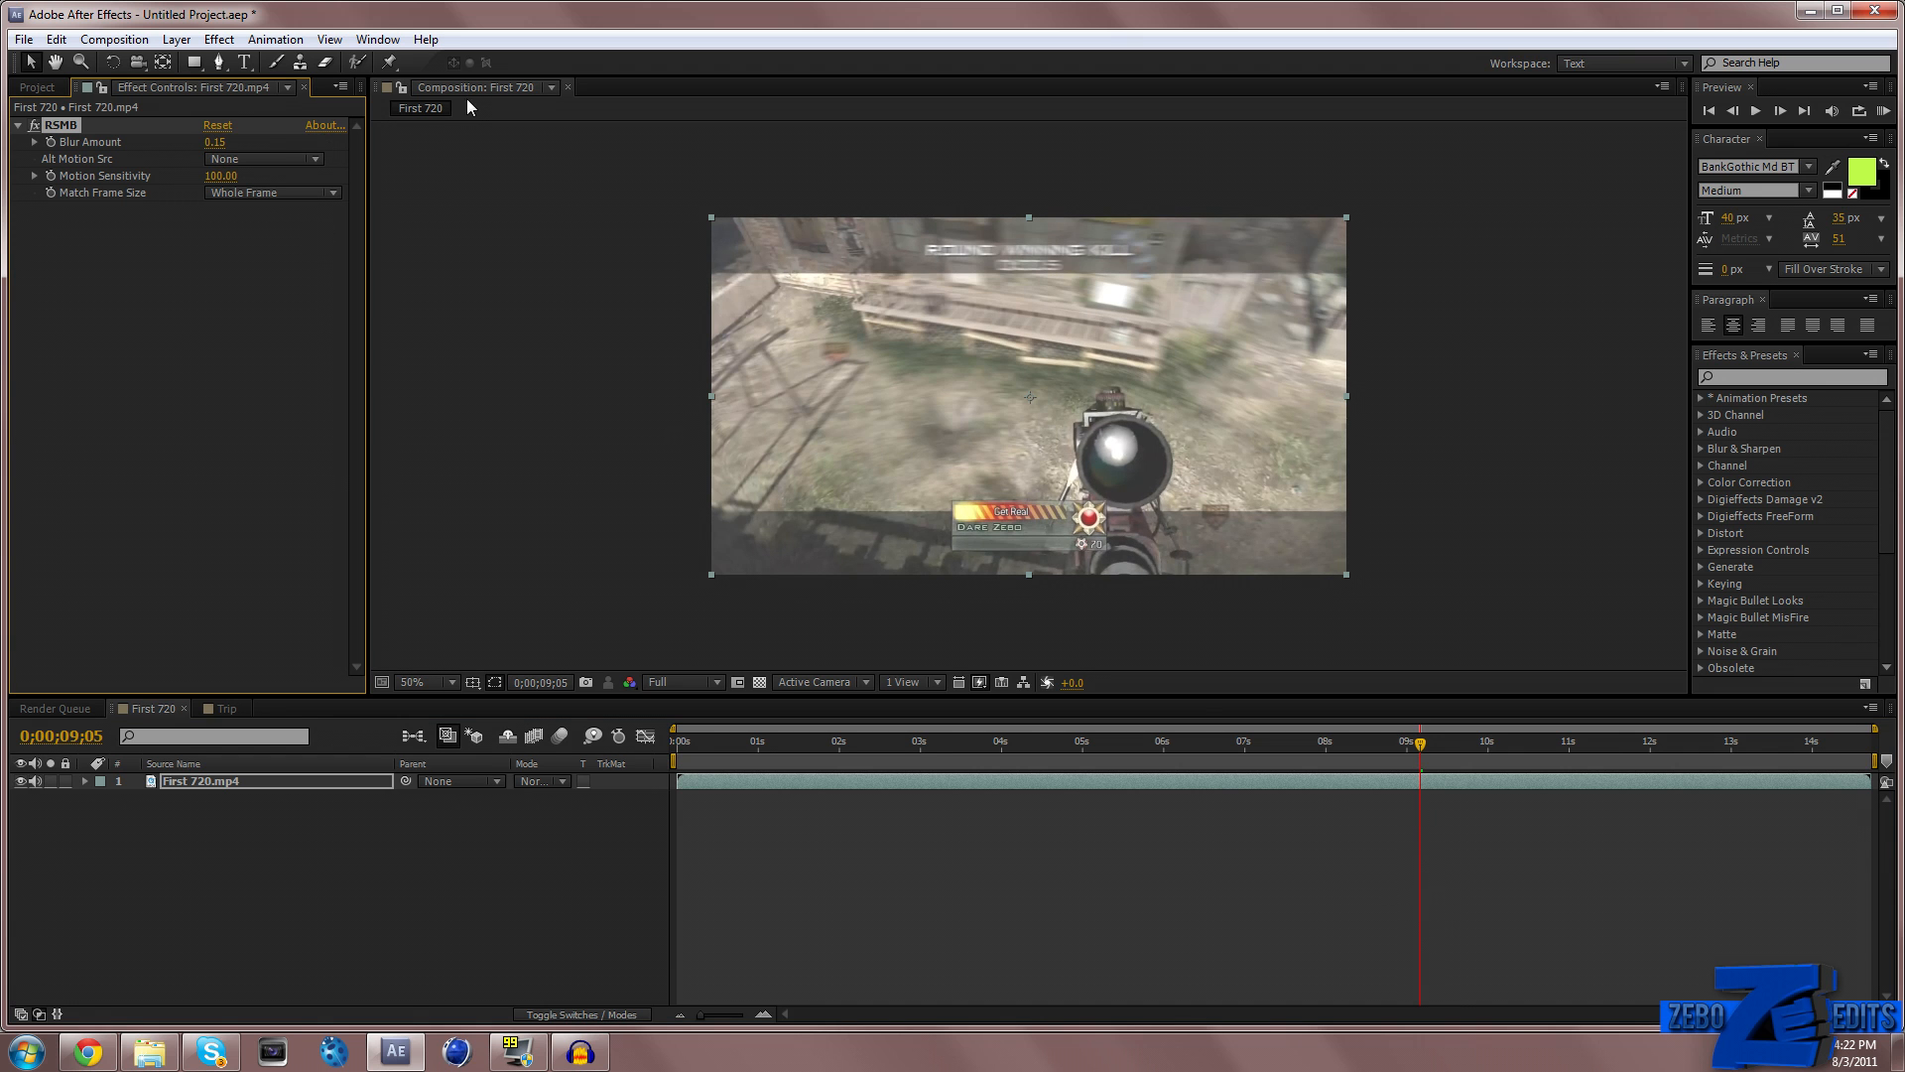
left_click(1185, 741)
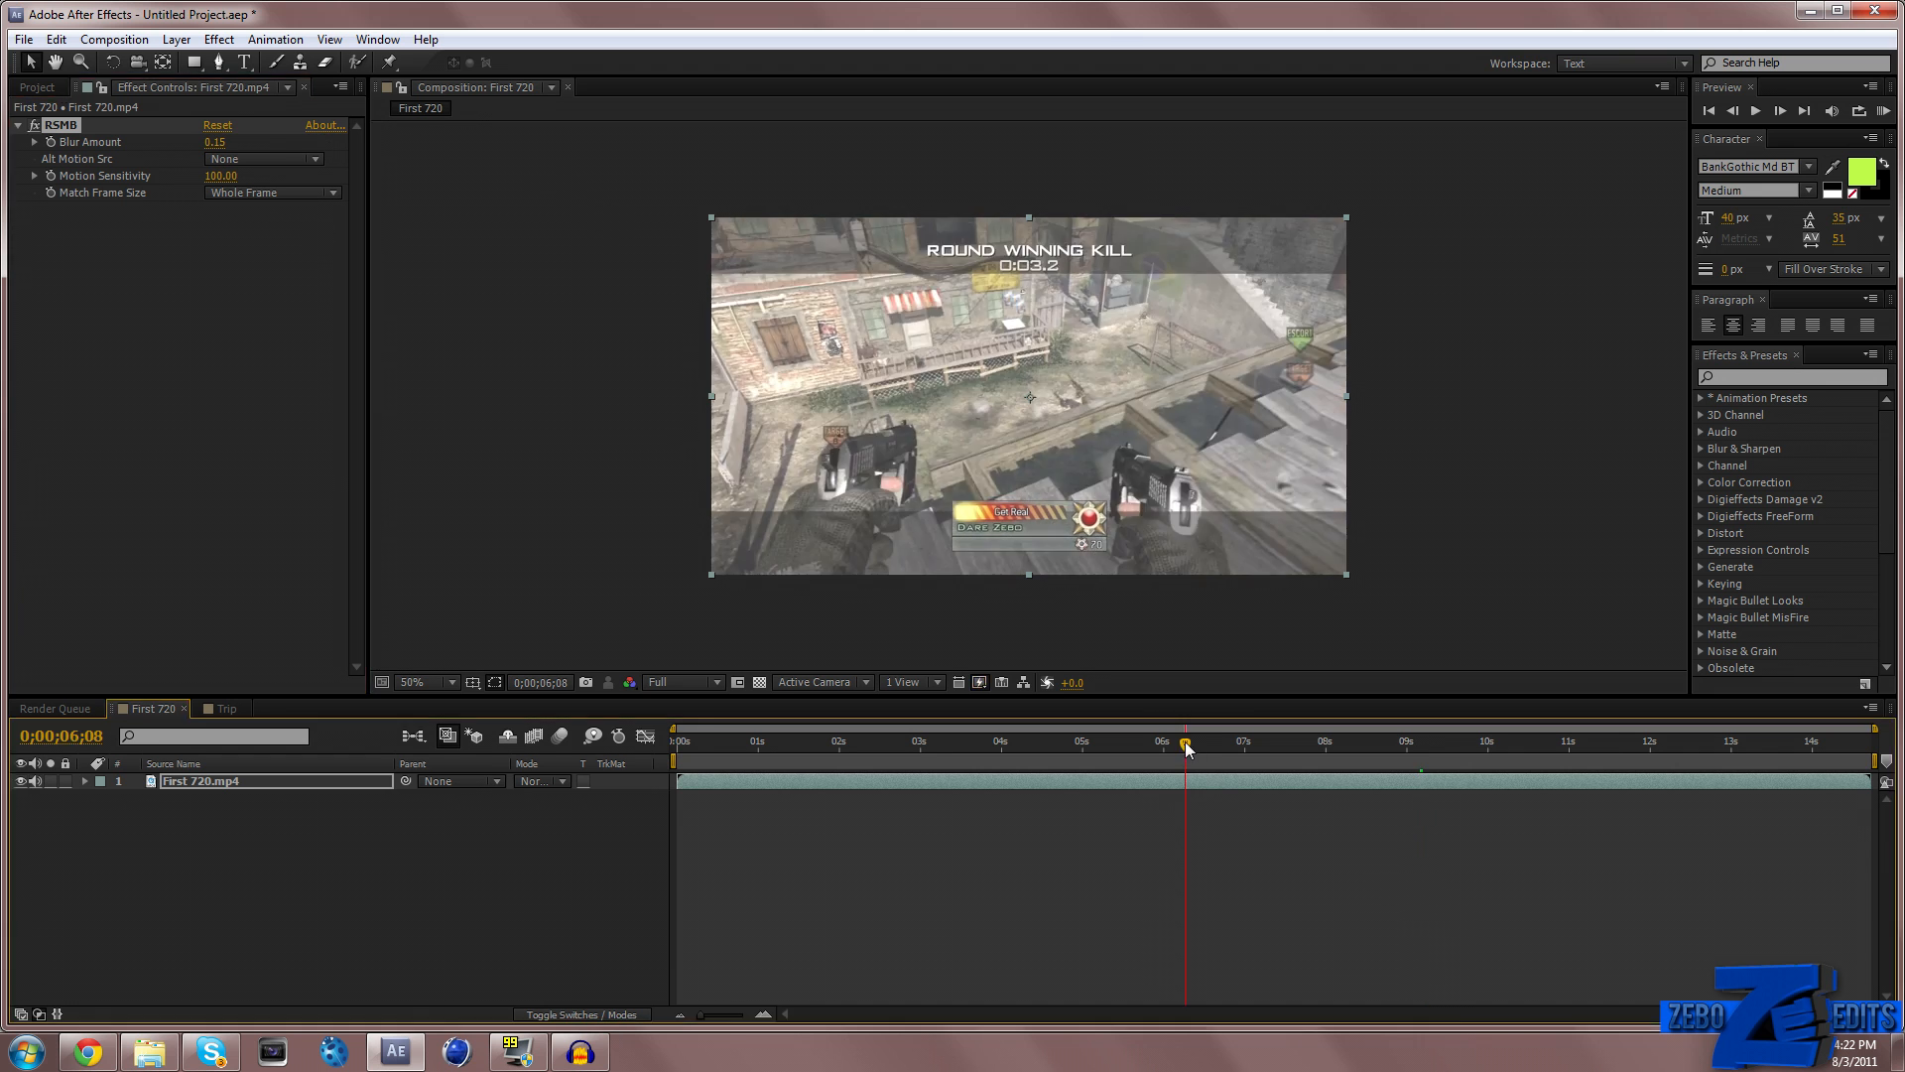
left_click_drag(1185, 742, 1257, 741)
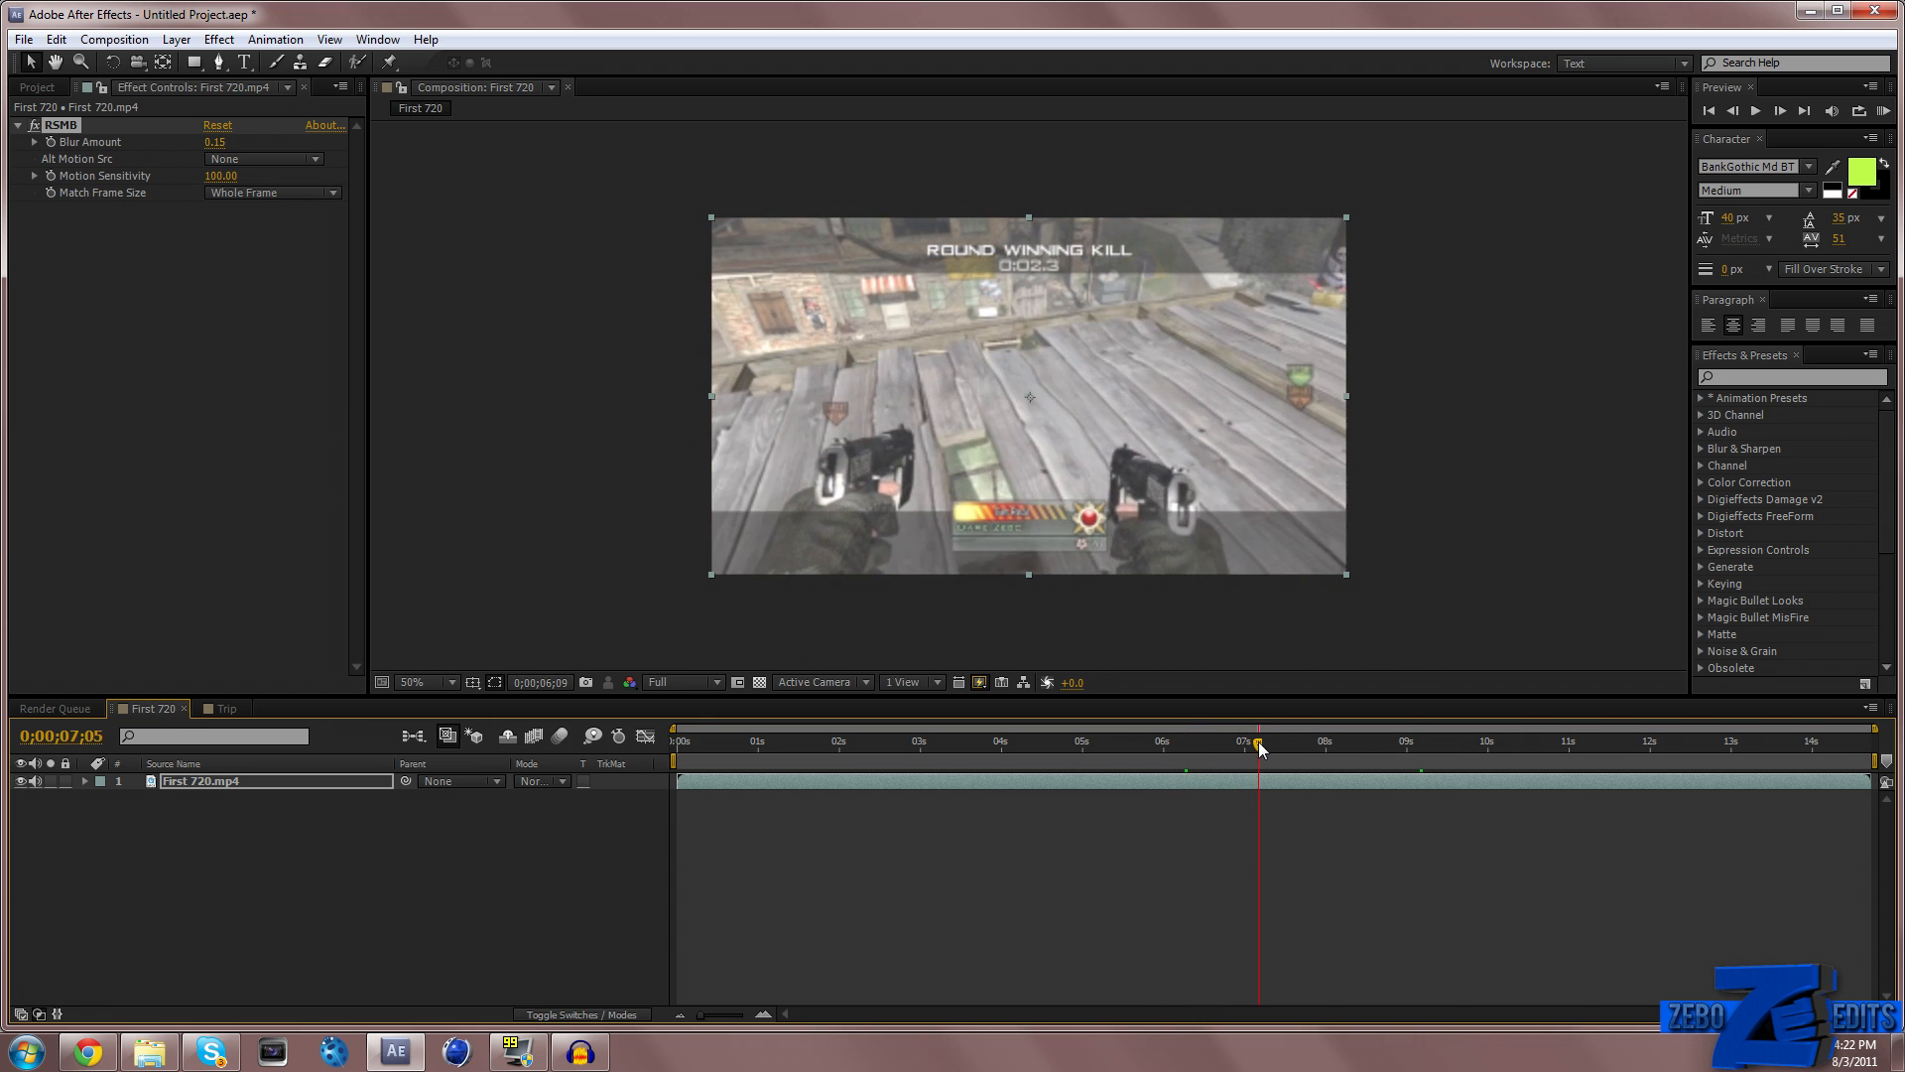
left_click_drag(1257, 743, 1319, 743)
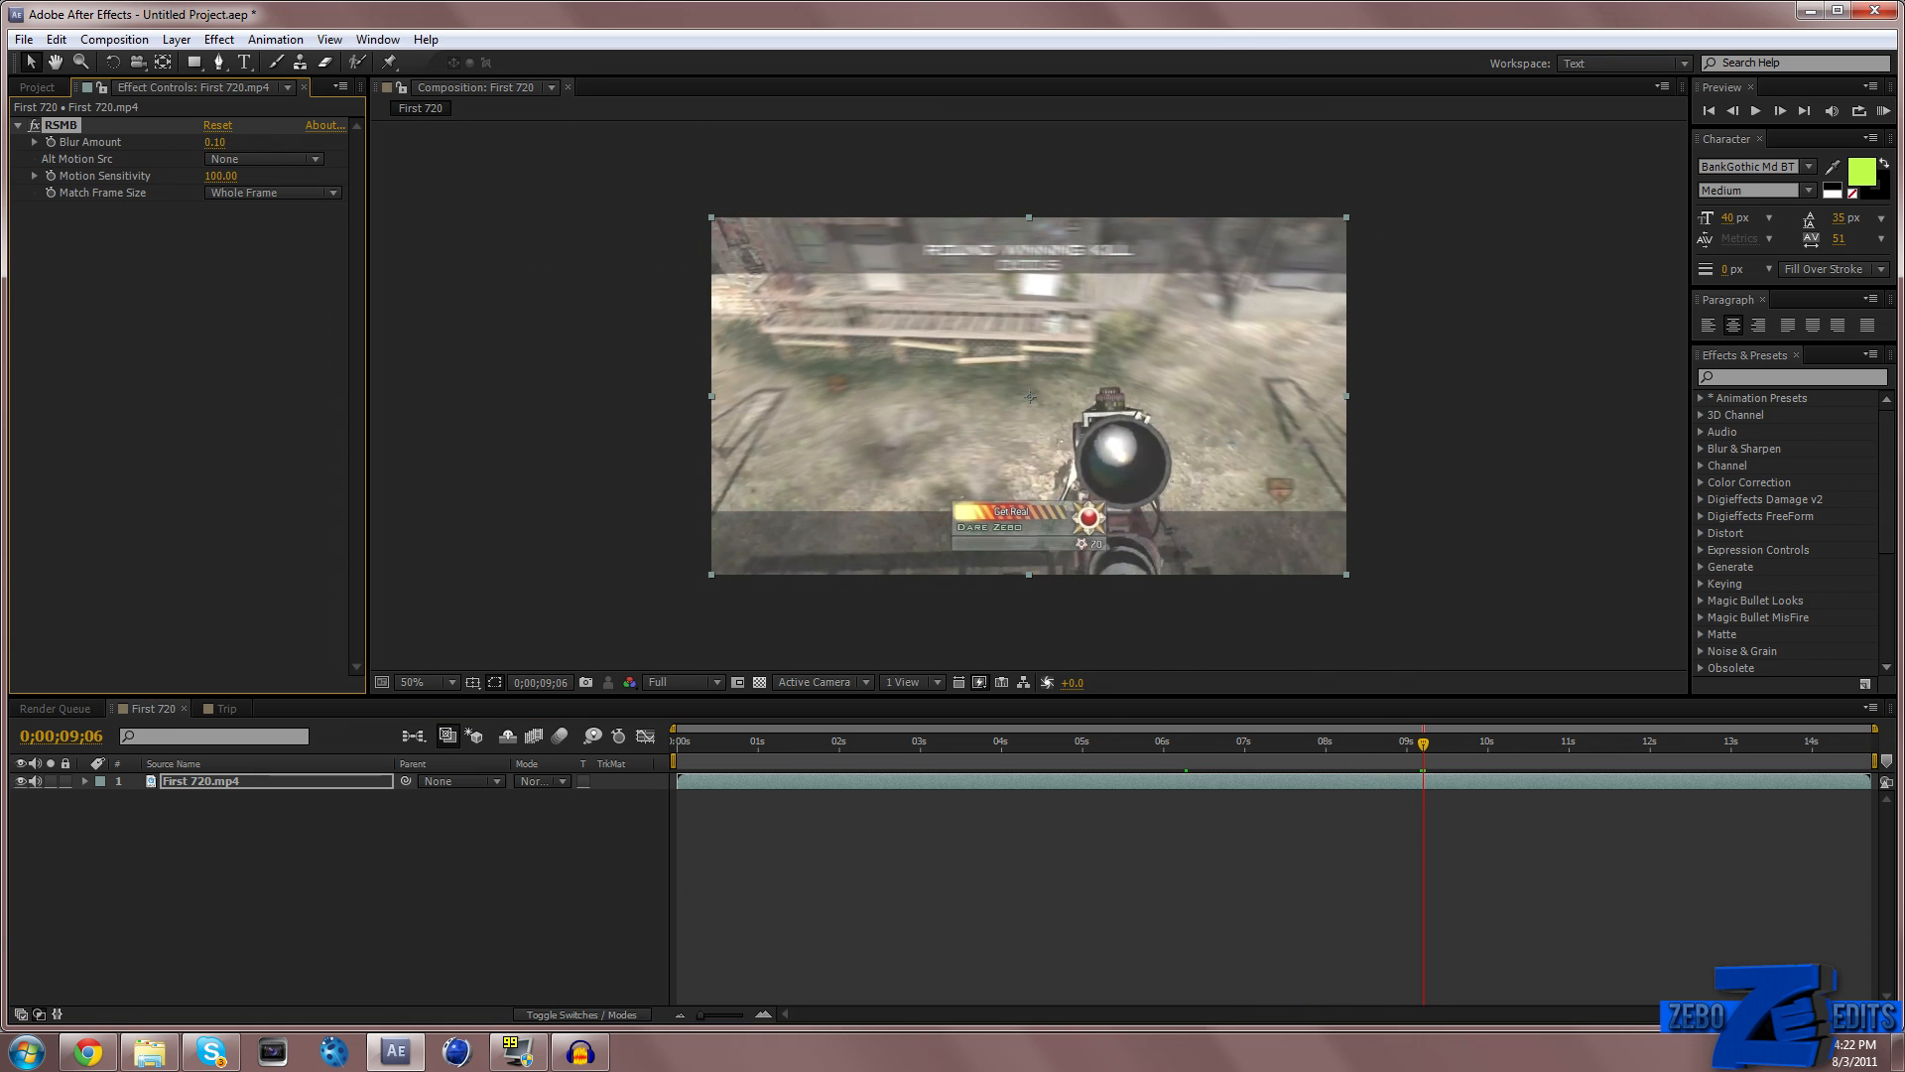
left_click(1263, 742)
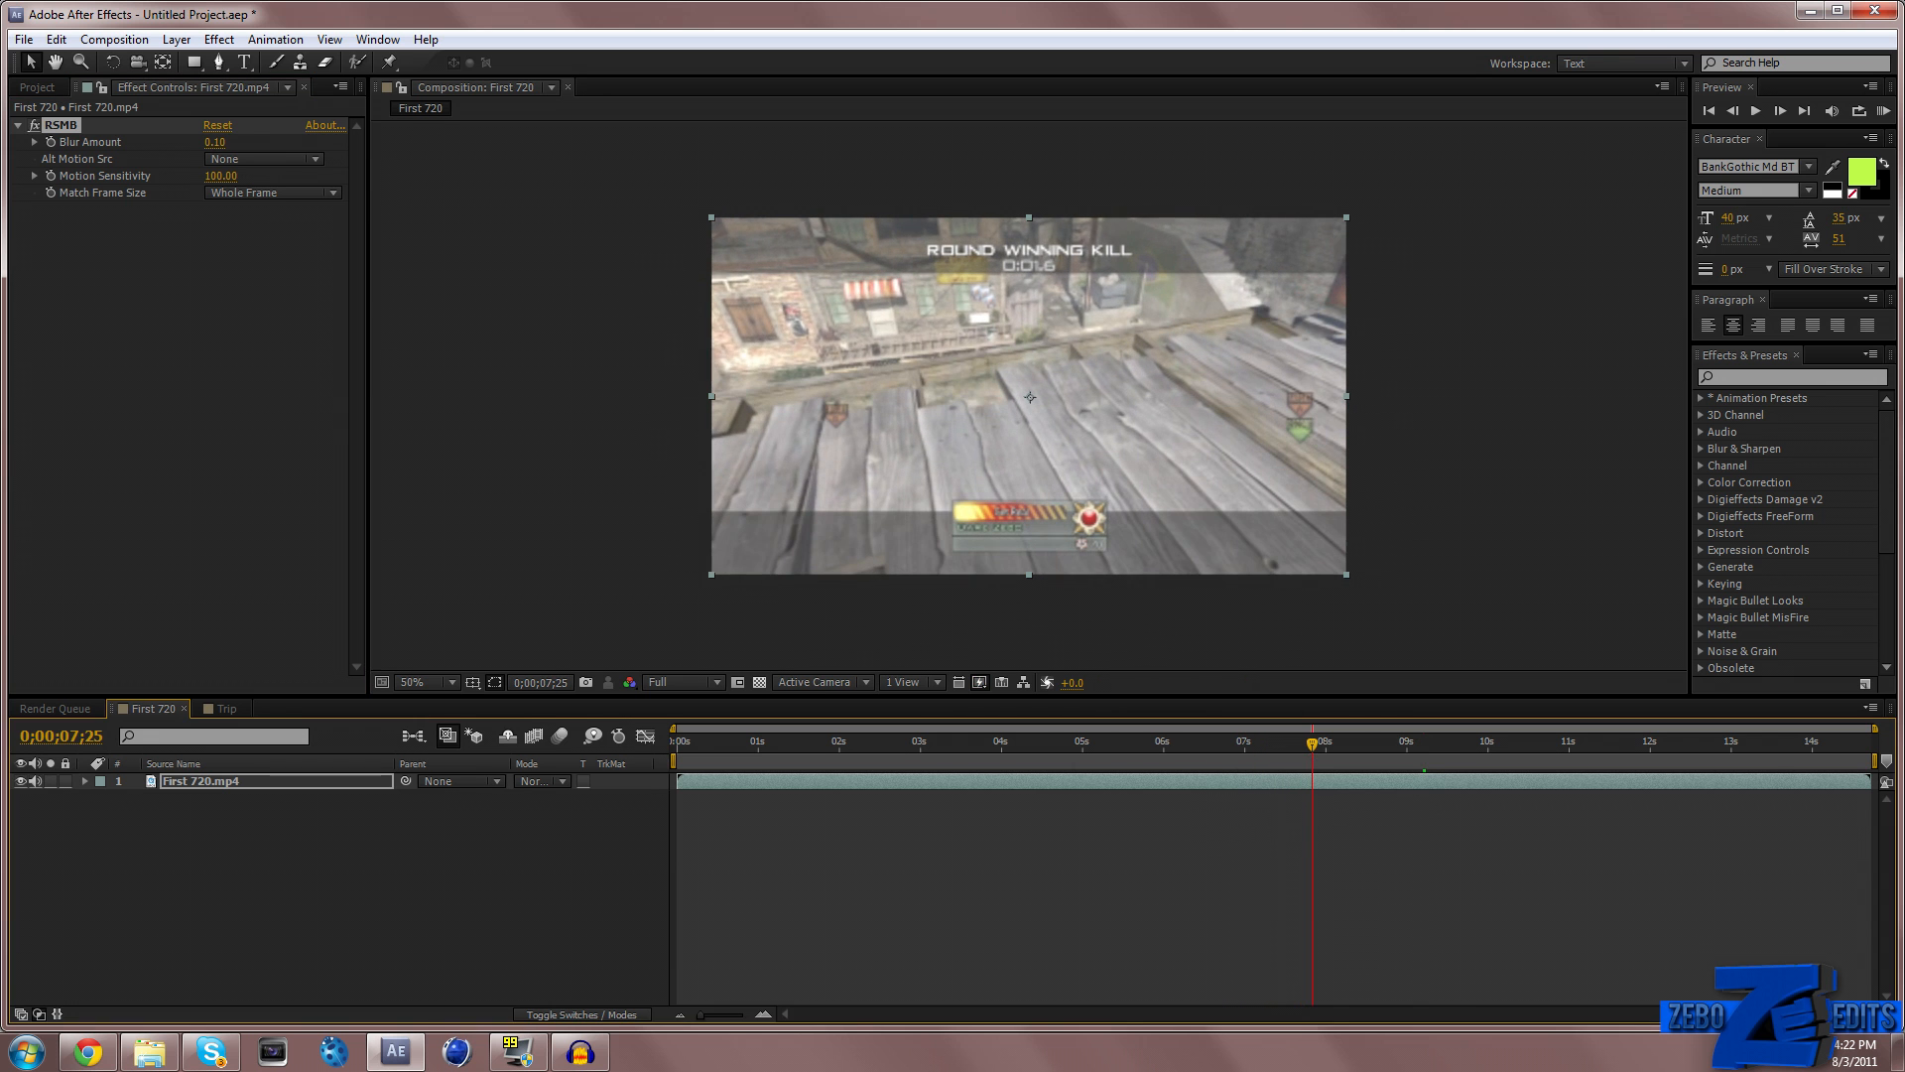
Switch to the Trip composition and apply the RSMB effect to its clip
left_click(226, 709)
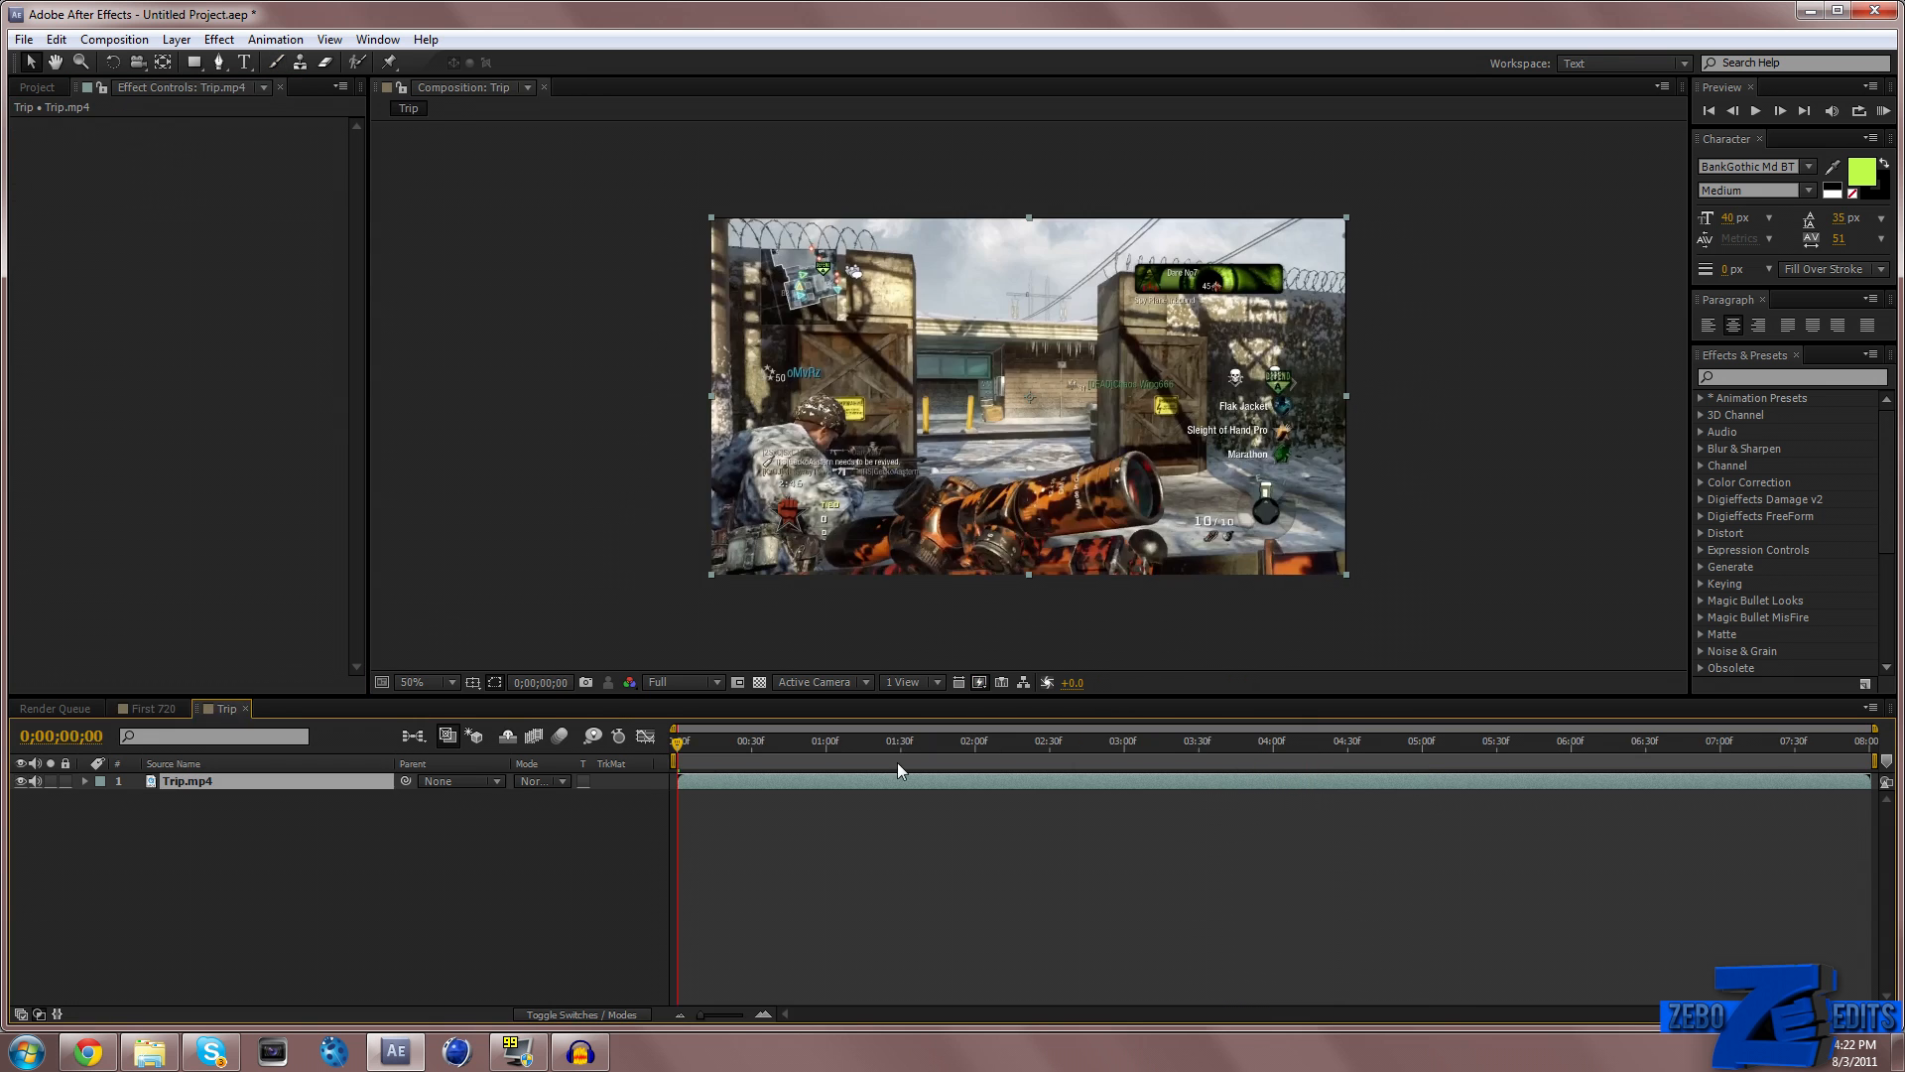
left_click(926, 741)
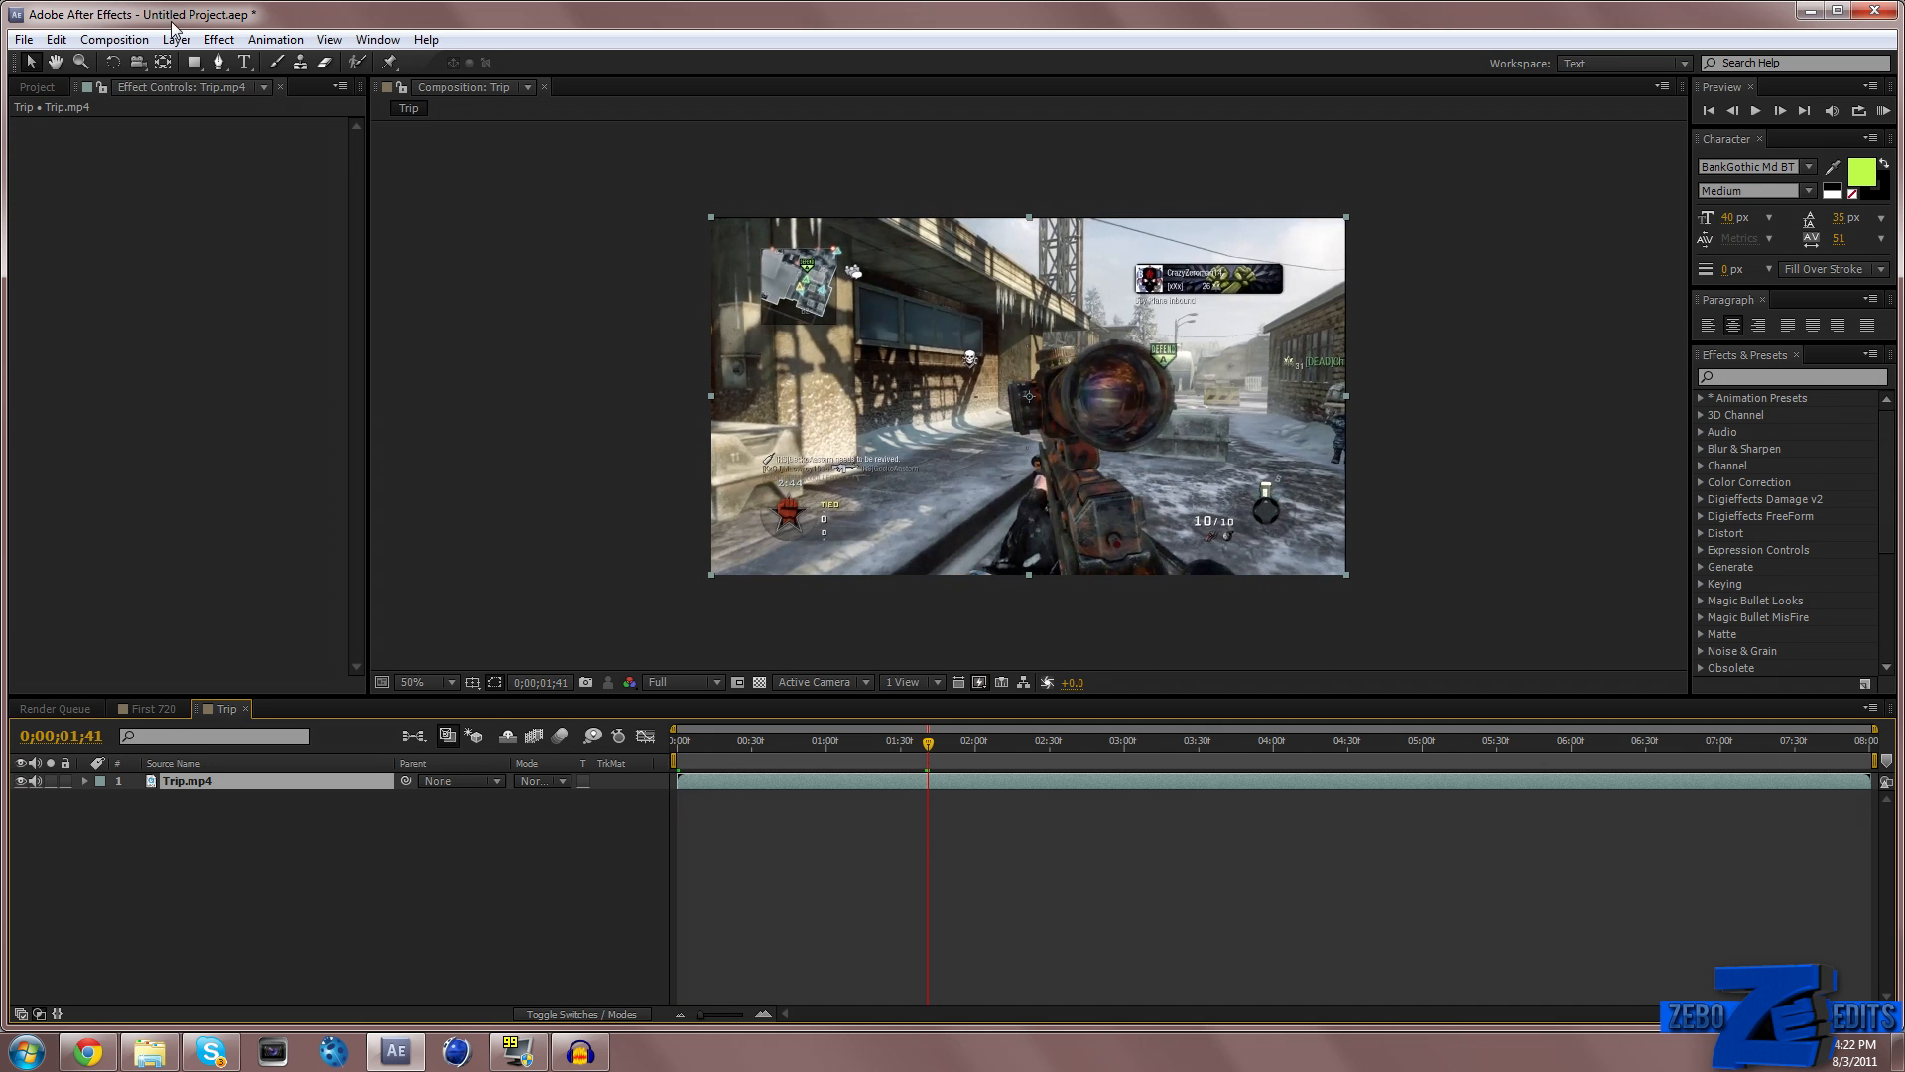
left_click(218, 39)
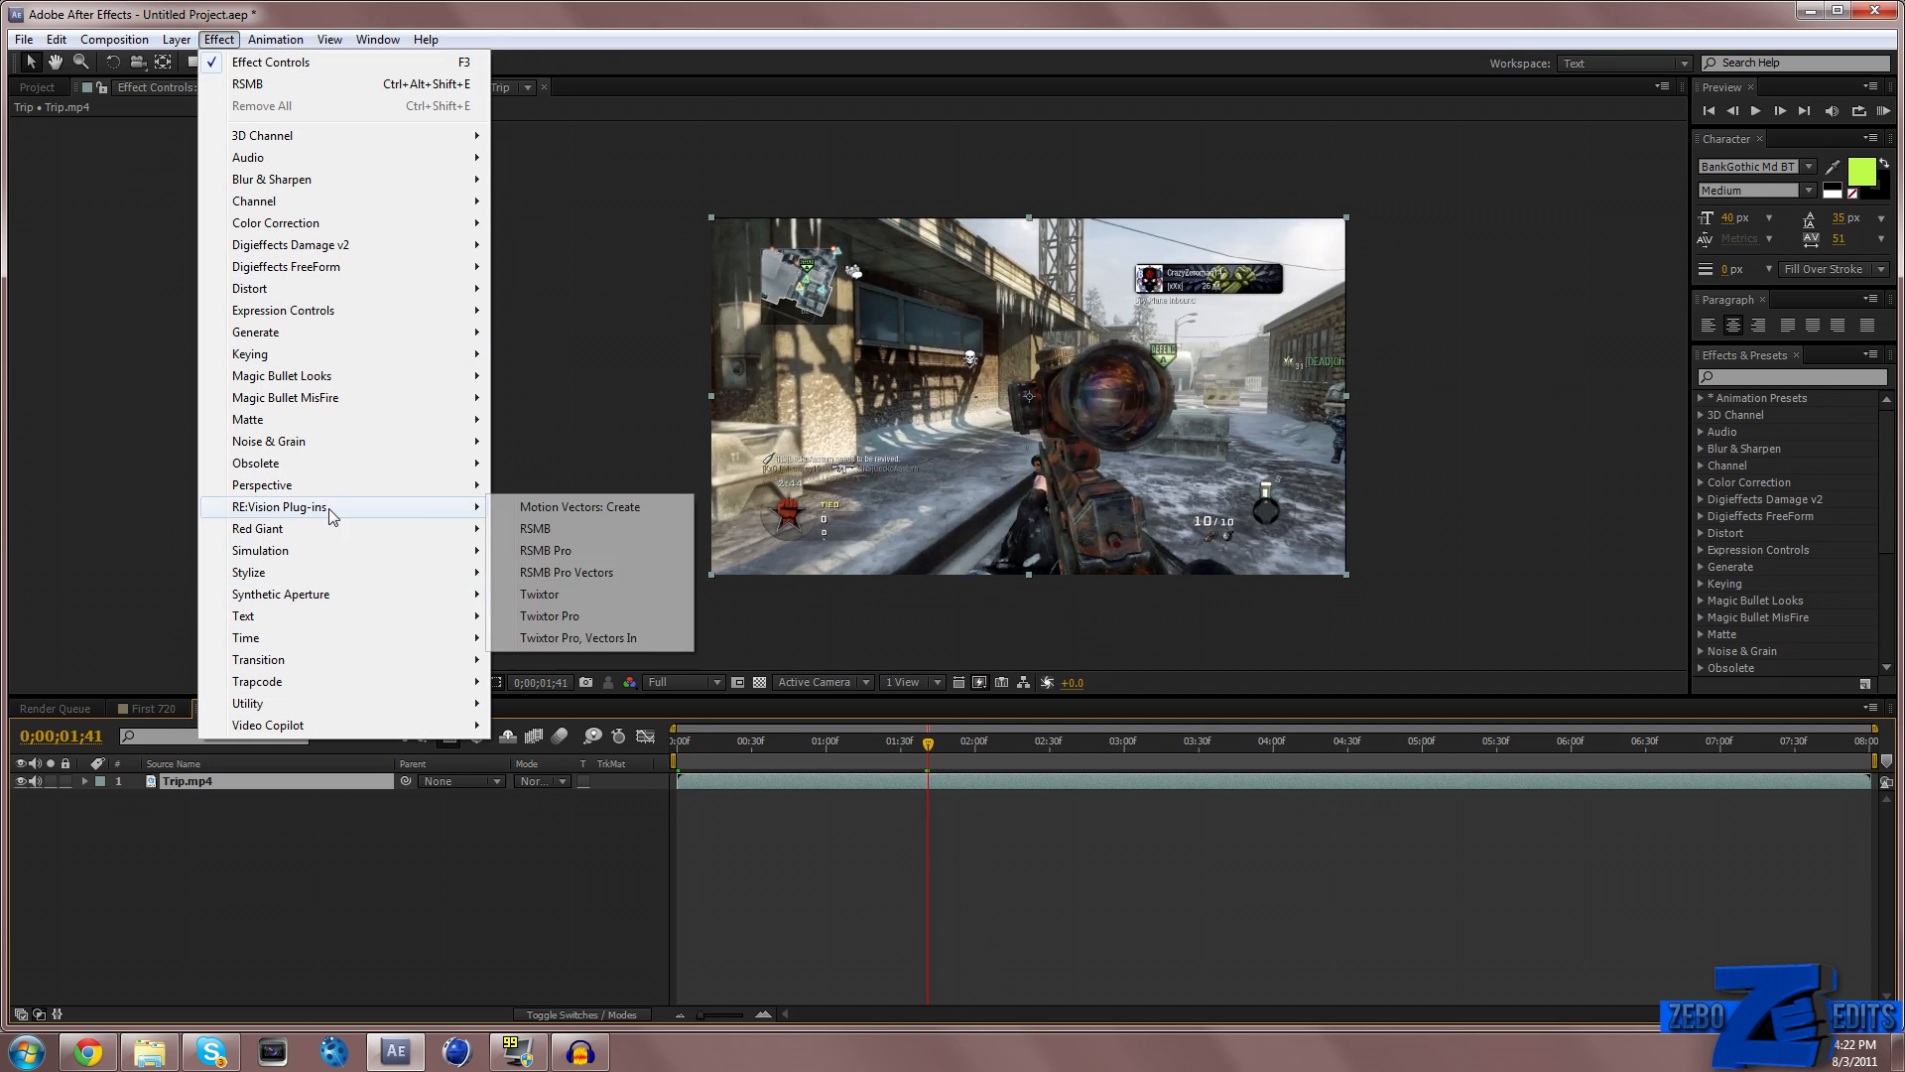
left_click(533, 527)
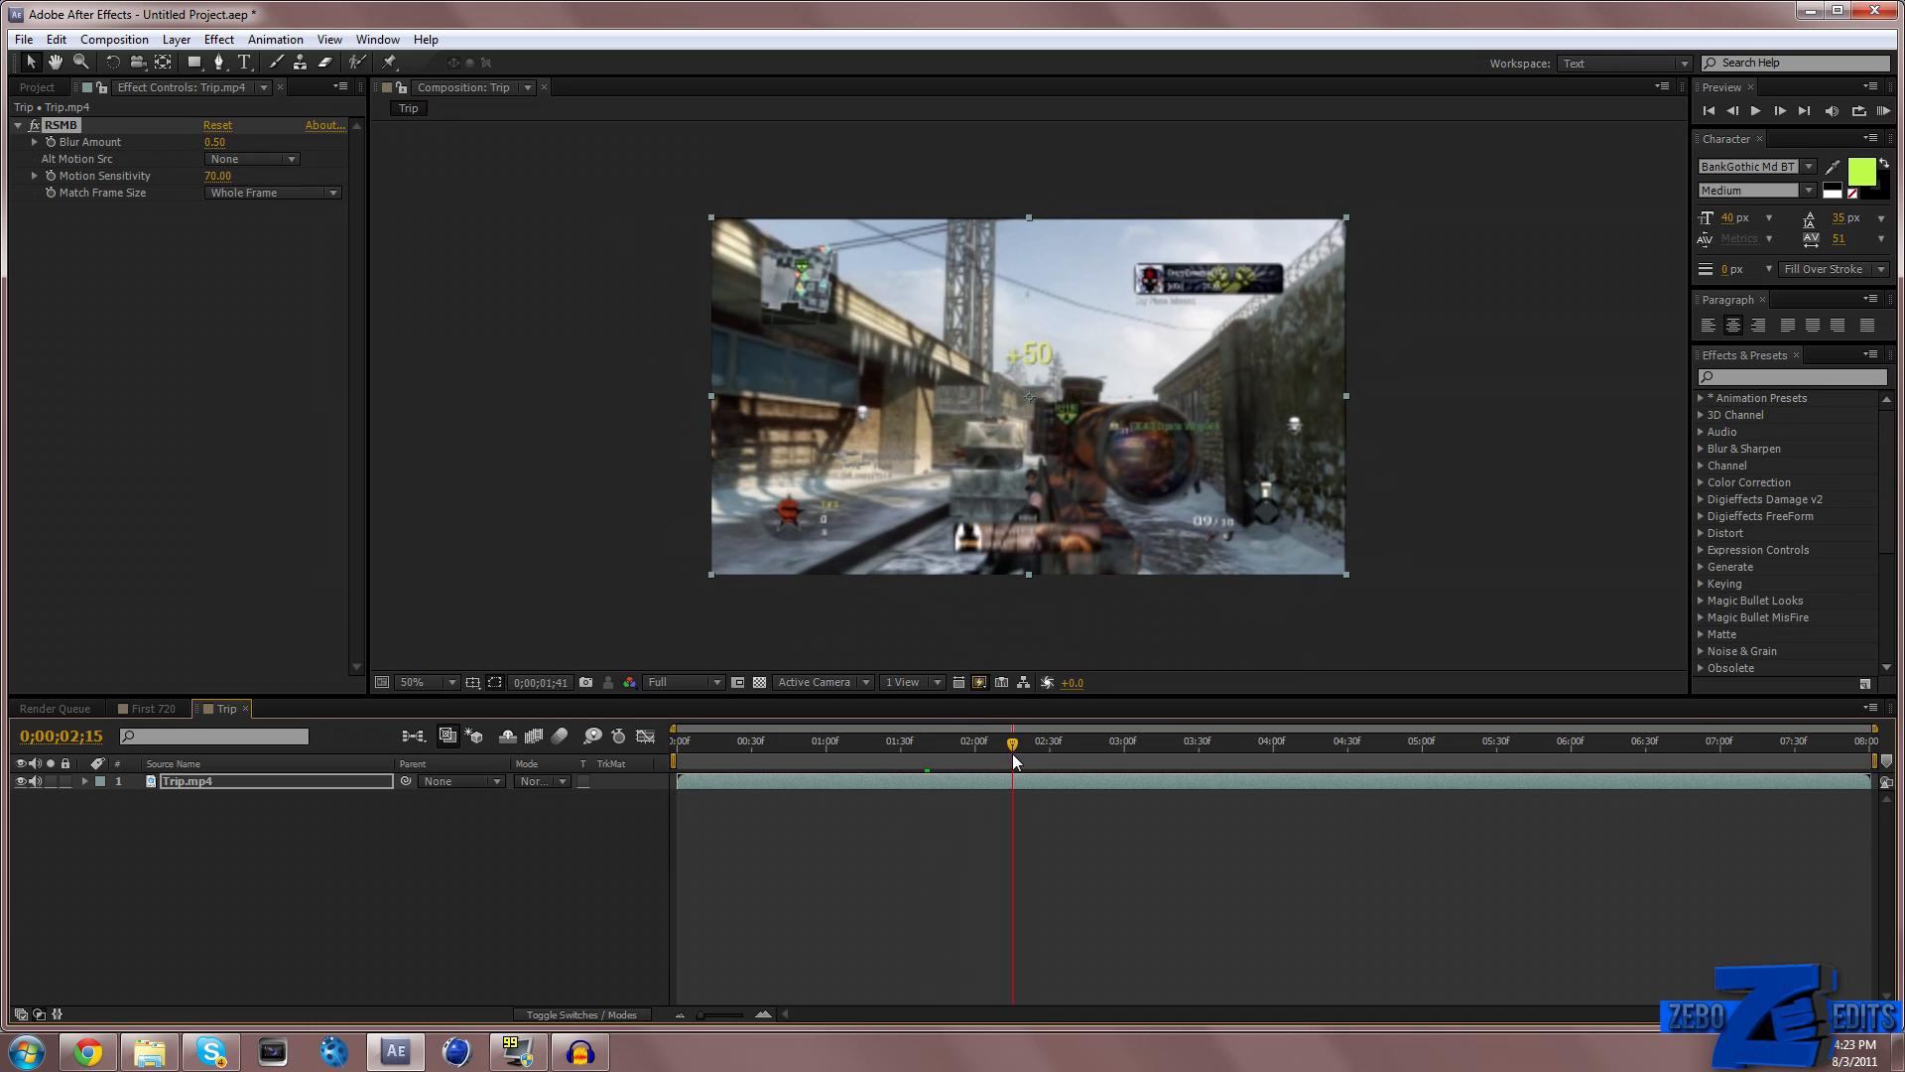
Set Trip's RSMB Motion Sensitivity to 100 and Blur Amount to 0.25, scrubbing to preview
left_click(219, 174)
type("100")
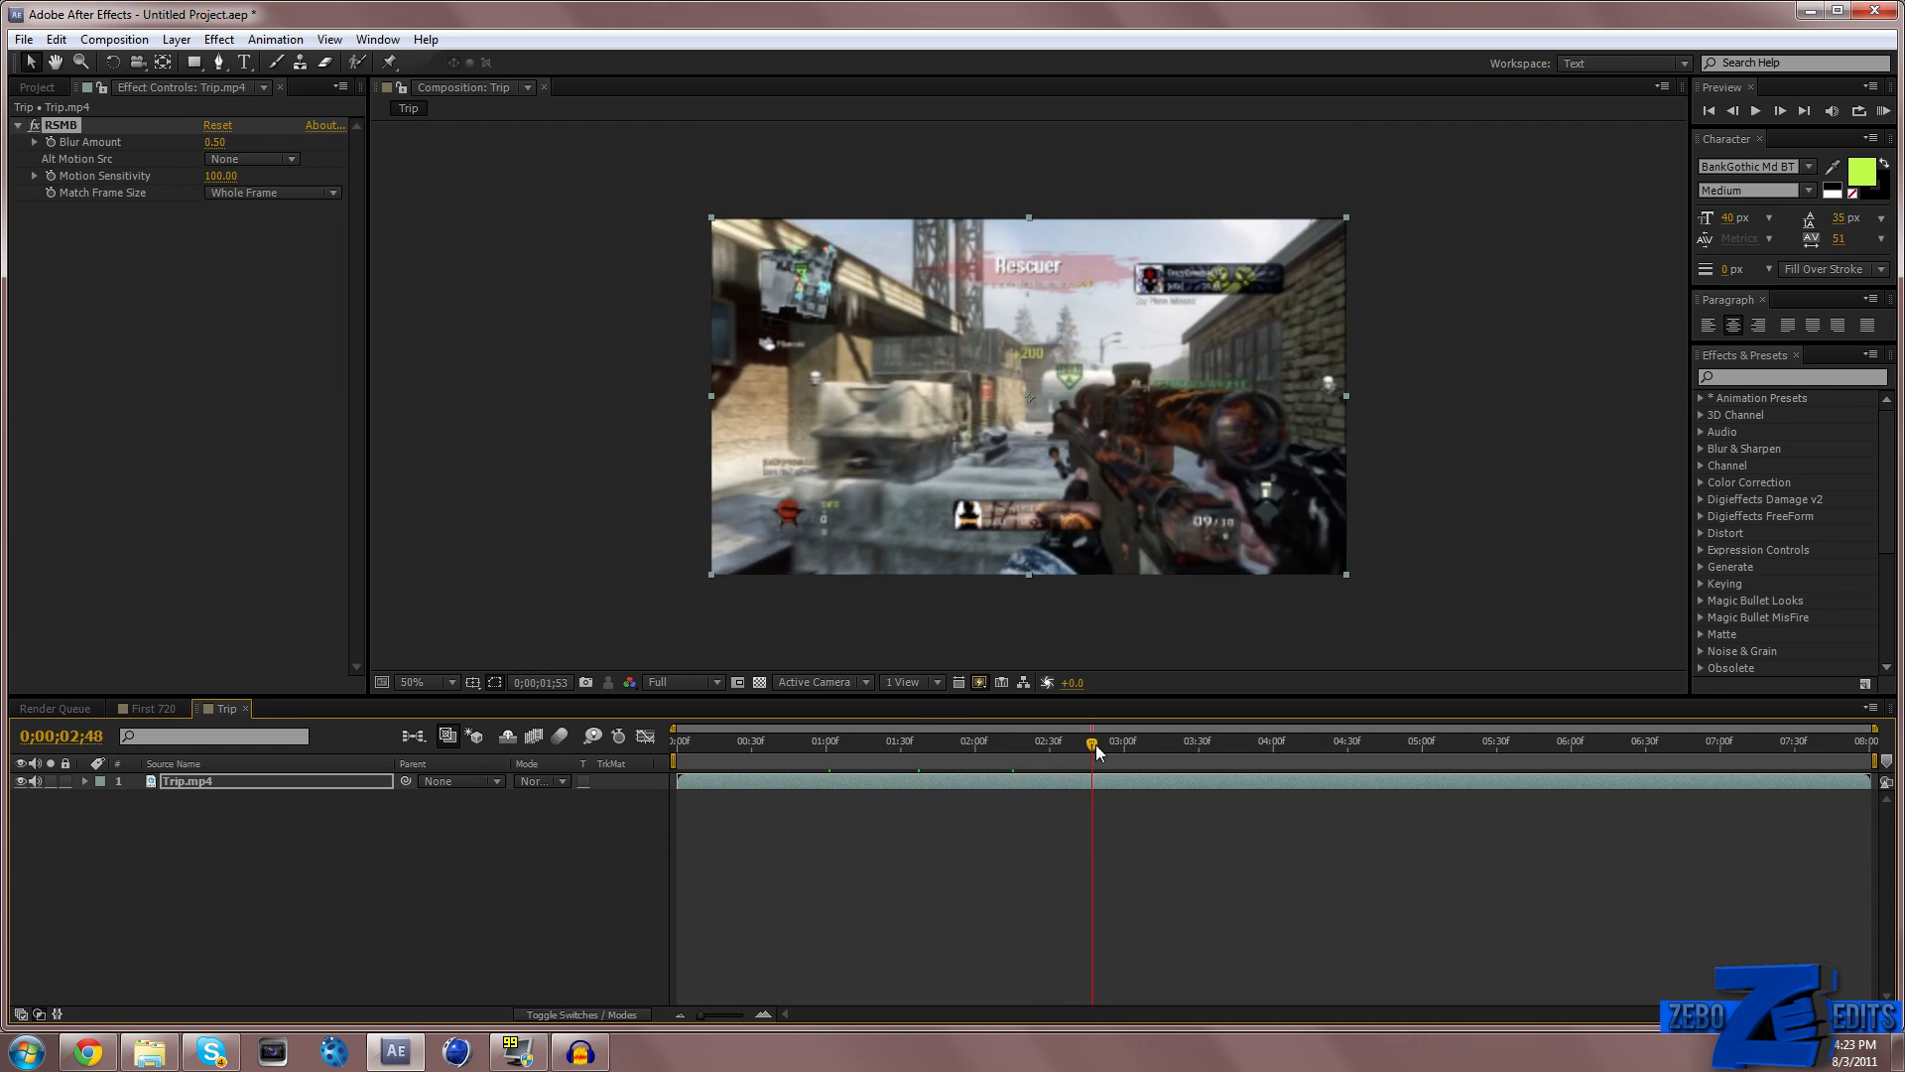
left_click_drag(1091, 741, 1174, 741)
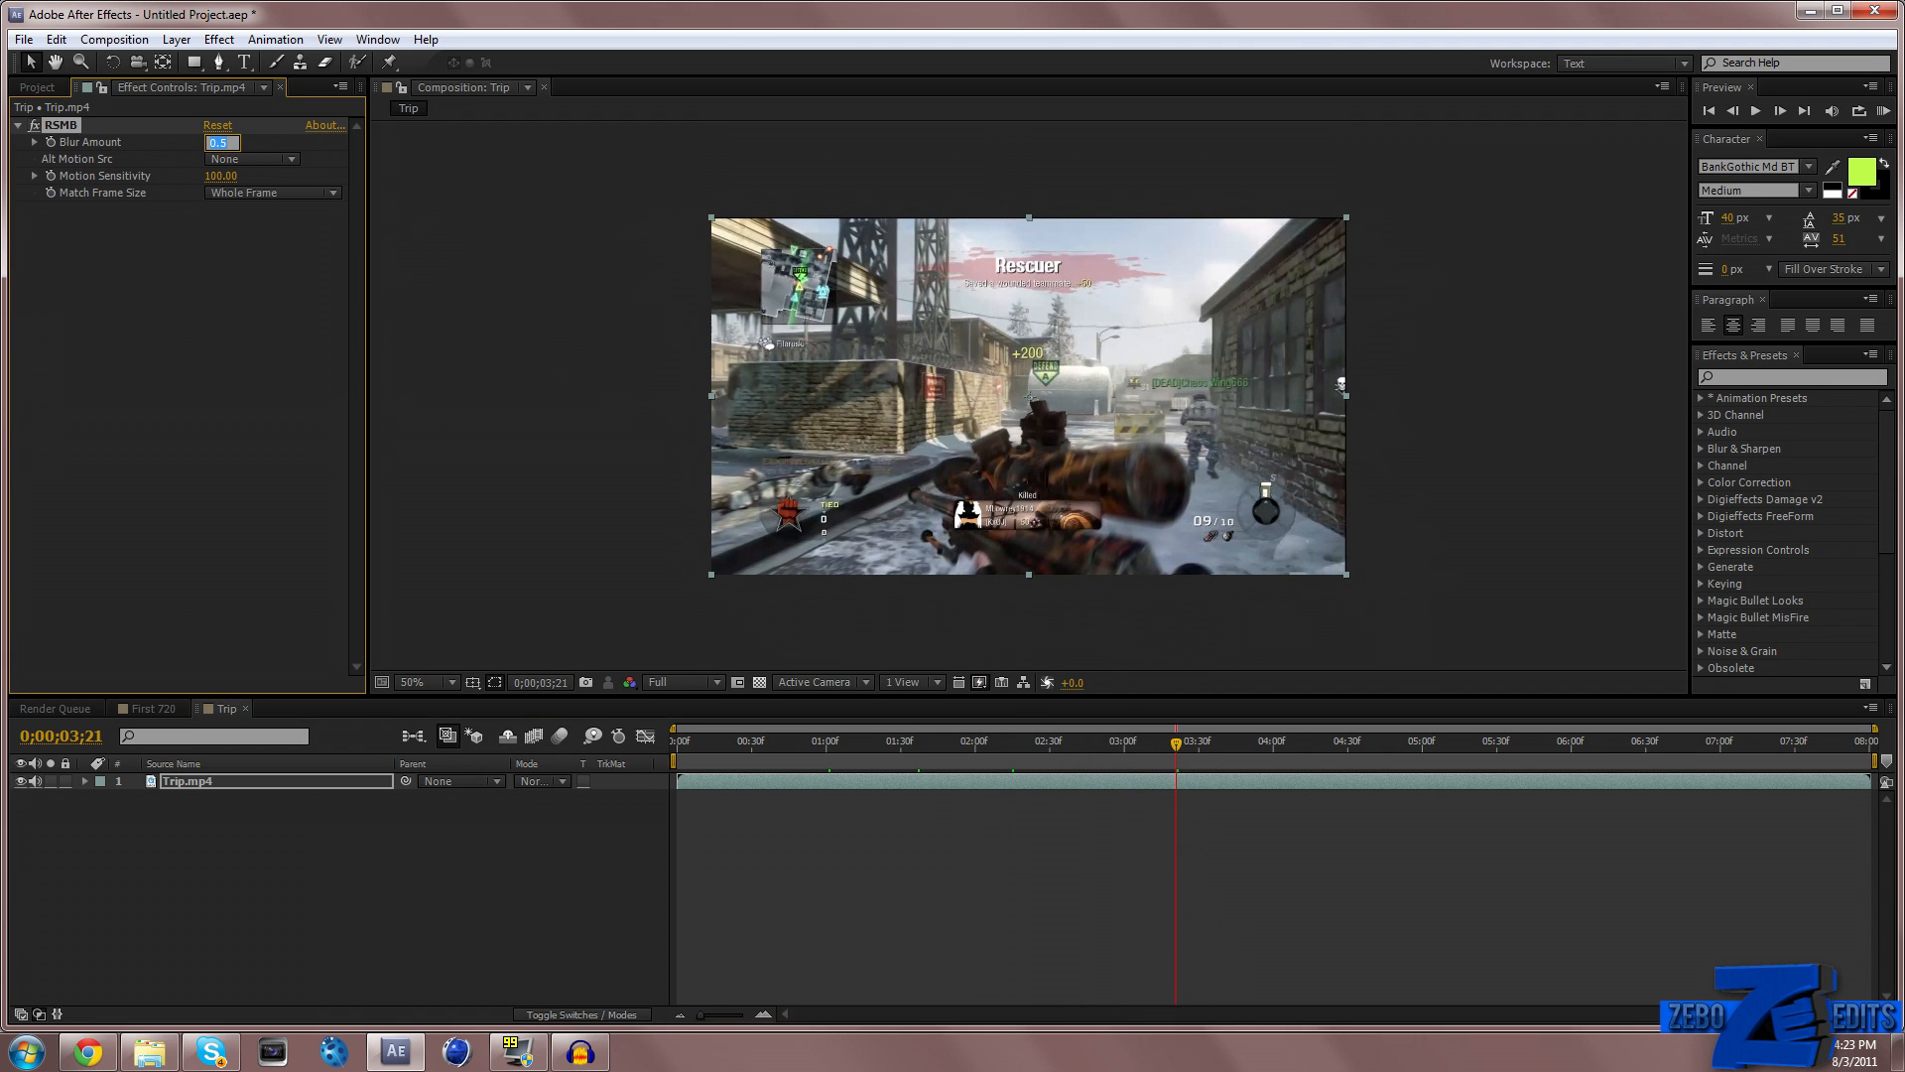
type("0.25")
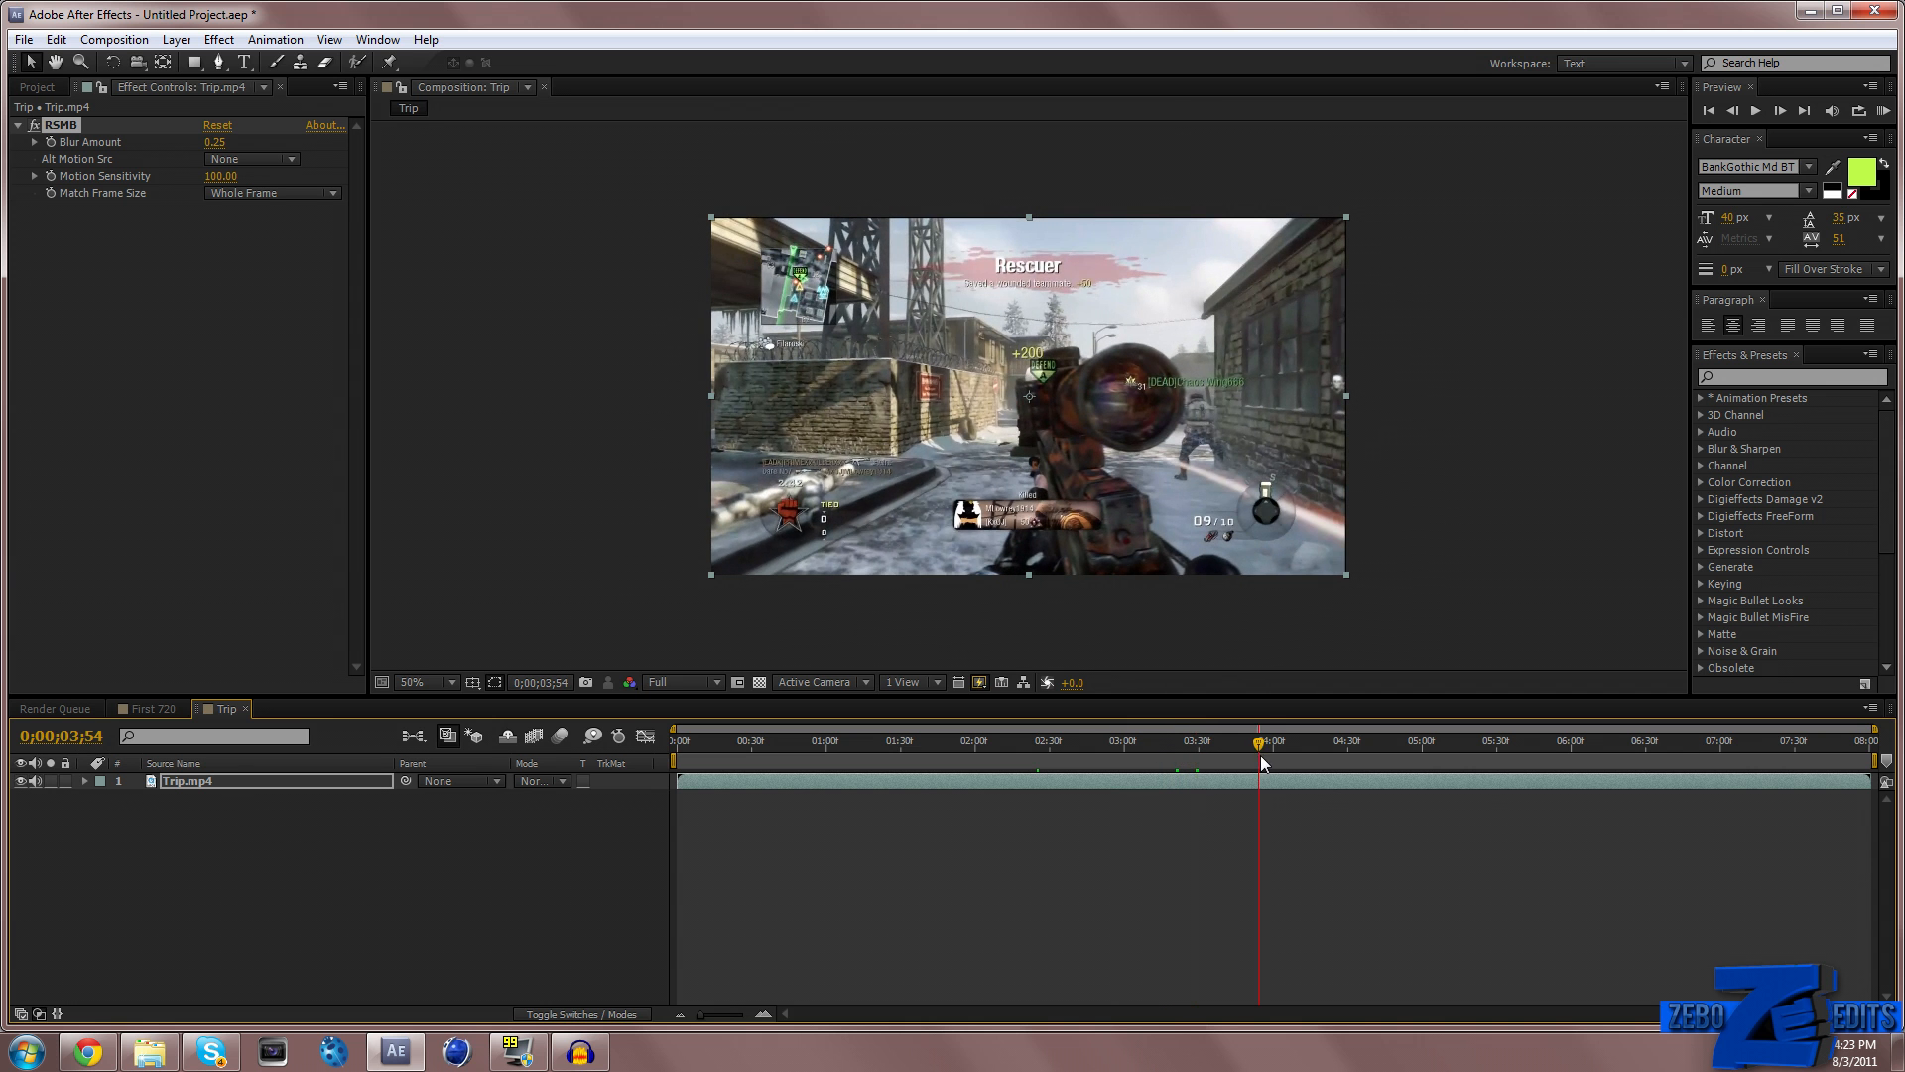
left_click_drag(1260, 741, 1331, 741)
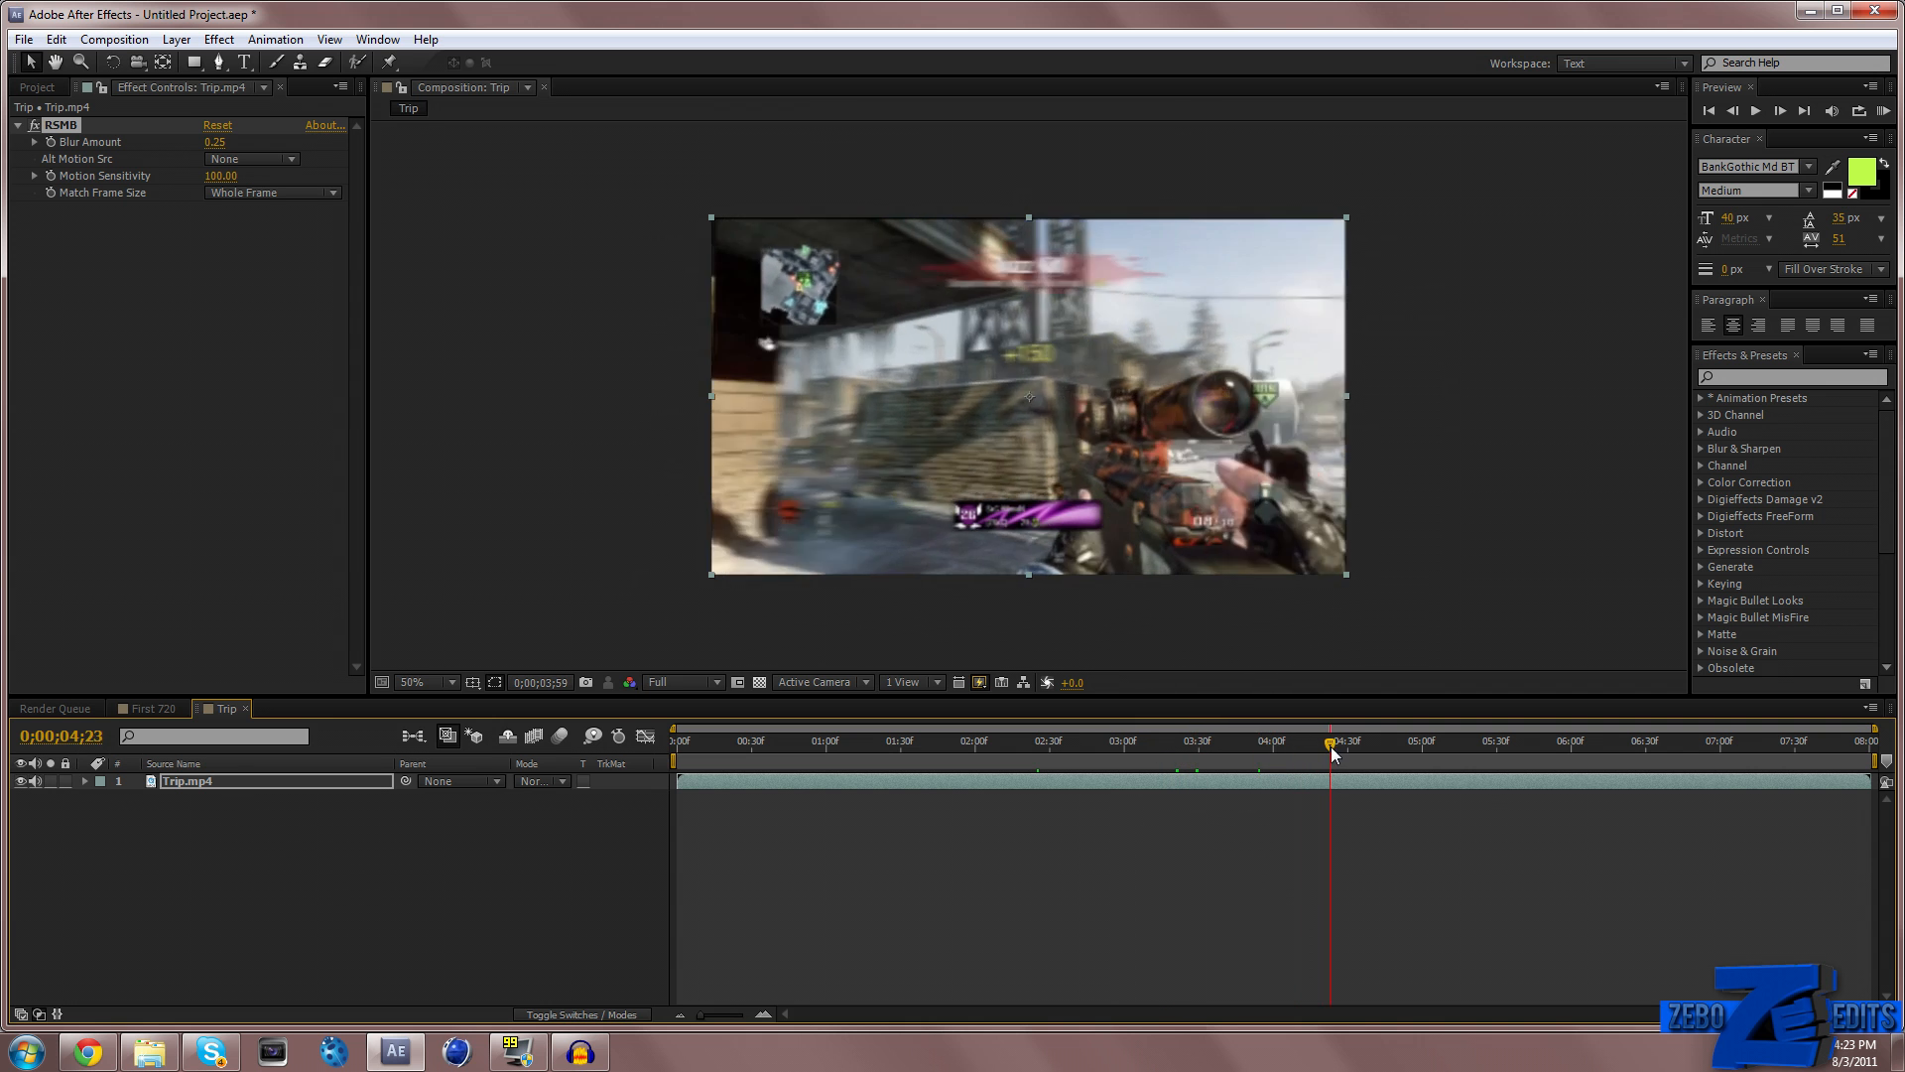
left_click_drag(1328, 740, 1390, 740)
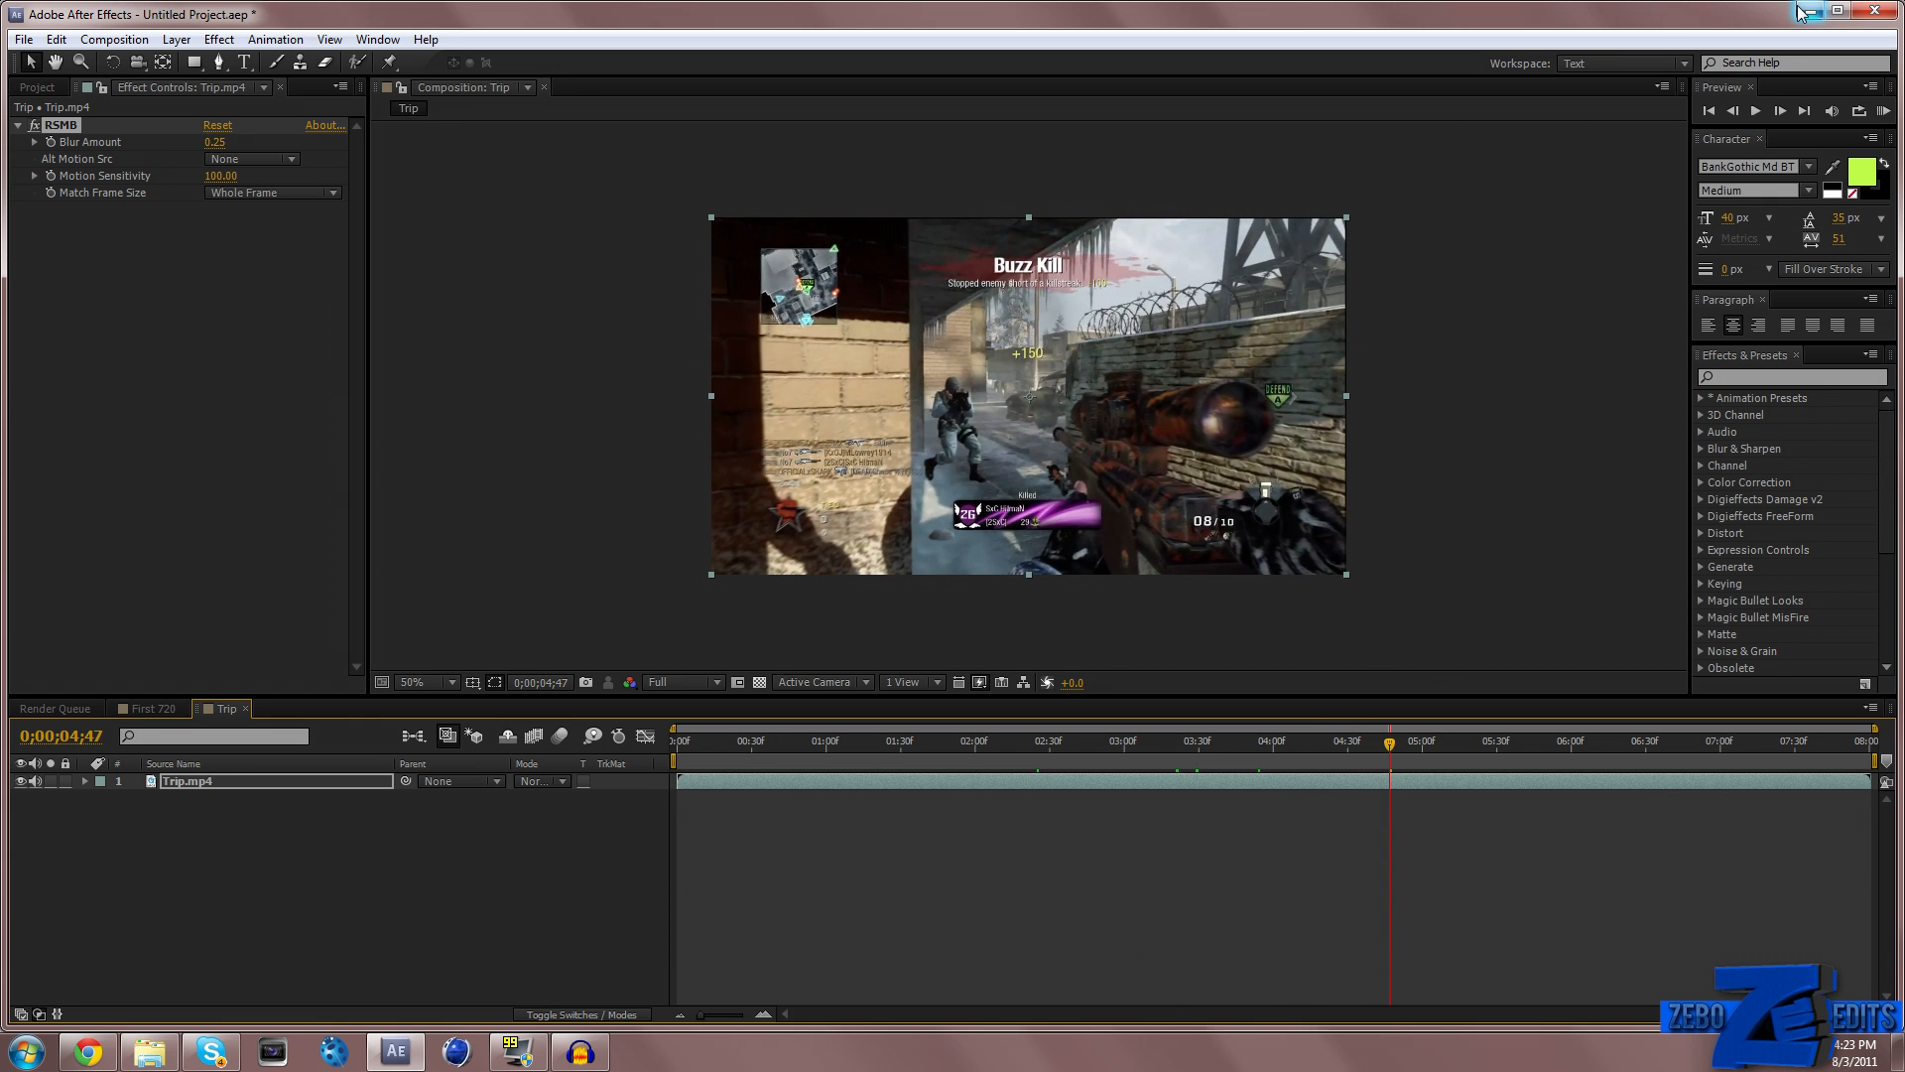
mouse_move(911, 461)
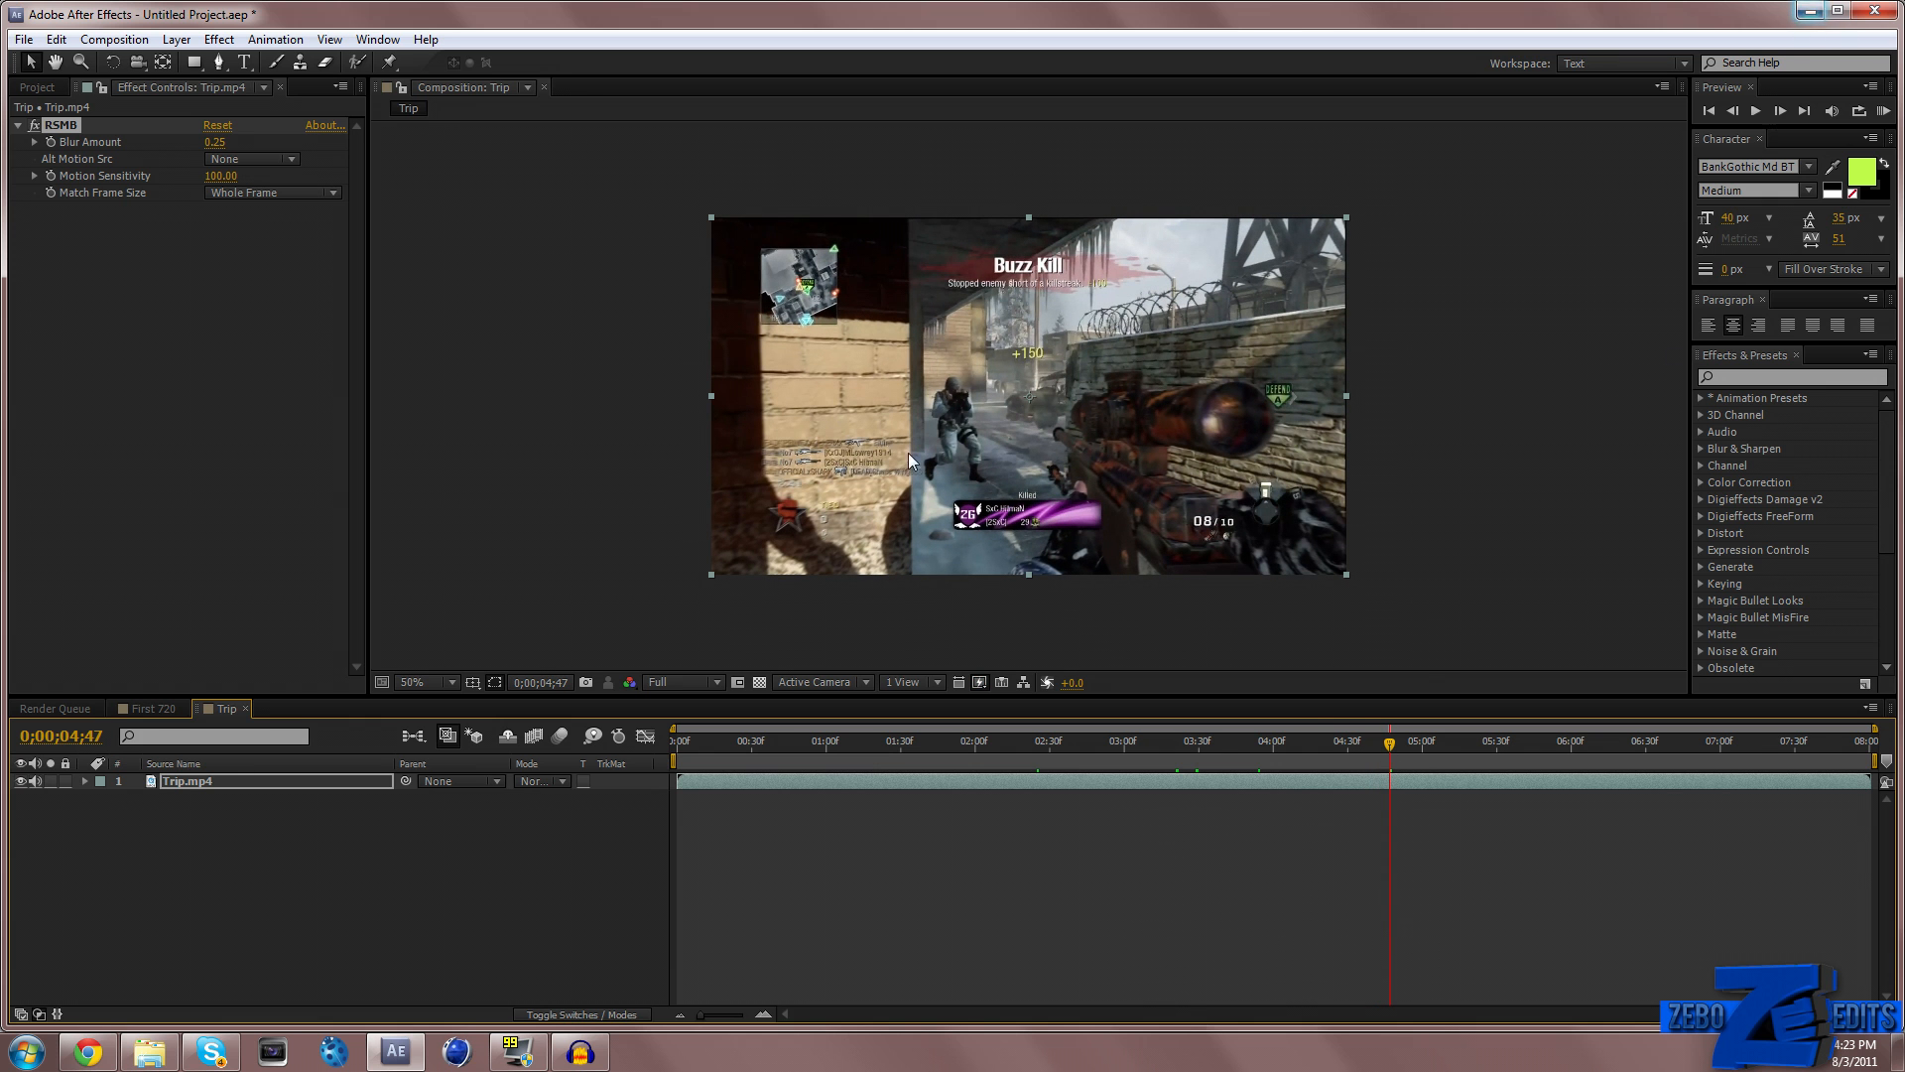
Scrub the First 720 composition to review its blur, then minimize After Effects
left_click(141, 708)
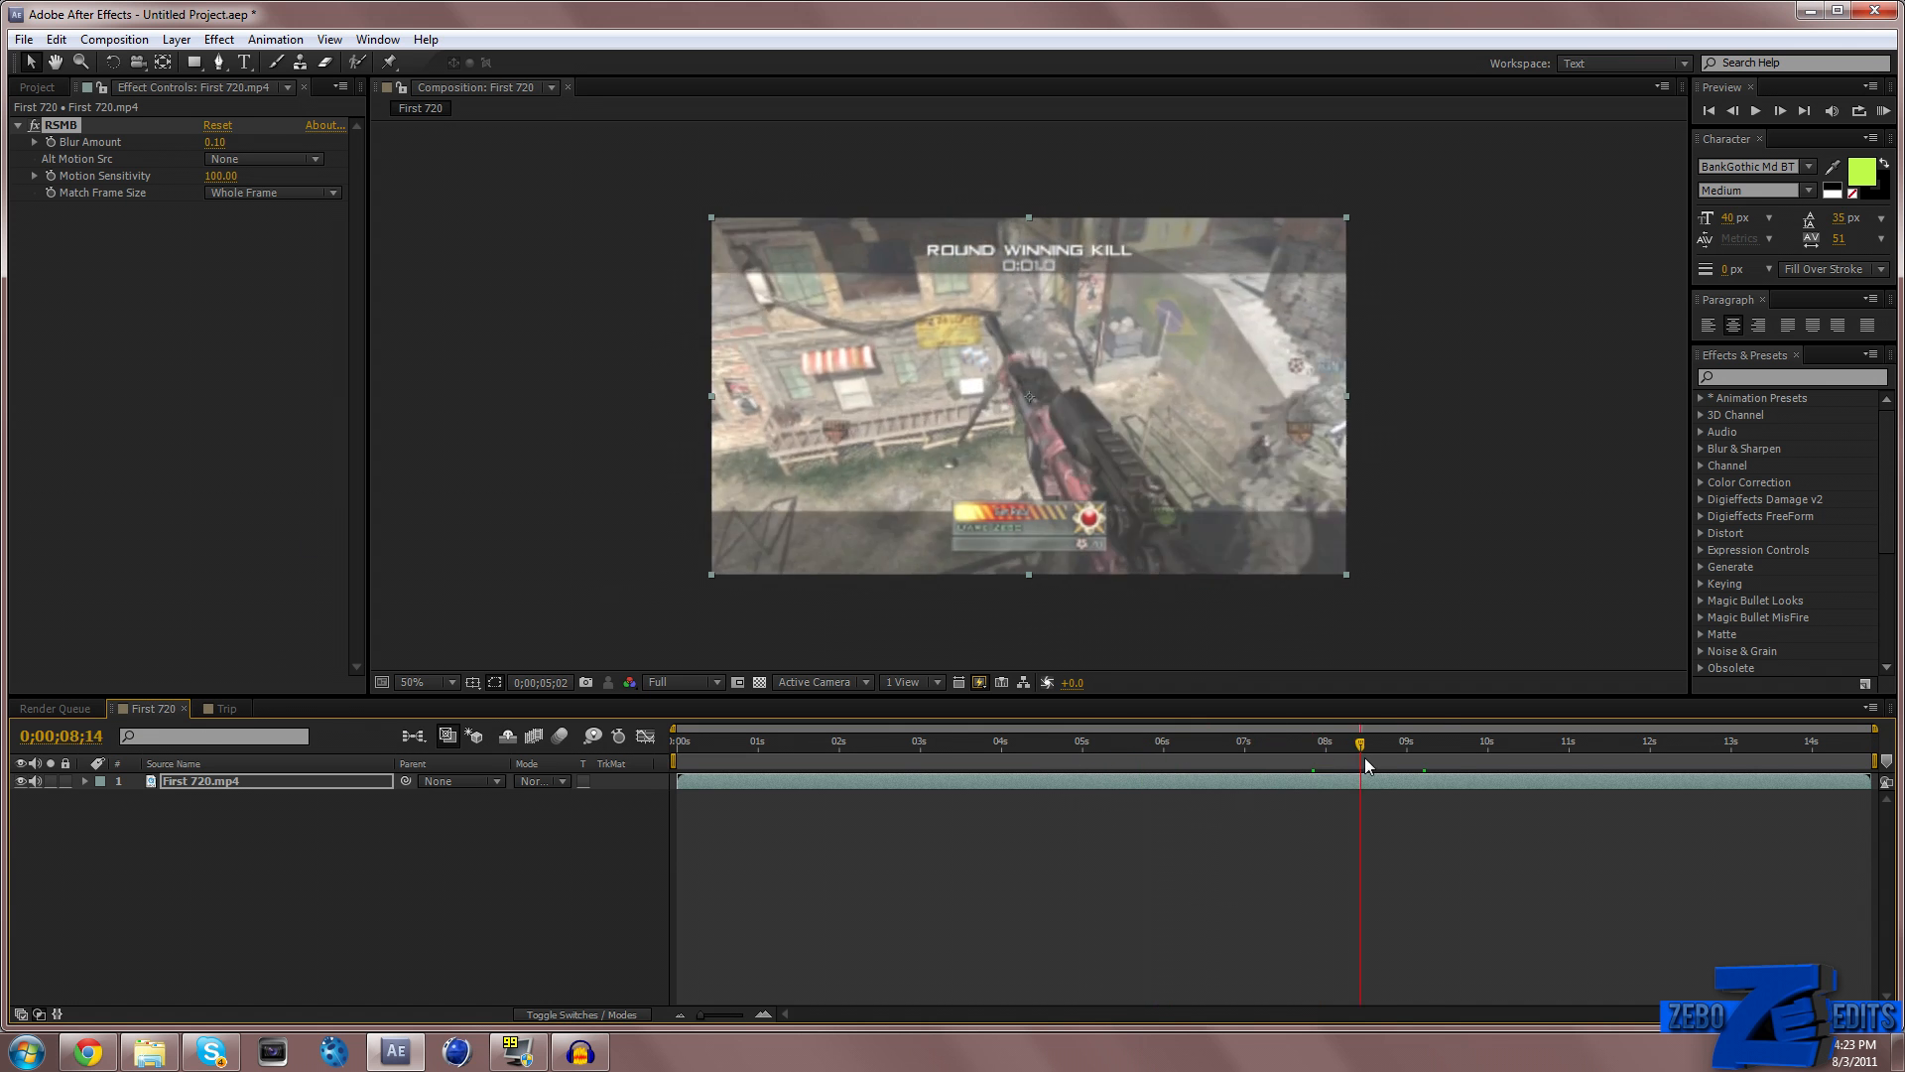
left_click_drag(1359, 741, 1476, 741)
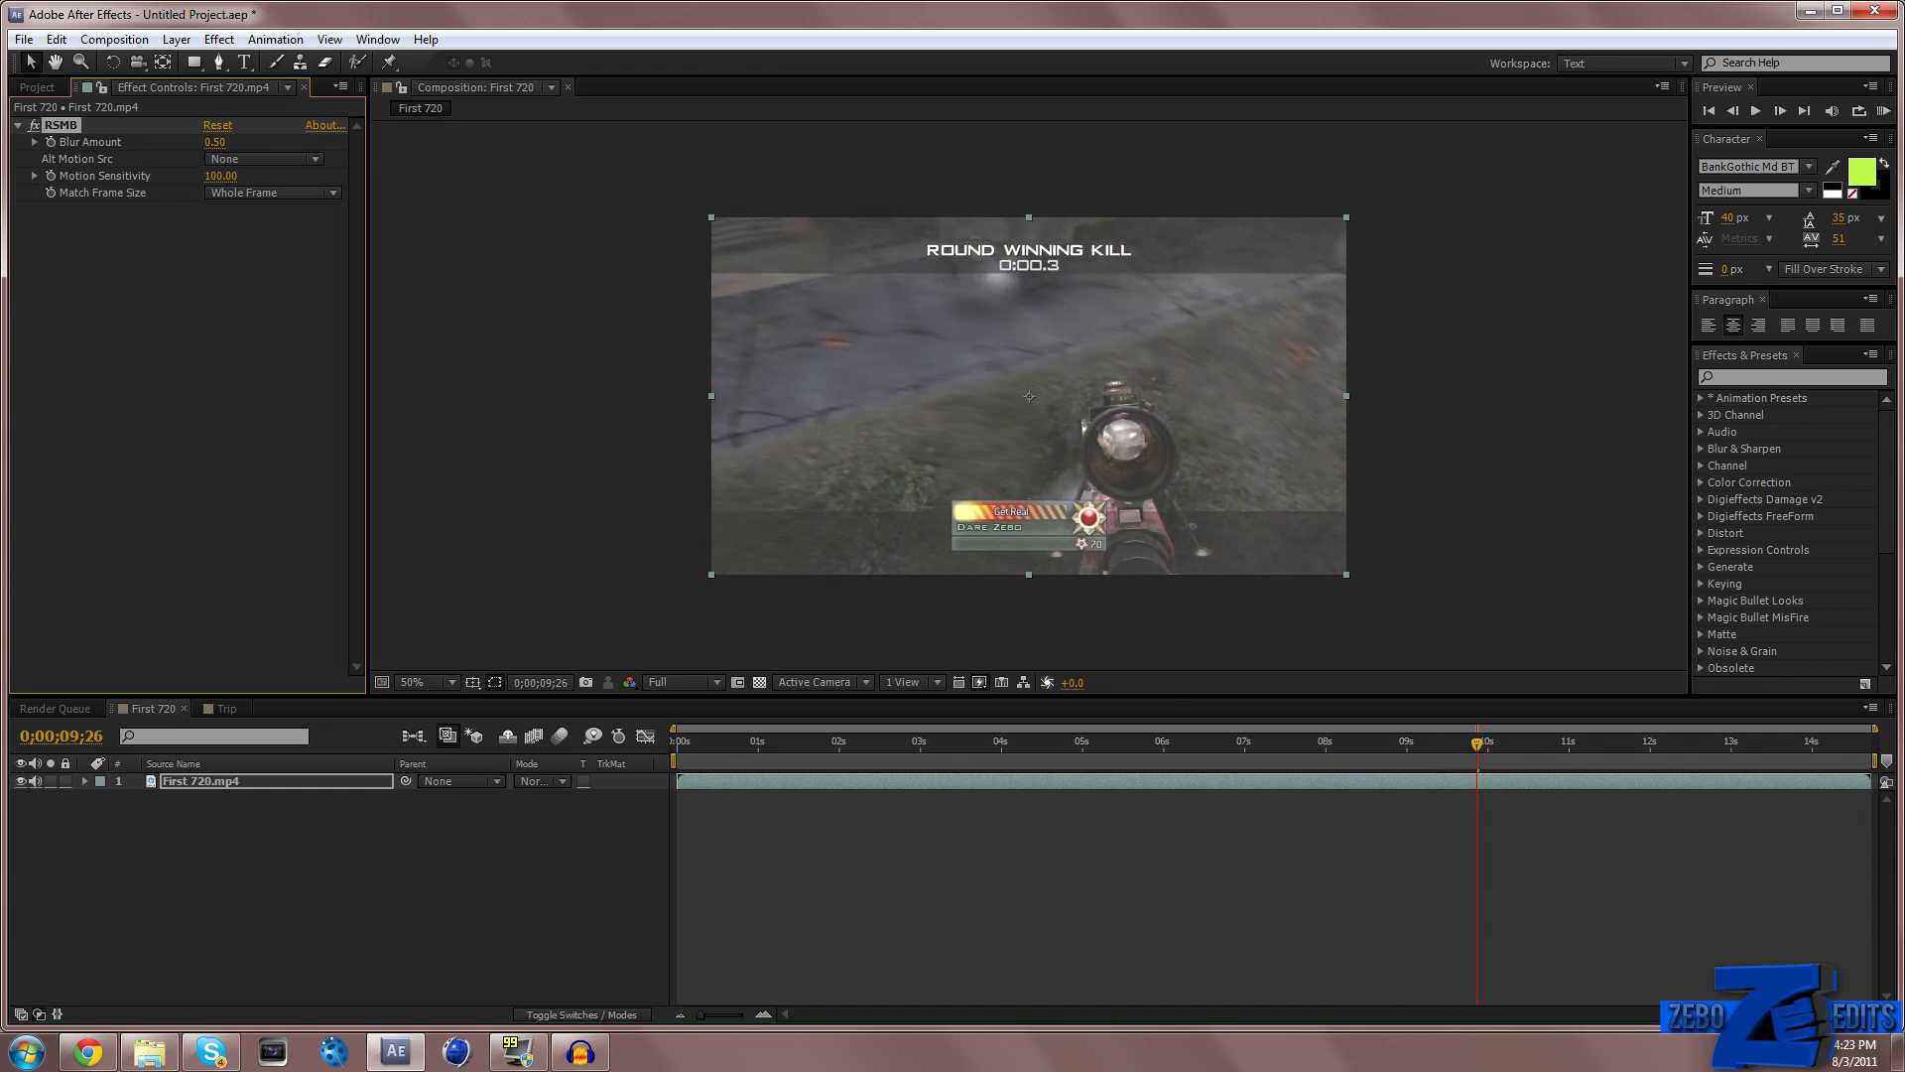
left_click(1837, 13)
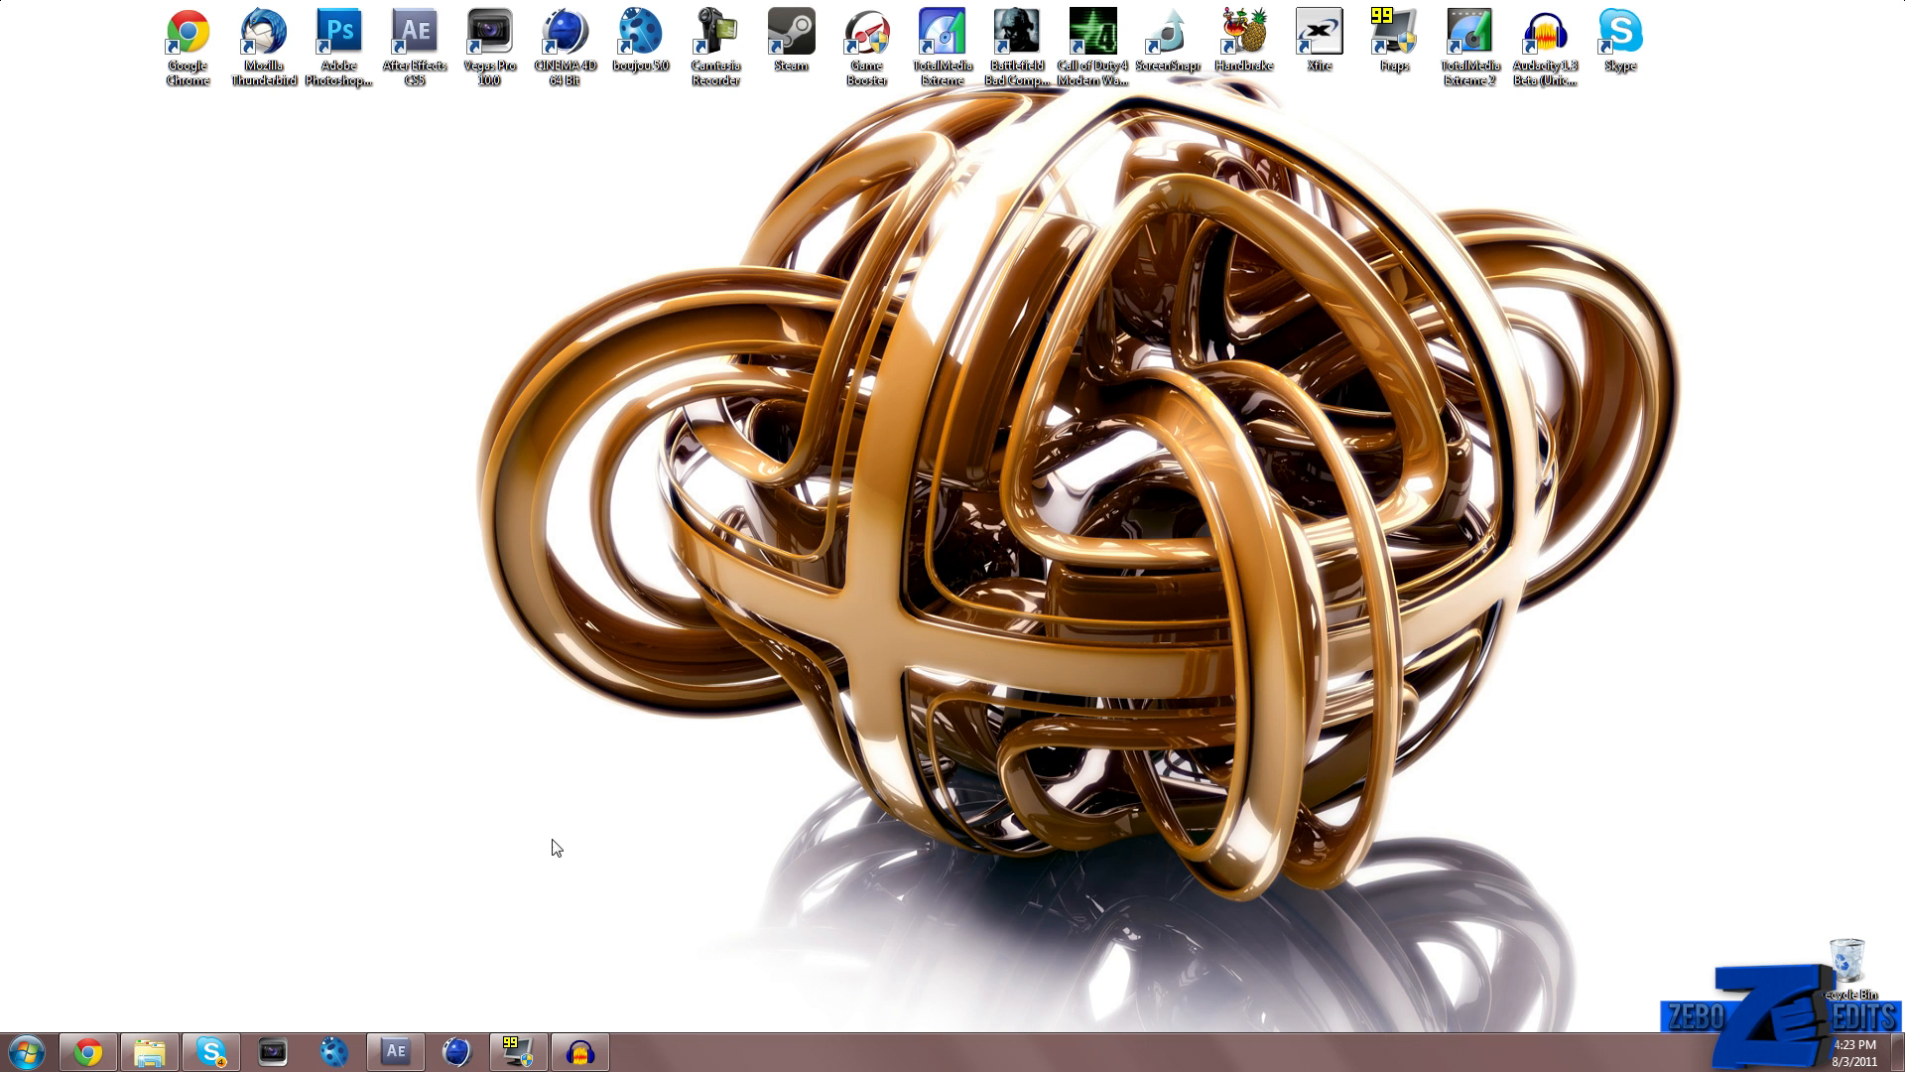
mouse_move(850, 720)
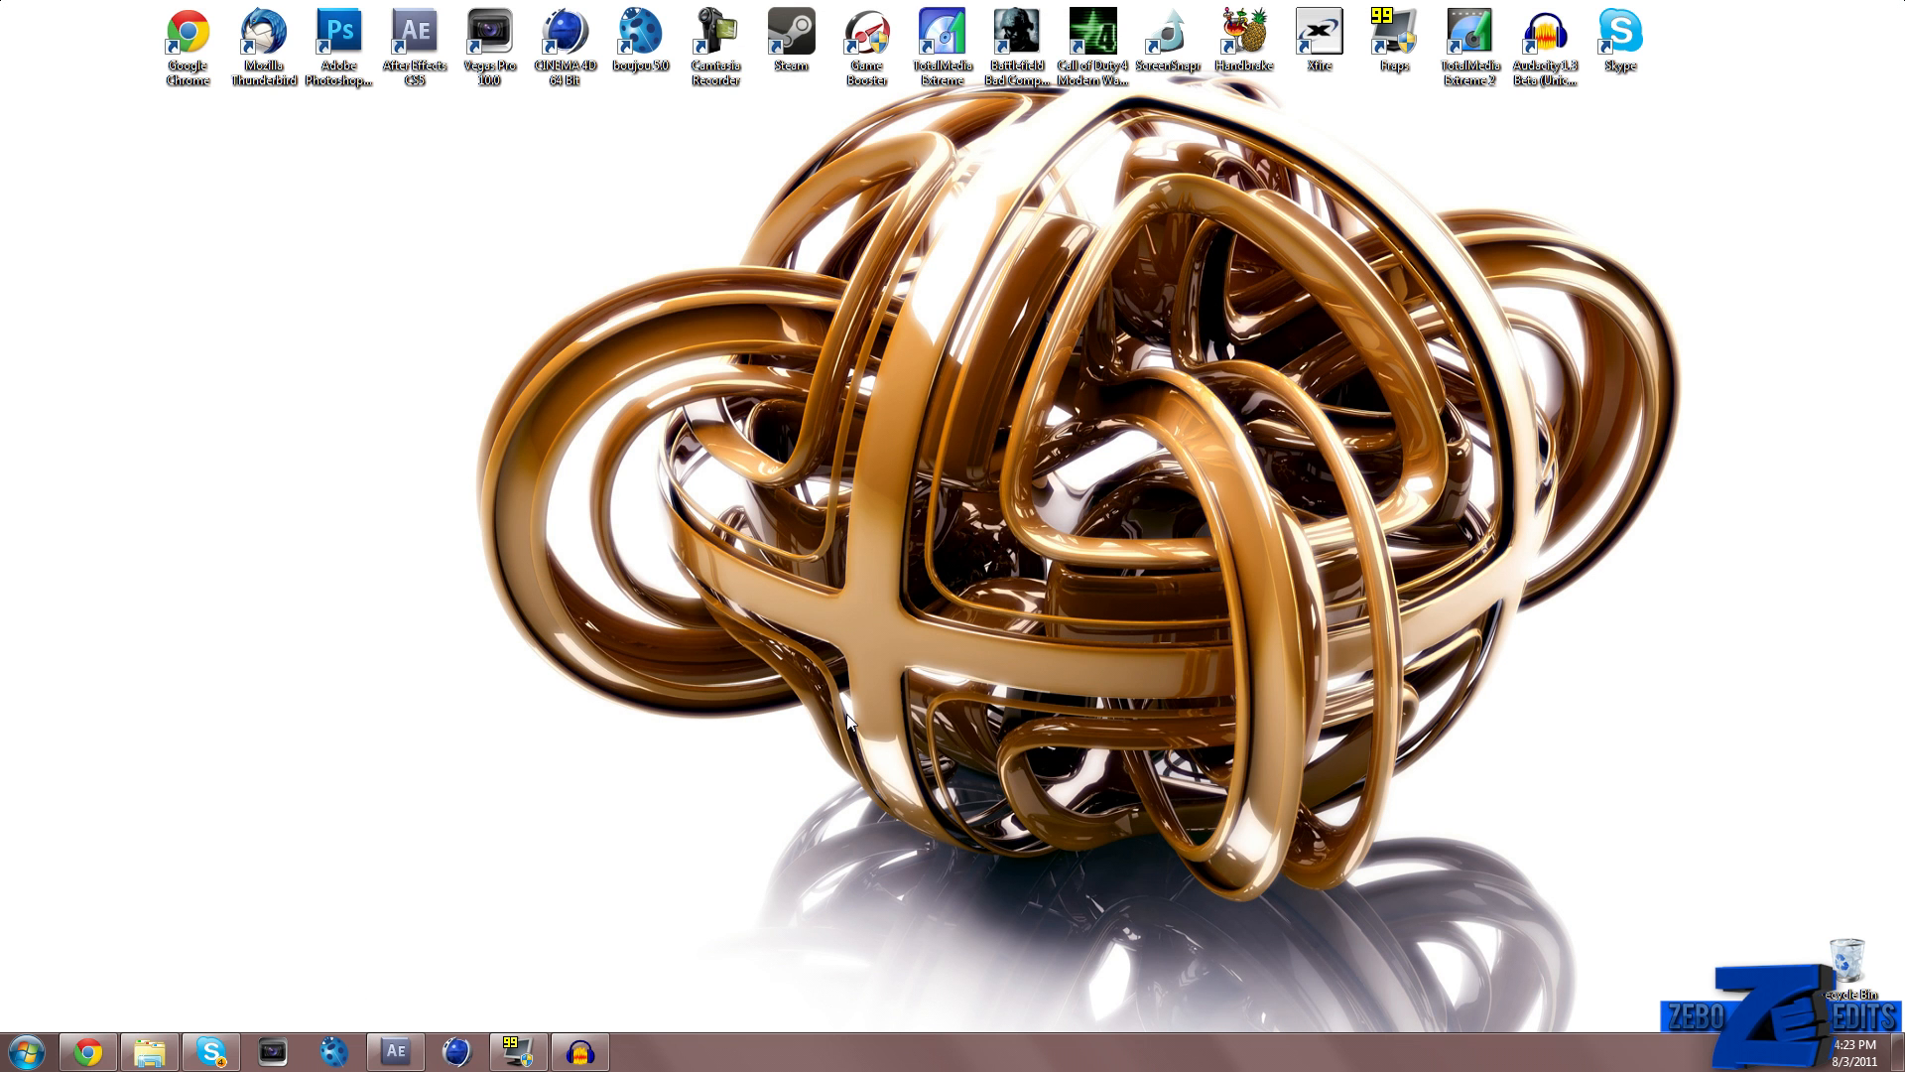